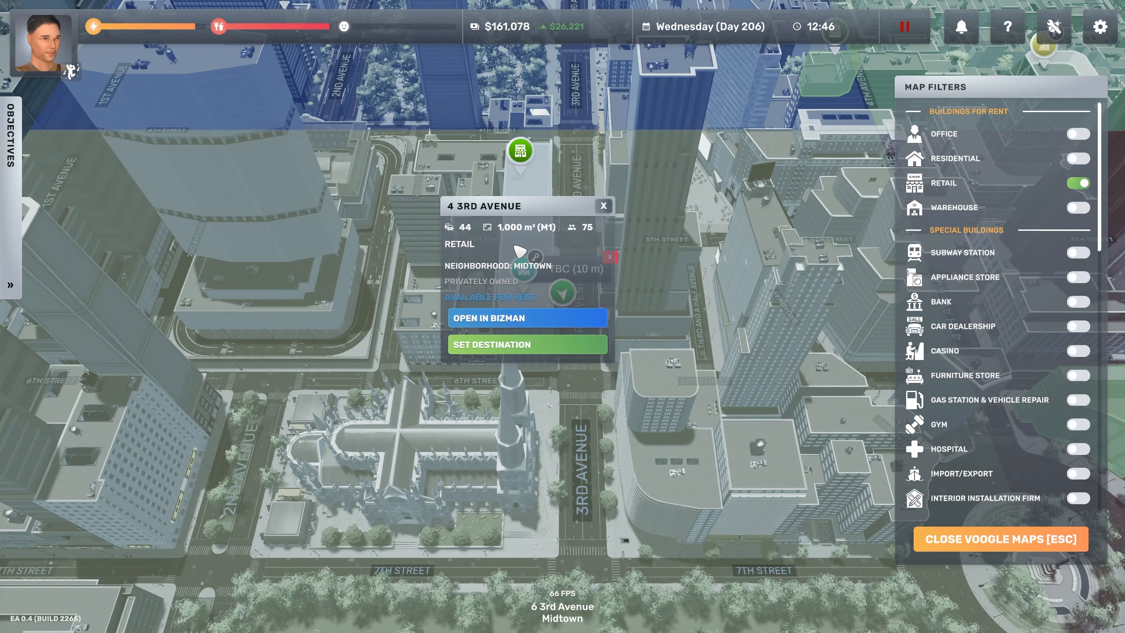
- Open the TBC store in BizMan and browse to AudioAura Systems' insights at 20 5th Avenue
{"action": "left_click", "coordinate": [528, 318]}
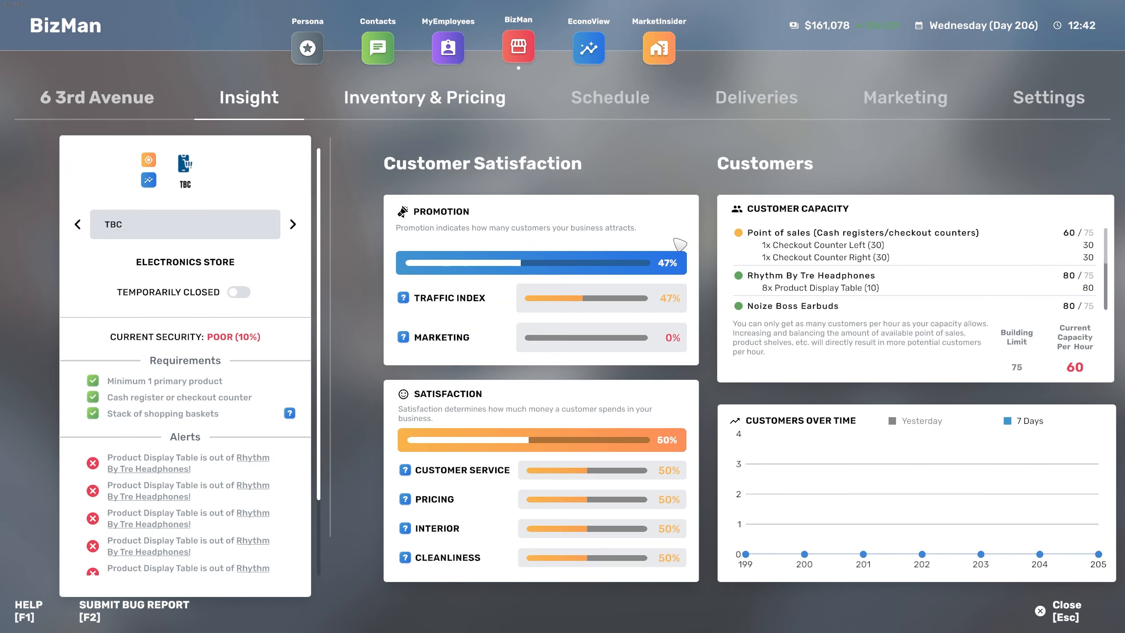
{"action": "mouse_move", "coordinate": [879, 290]}
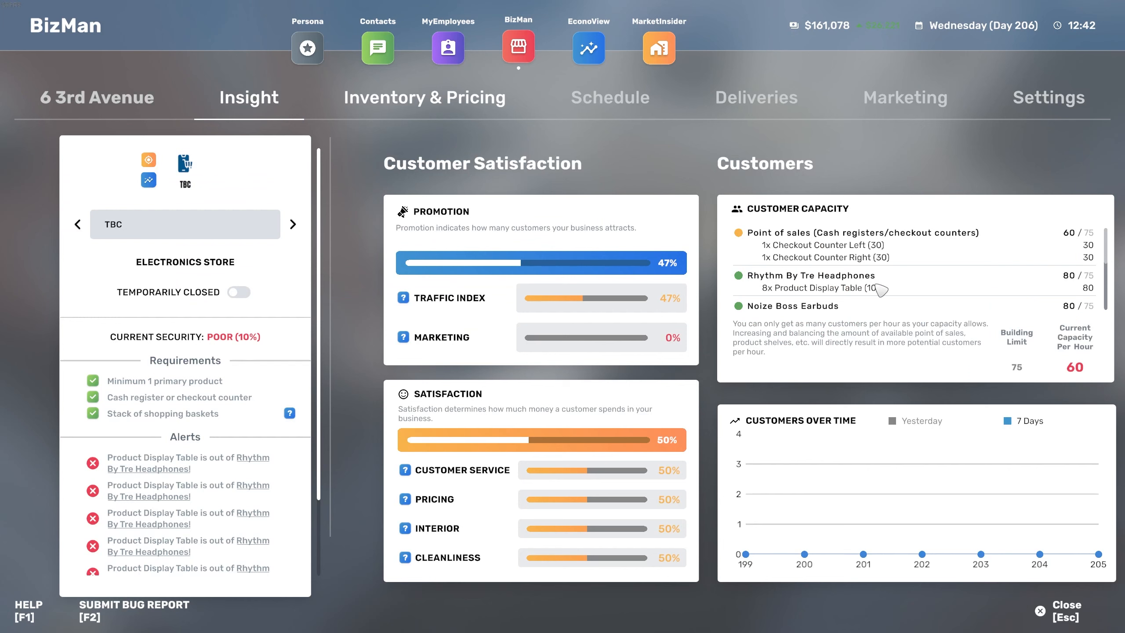
{"action": "scroll", "scroll_direction": "down", "scroll_amount": 3}
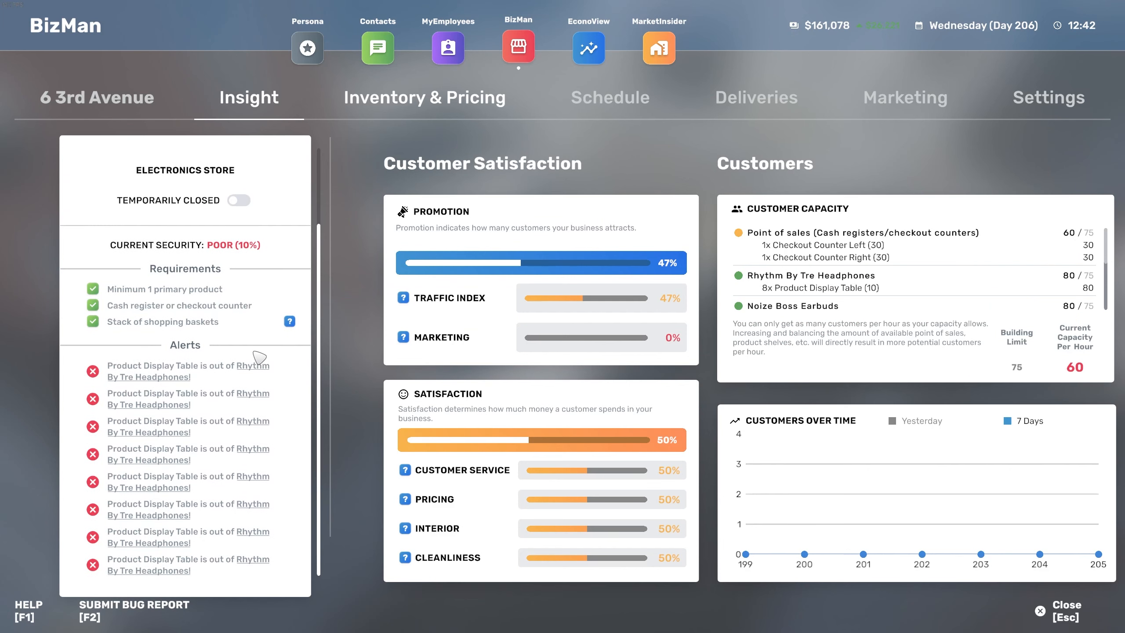
{"action": "mouse_move", "coordinate": [605, 109]}
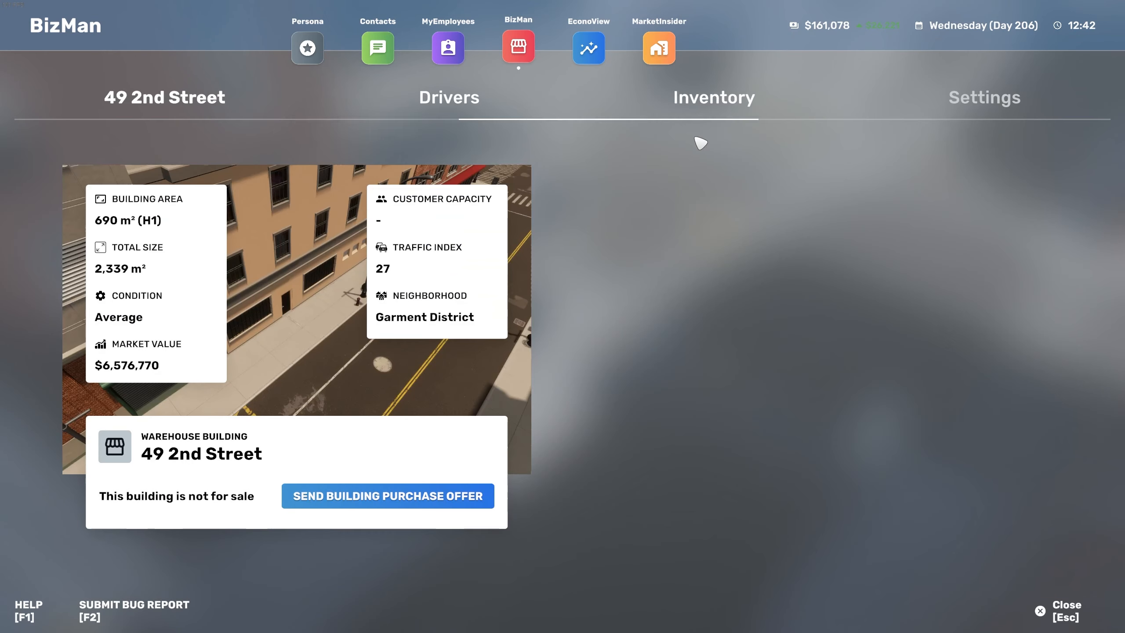
{"action": "left_click", "coordinate": [518, 47]}
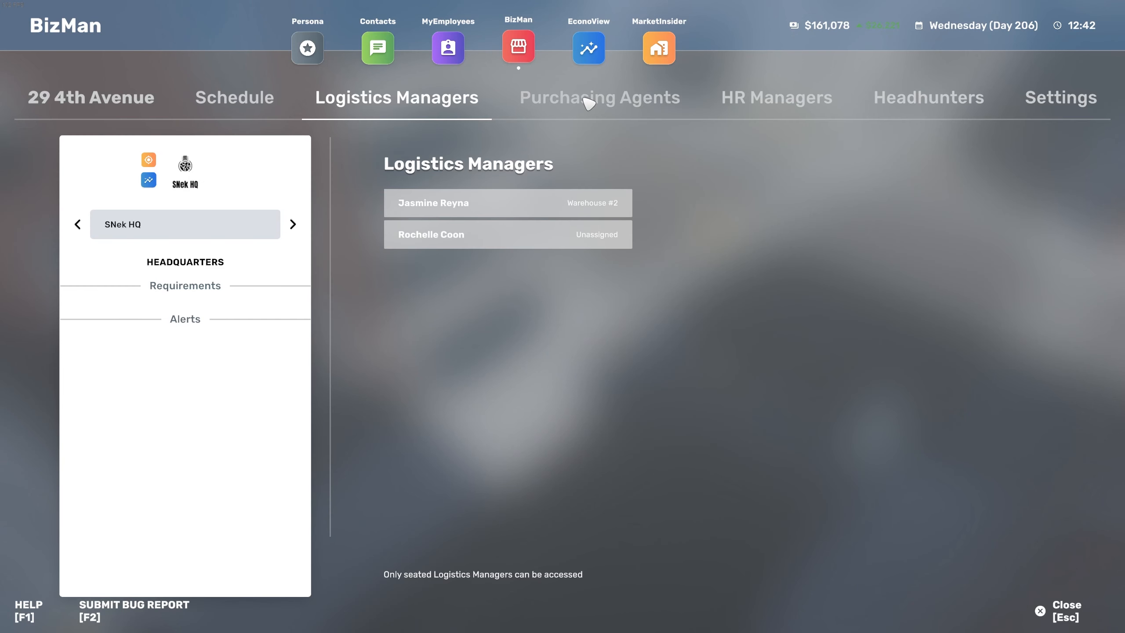
{"action": "left_click", "coordinate": [599, 98]}
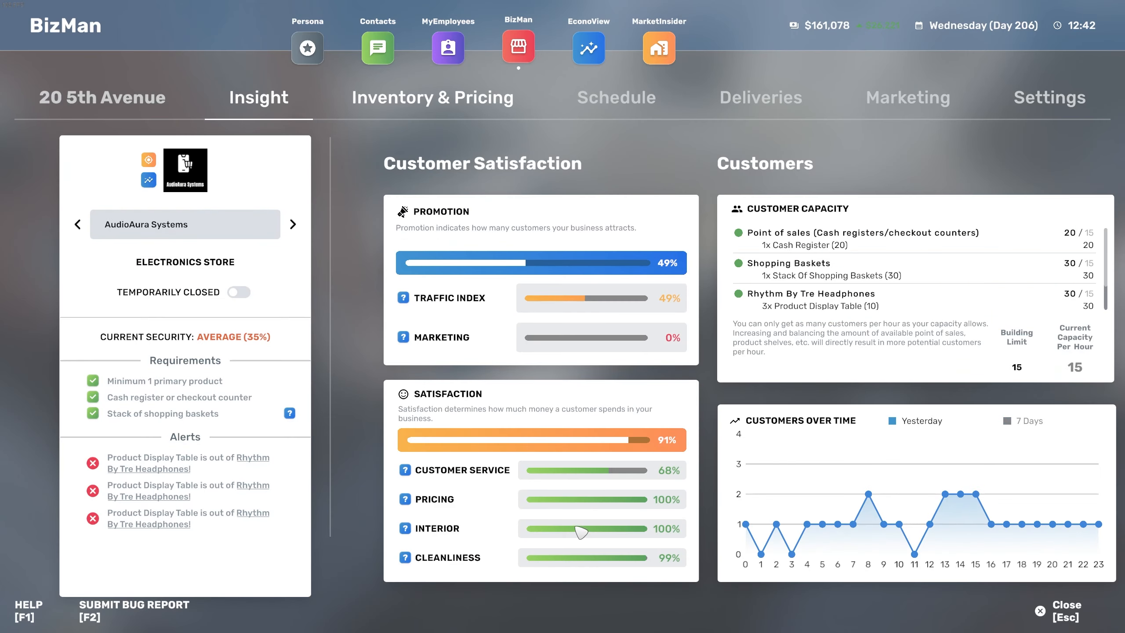
{"action": "mouse_move", "coordinate": [606, 534]}
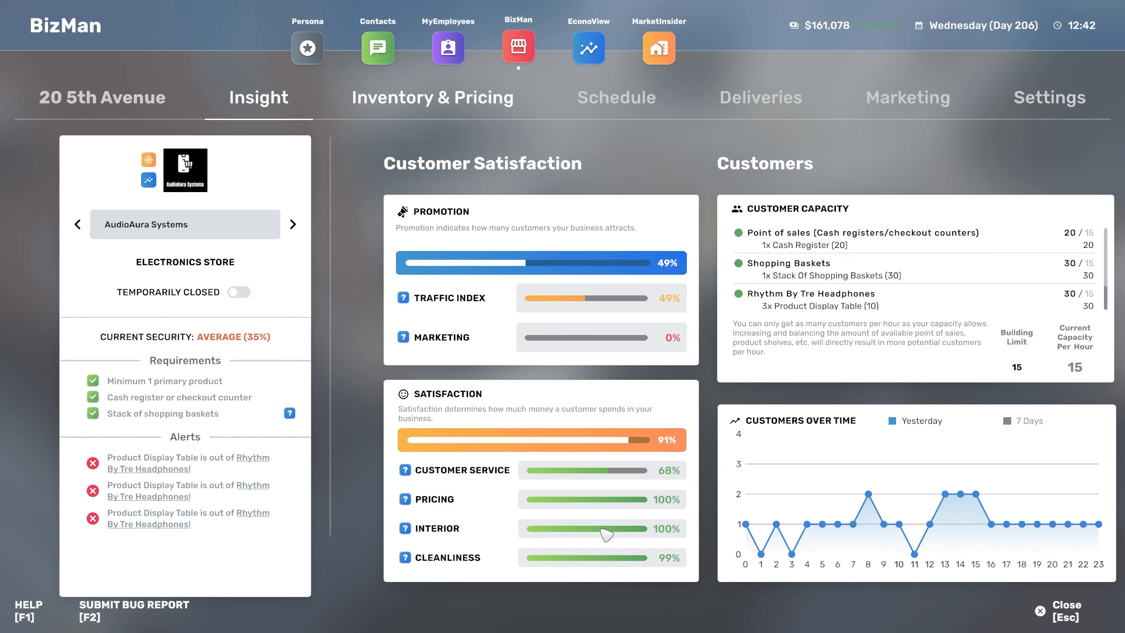
{"action": "mouse_move", "coordinate": [623, 538]}
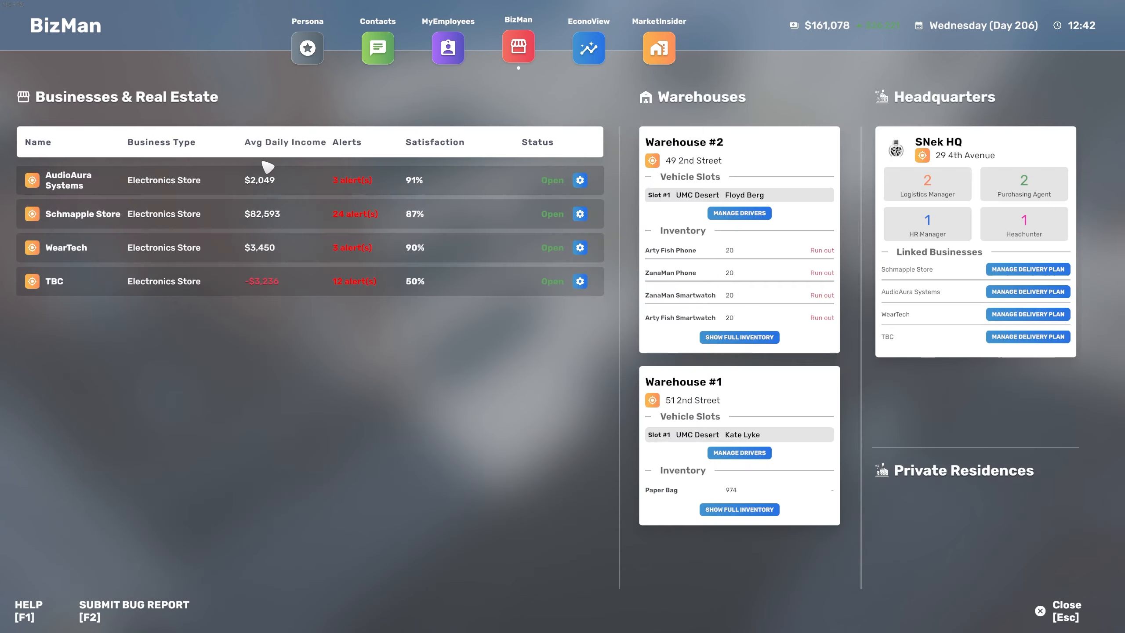
- Review TBC's customer capacity and unassigned-staff alerts, then go to the MyEmployees roster
{"action": "left_click", "coordinate": [191, 286]}
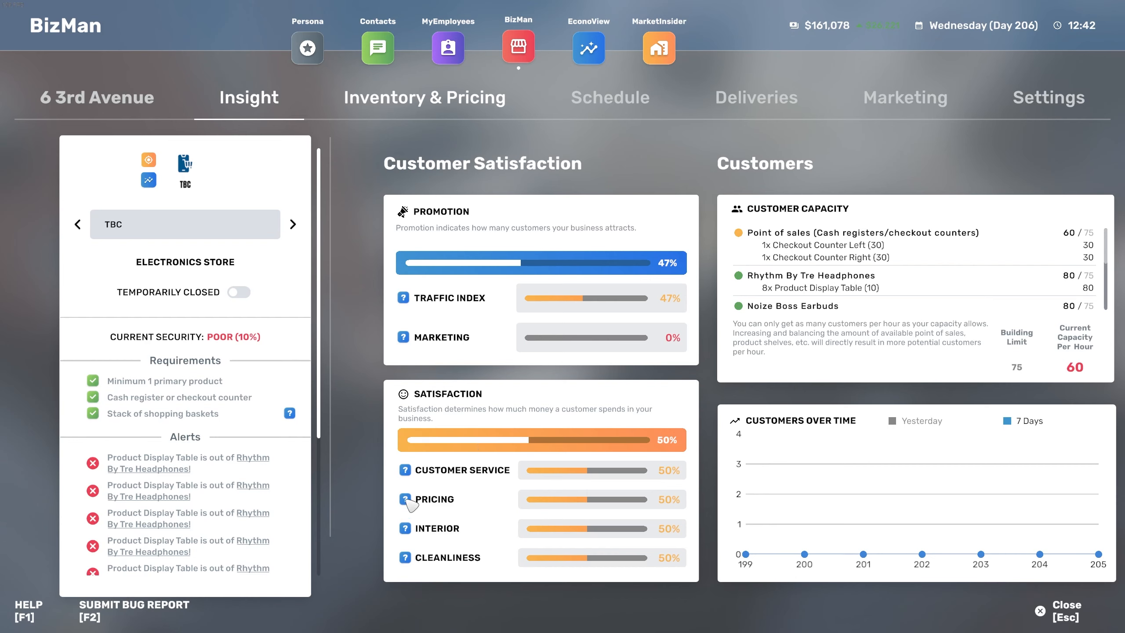
{"action": "mouse_move", "coordinate": [593, 510]}
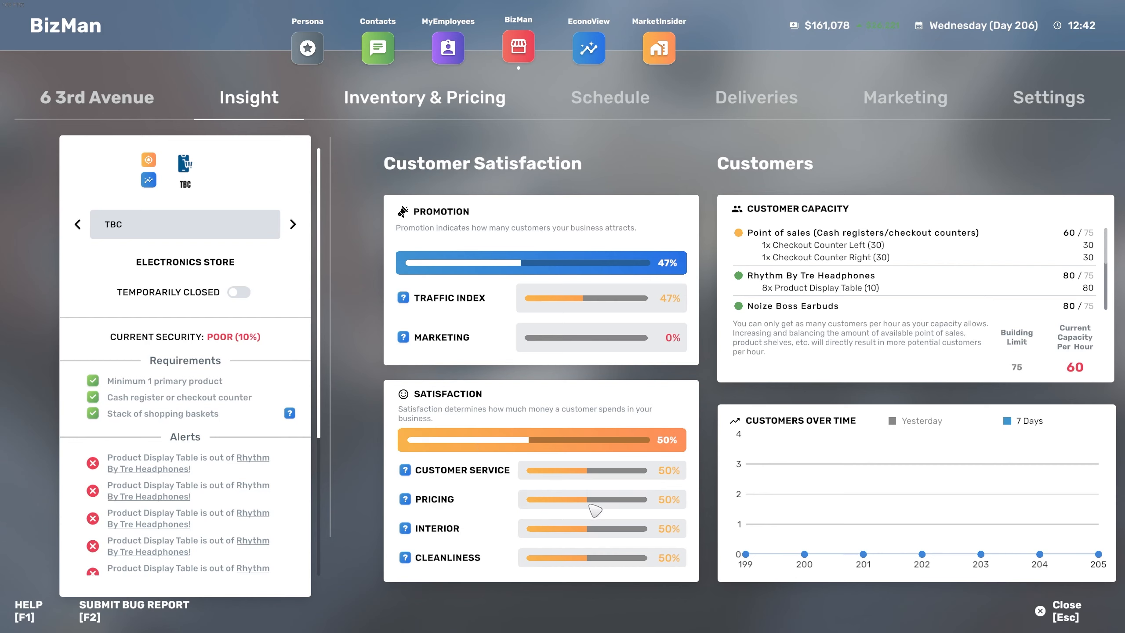
{"action": "mouse_move", "coordinate": [277, 311]}
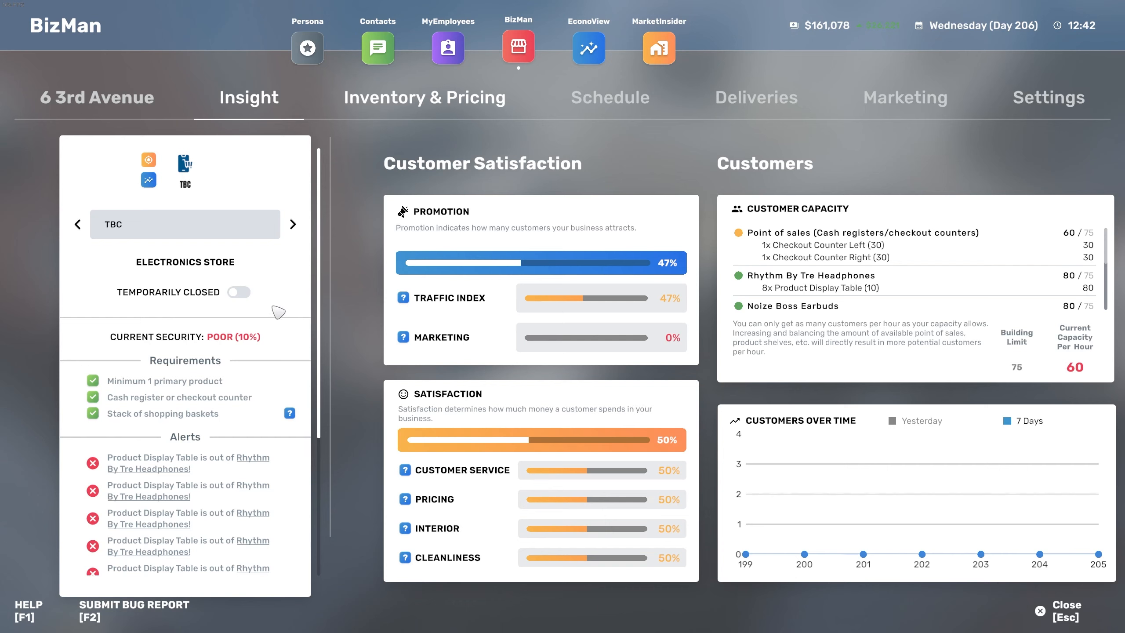
{"action": "scroll", "scroll_direction": "down", "scroll_amount": 3}
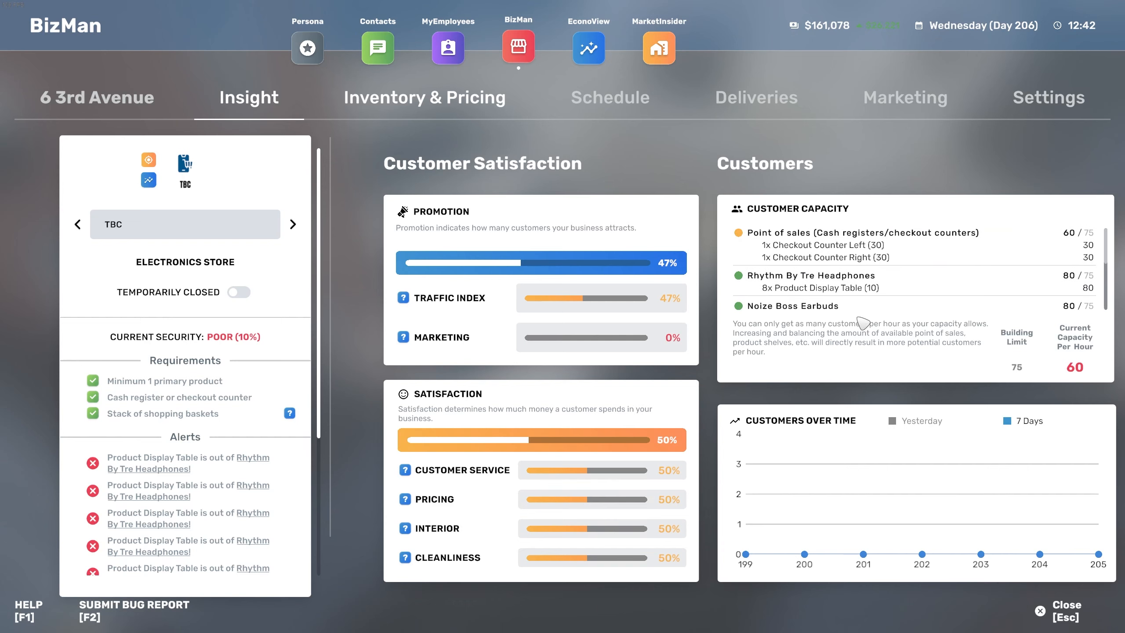
{"action": "scroll", "scroll_direction": "down", "scroll_amount": 3}
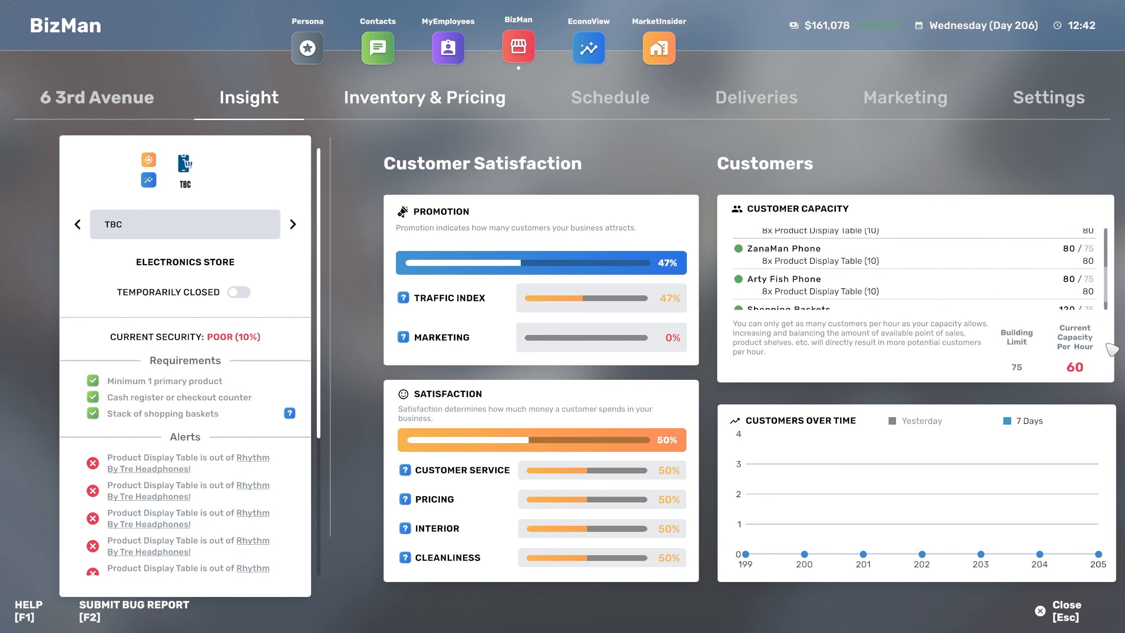
{"action": "mouse_move", "coordinate": [160, 474]}
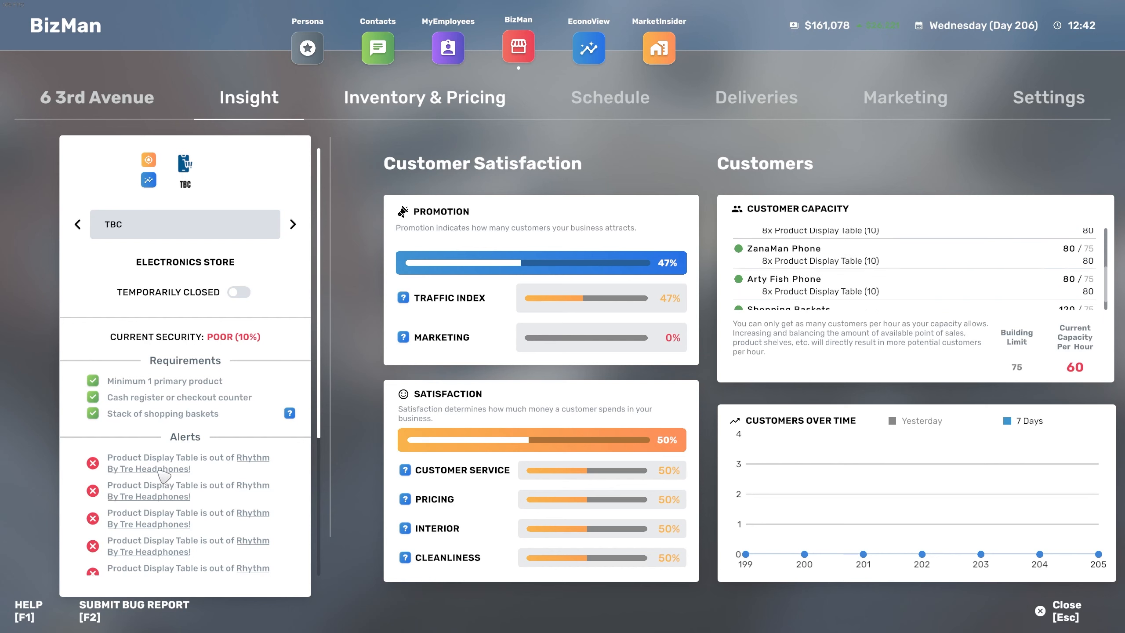
{"action": "scroll", "scroll_direction": "down", "scroll_amount": 3}
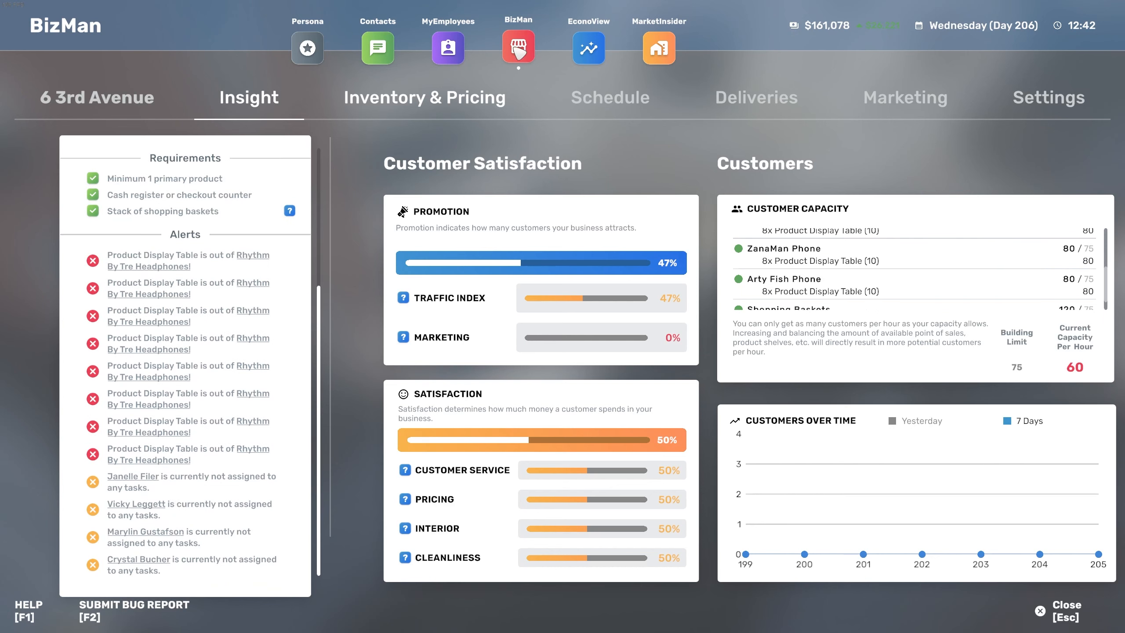
{"action": "left_click", "coordinate": [447, 48]}
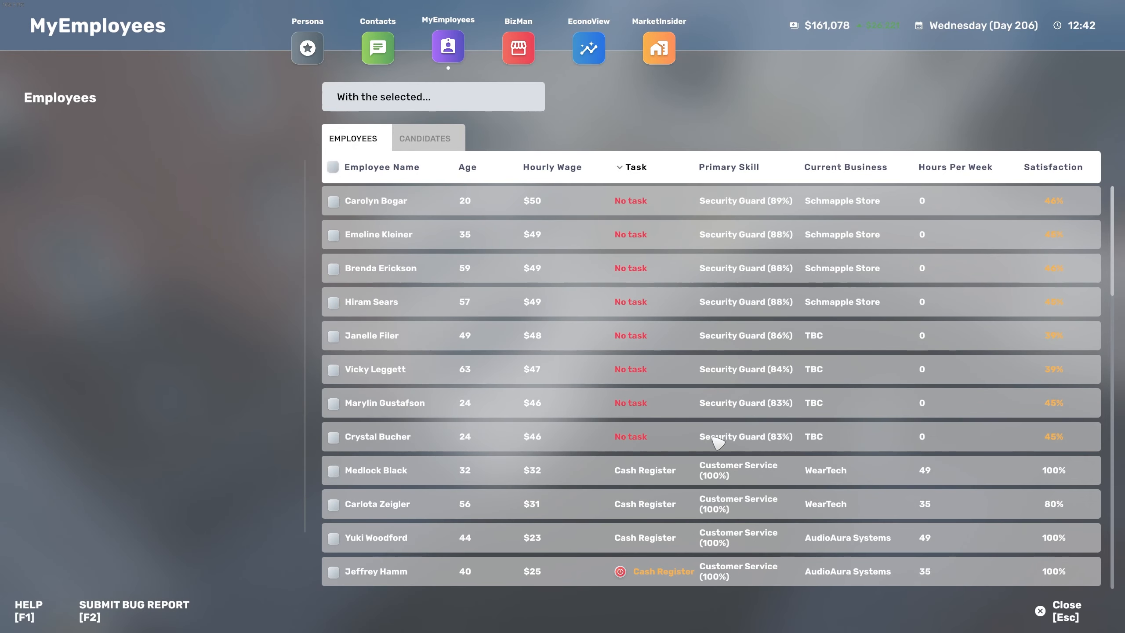
{"action": "mouse_move", "coordinate": [731, 222]}
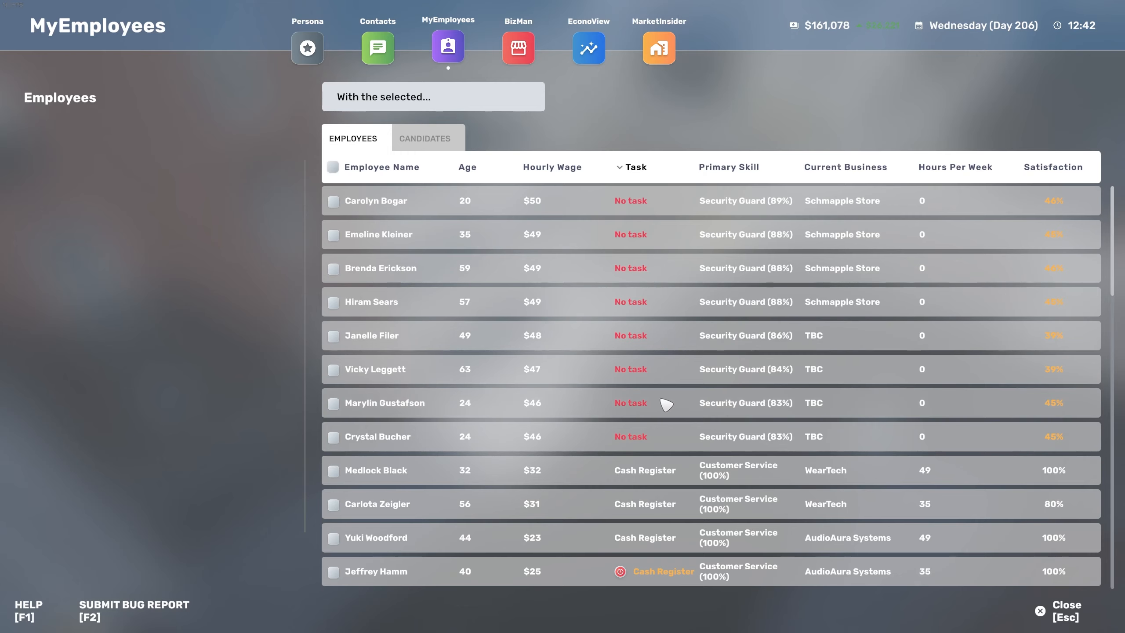
{"action": "mouse_move", "coordinate": [709, 335]}
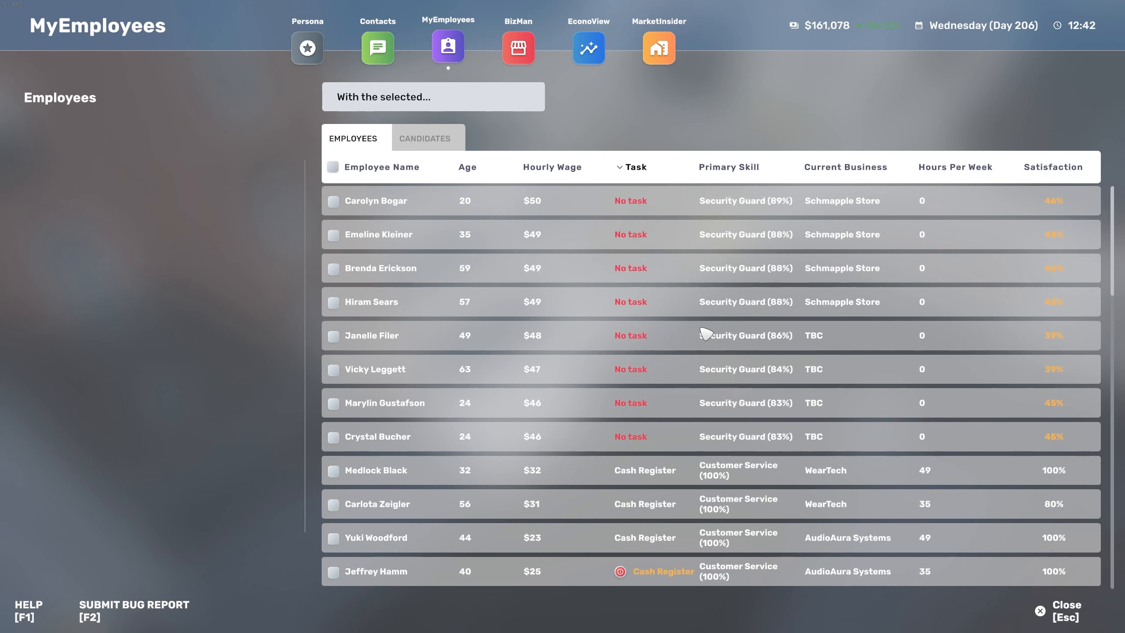
- Sort employees by task and view the sick AudioAura cashier, ending on Morse Reece's HR assignments
{"action": "left_click", "coordinate": [377, 47]}
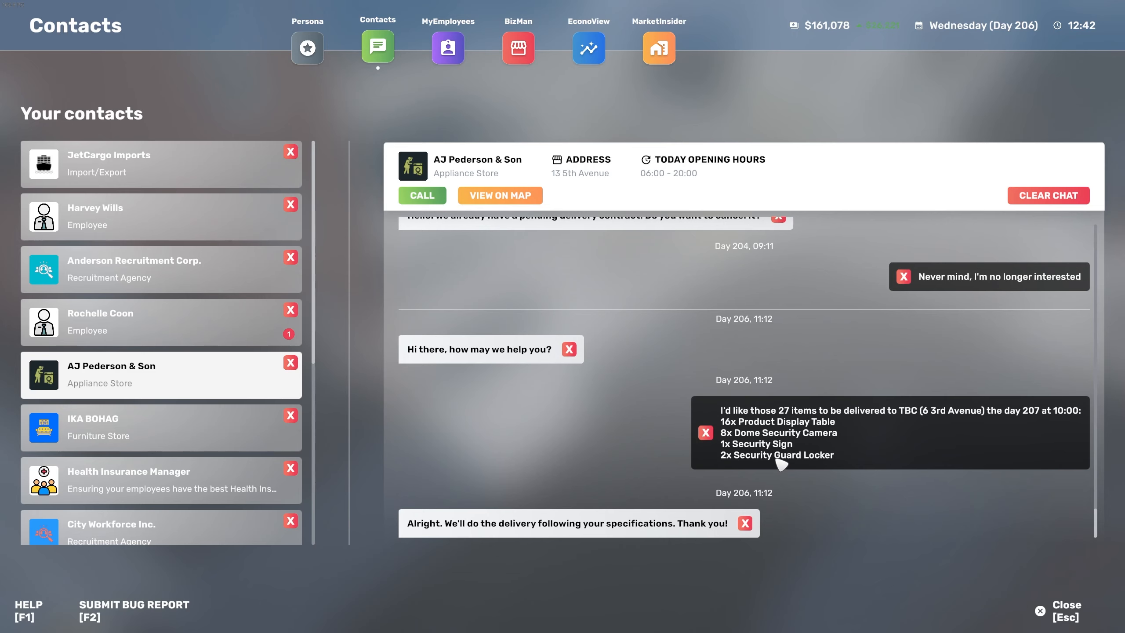
{"action": "left_click", "coordinate": [447, 47]}
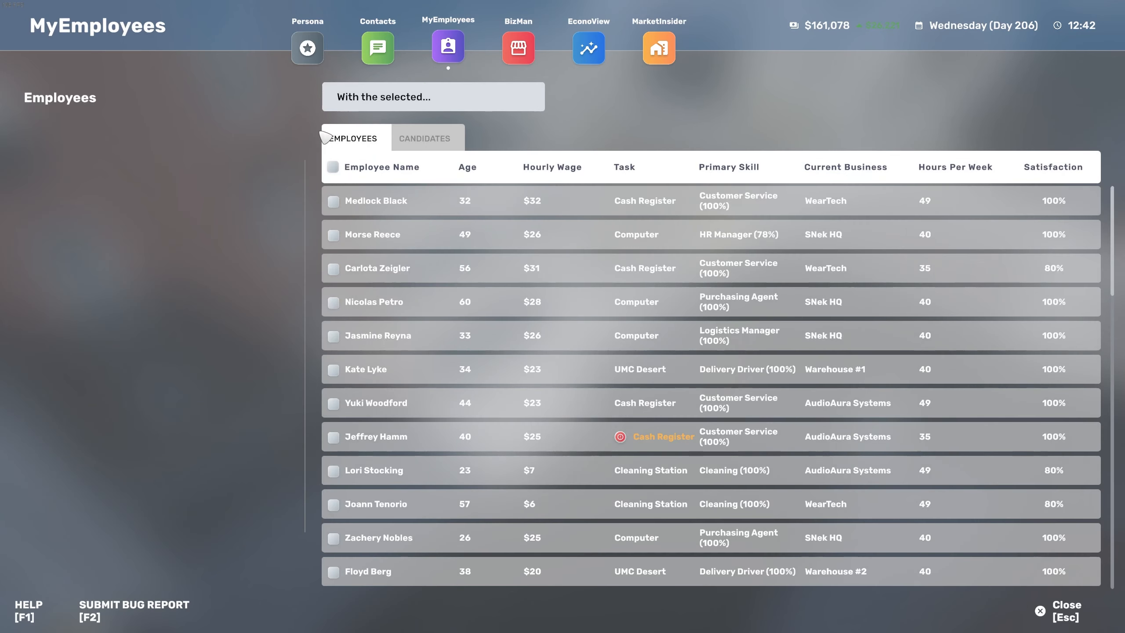
{"action": "left_click", "coordinate": [624, 167]}
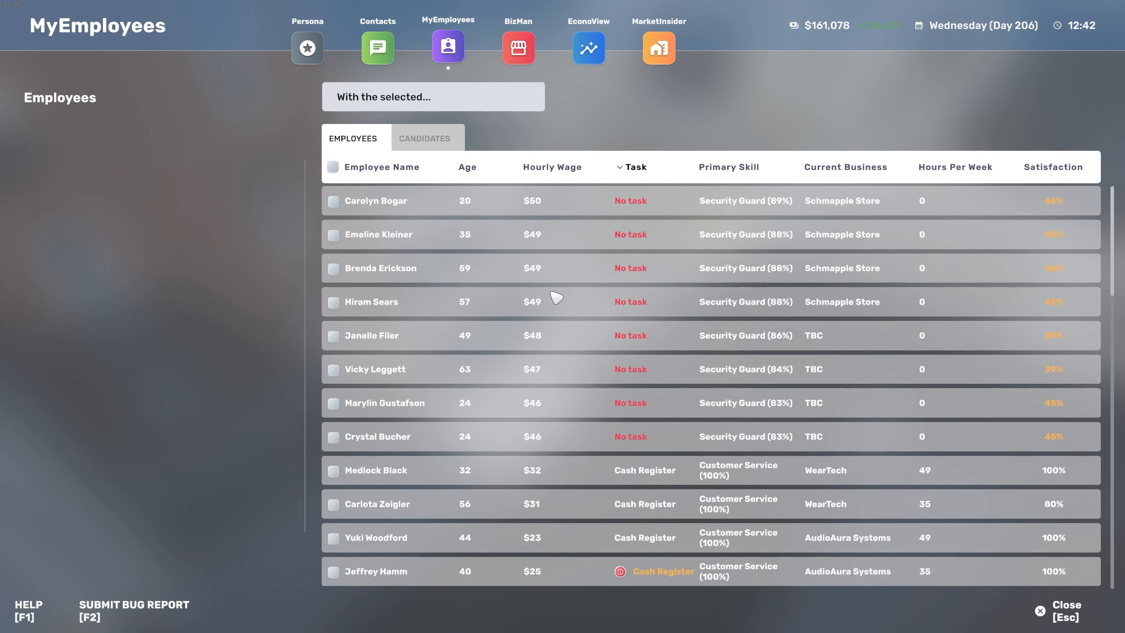
{"action": "scroll", "scroll_direction": "down", "scroll_amount": 3}
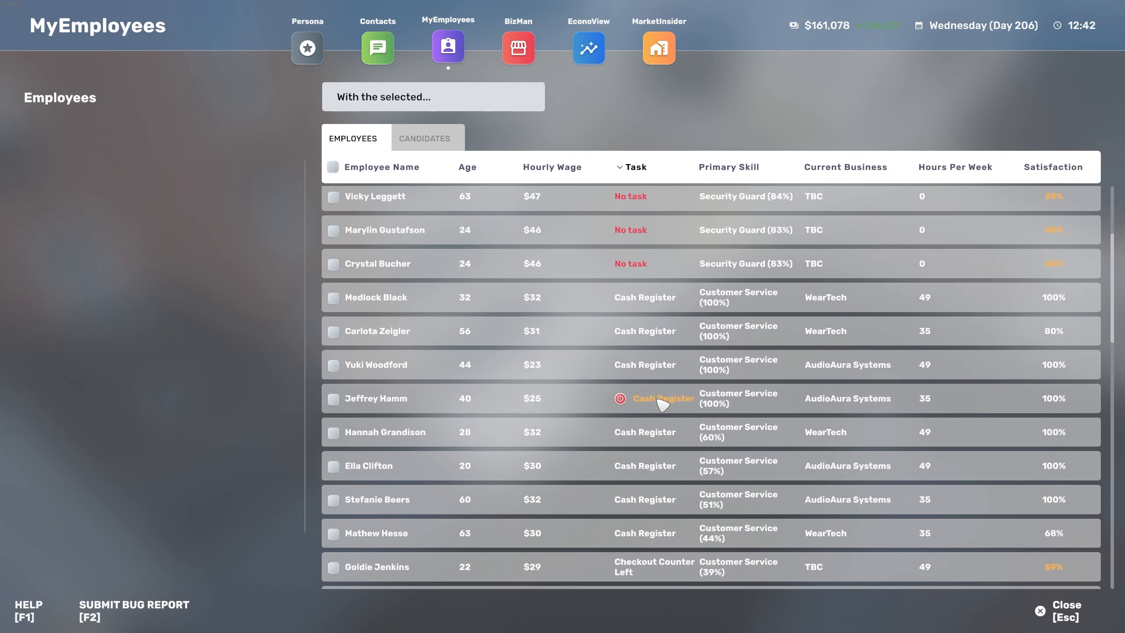
{"action": "left_click", "coordinate": [376, 399]}
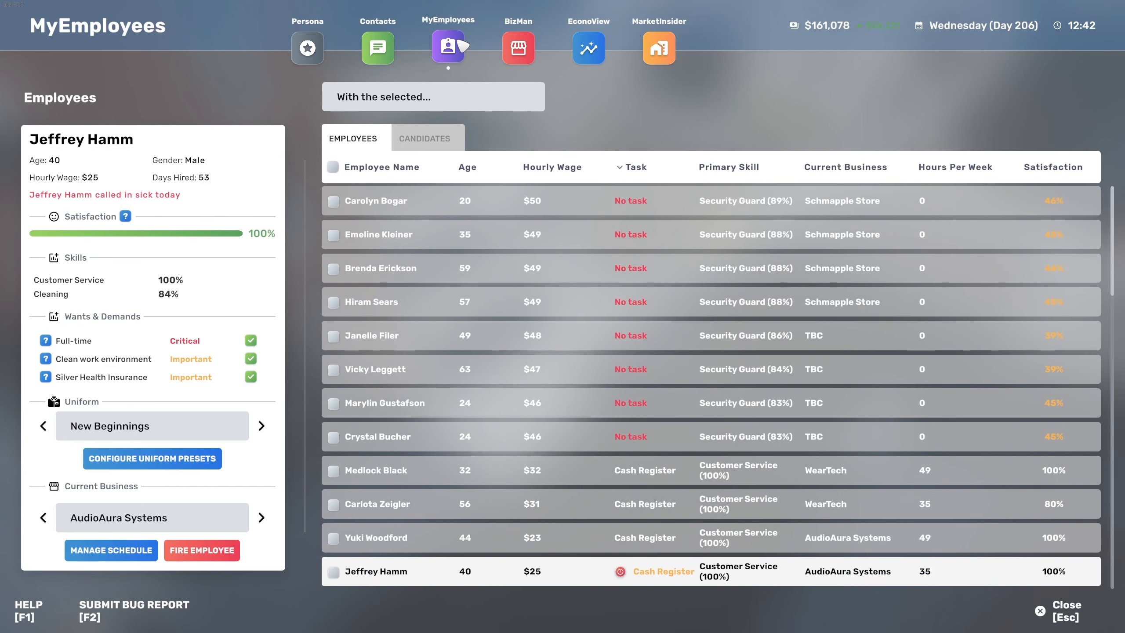
{"action": "left_click", "coordinate": [518, 48]}
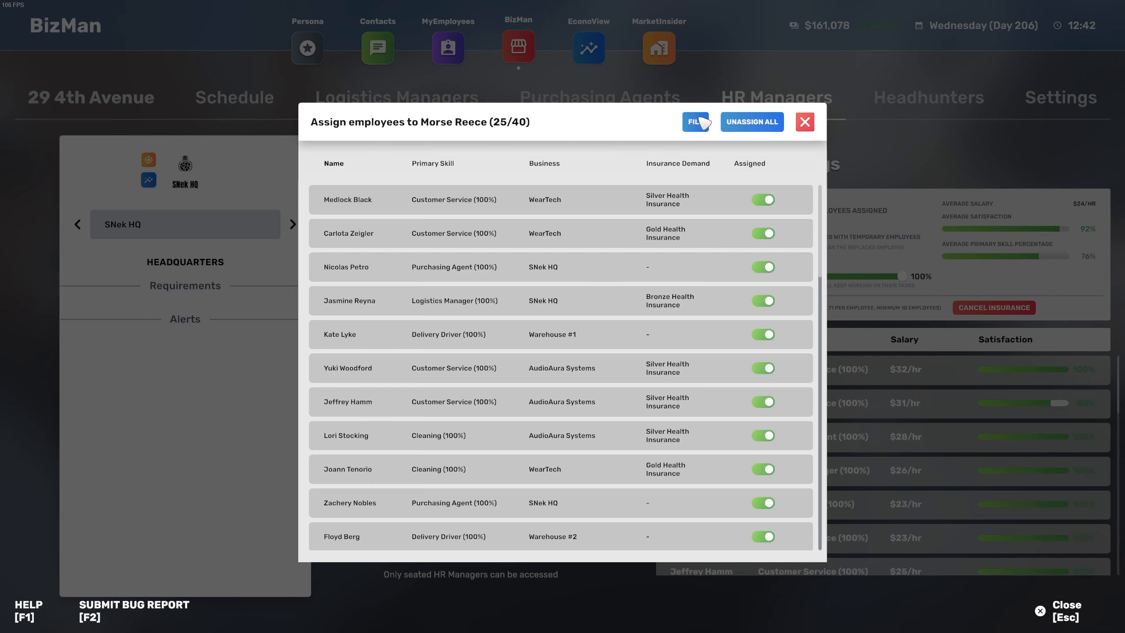
- Fill Morse Reece's HR roster at SNek HQ to 40 of 40 employees
{"action": "left_click", "coordinate": [695, 121]}
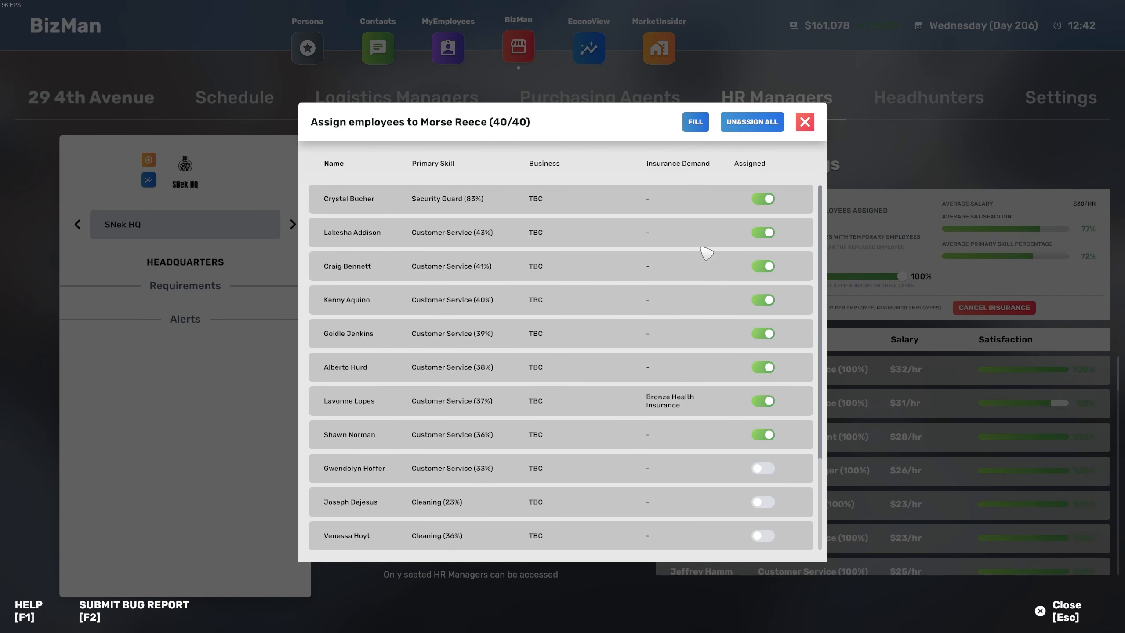
{"action": "scroll", "scroll_direction": "down", "scroll_amount": 3}
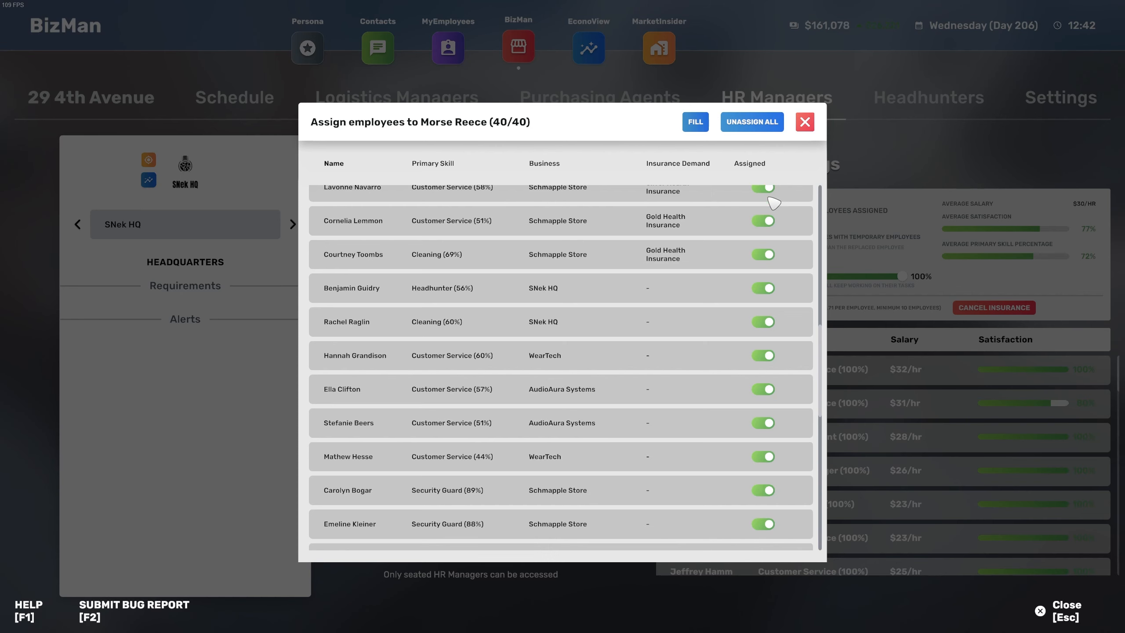
{"action": "scroll", "scroll_direction": "down", "scroll_amount": 3}
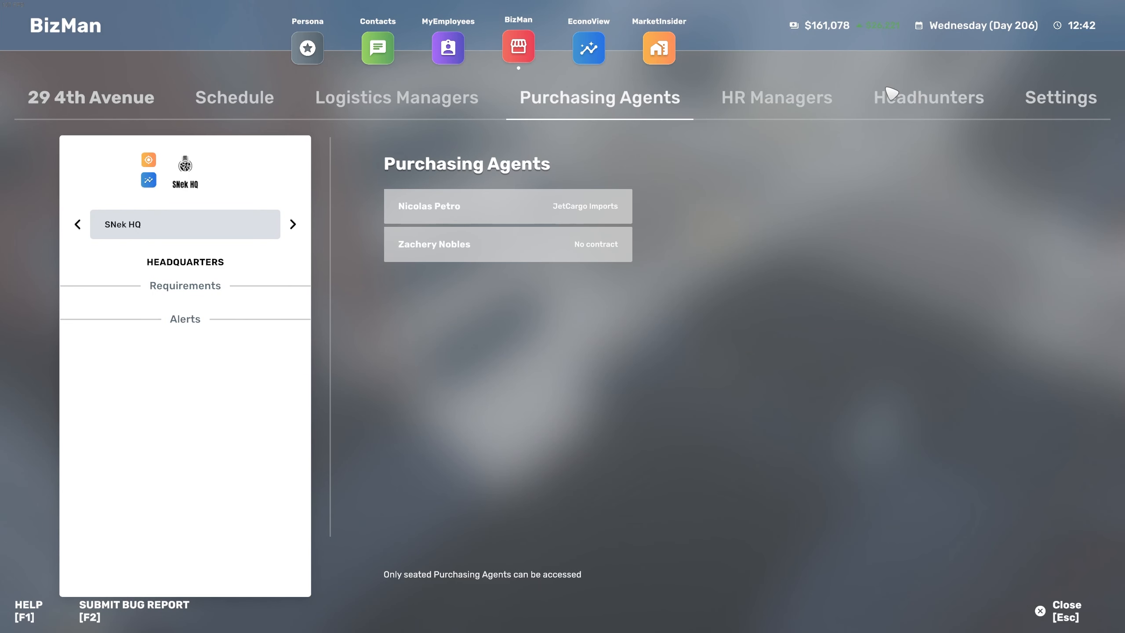
- Start the headhunter recruiting HR Managers at 87–98% skill for $49–$57 per hour
{"action": "left_click", "coordinate": [929, 96]}
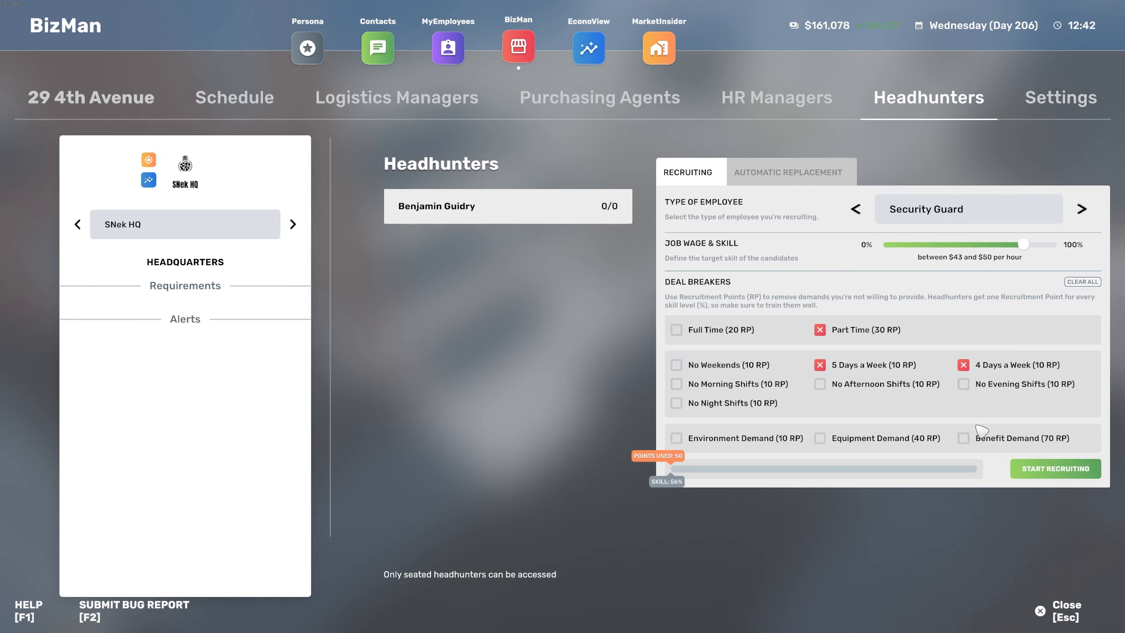
{"action": "left_click", "coordinate": [1081, 209]}
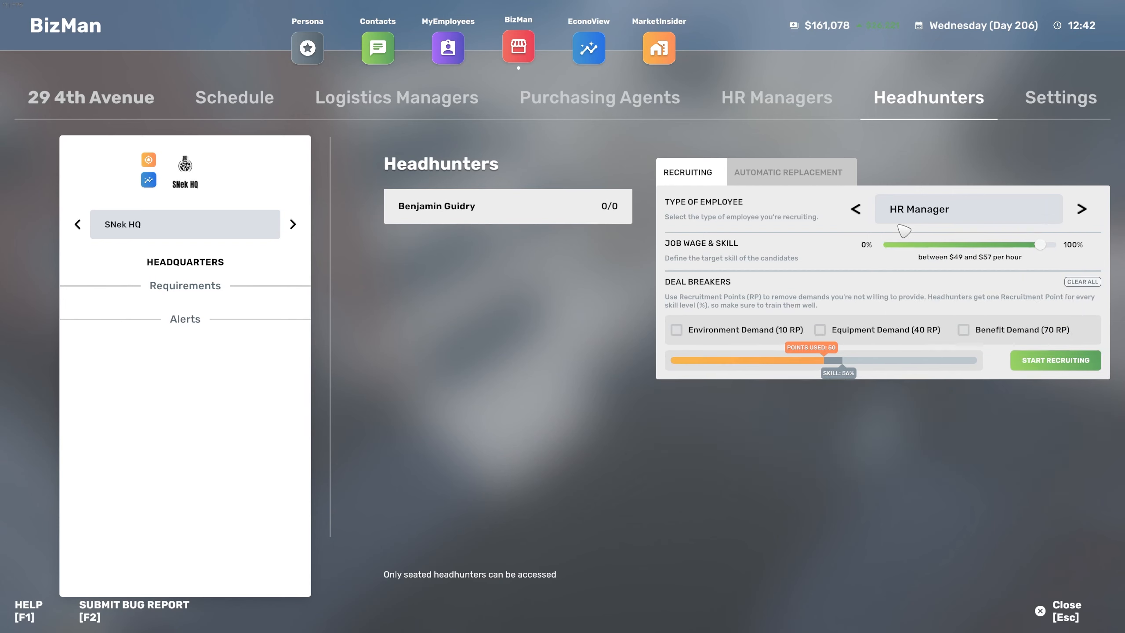
{"action": "mouse_move", "coordinate": [965, 336]}
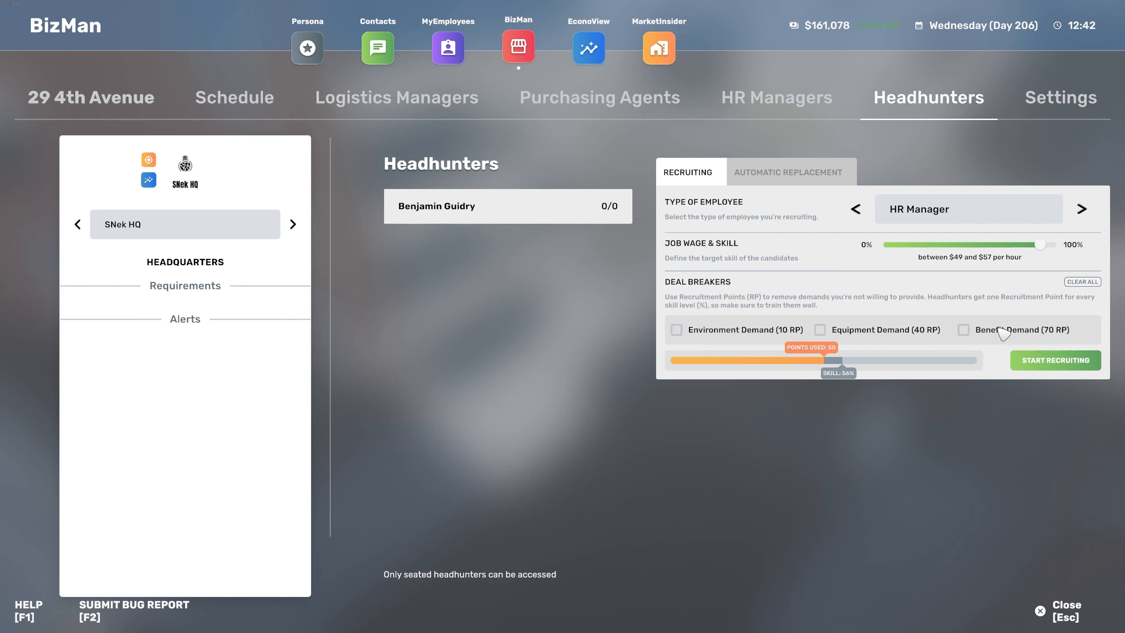
{"action": "left_click", "coordinate": [964, 331]}
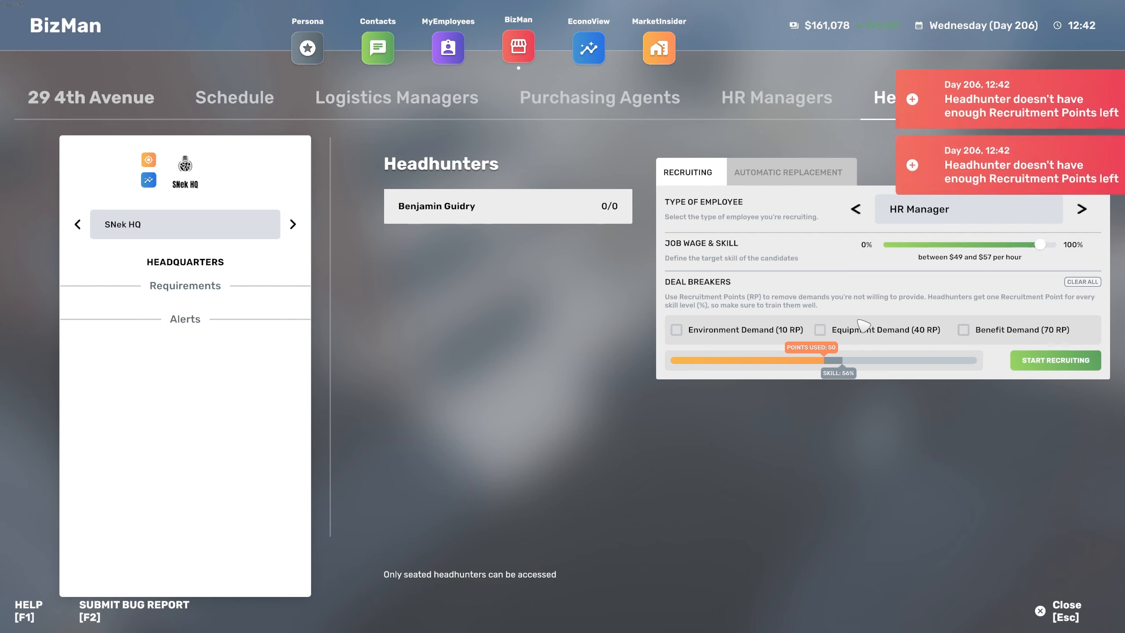
{"action": "left_click", "coordinate": [1055, 361]}
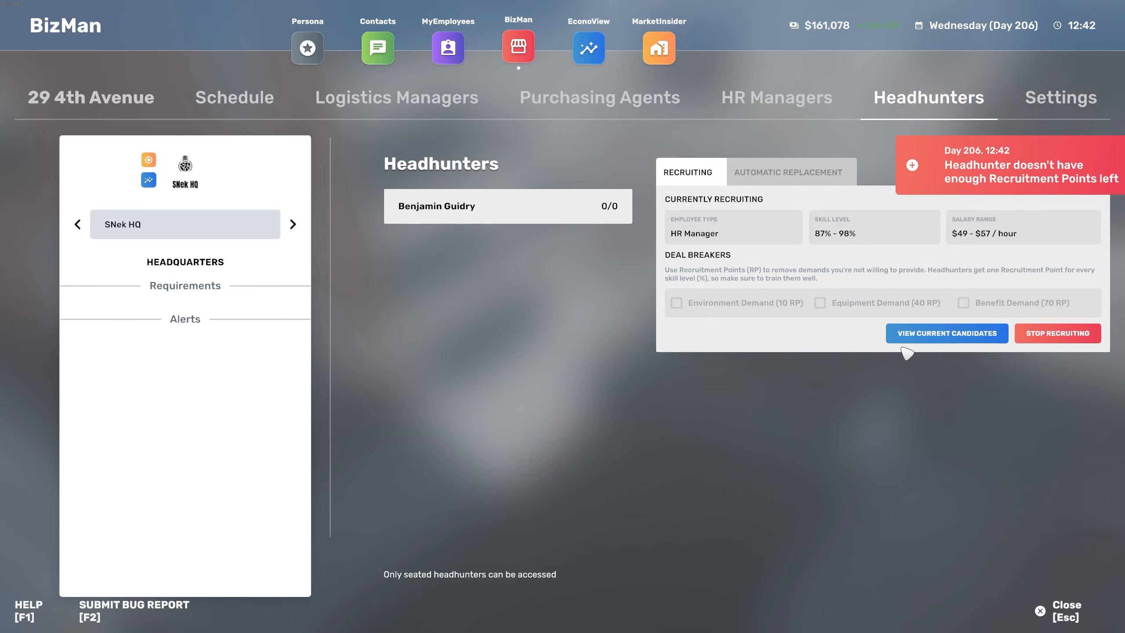
{"action": "left_click", "coordinate": [396, 97]}
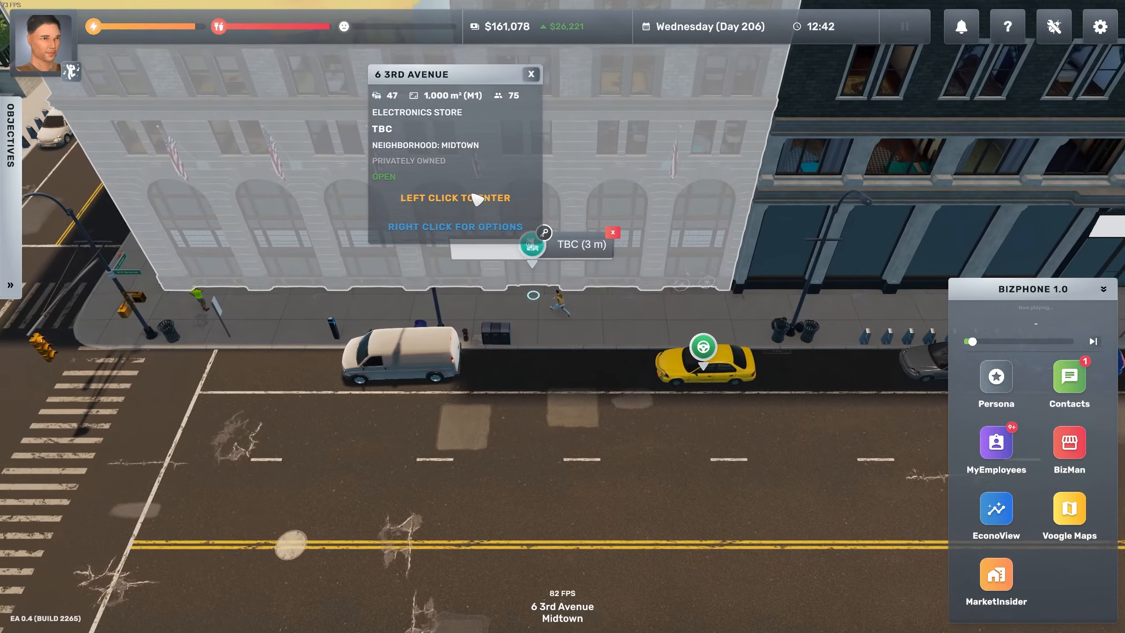
- Enter the TBC store at 6 3rd Avenue and inspect its display tables in the interior designer
{"action": "left_click", "coordinate": [455, 197]}
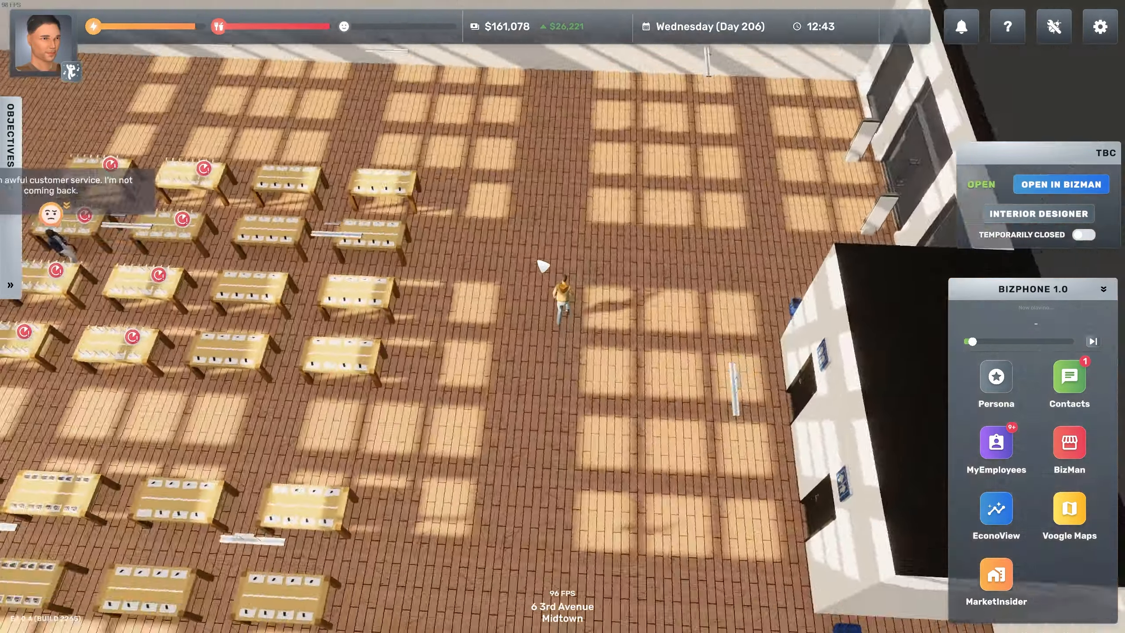
{"action": "left_click", "coordinate": [1039, 213]}
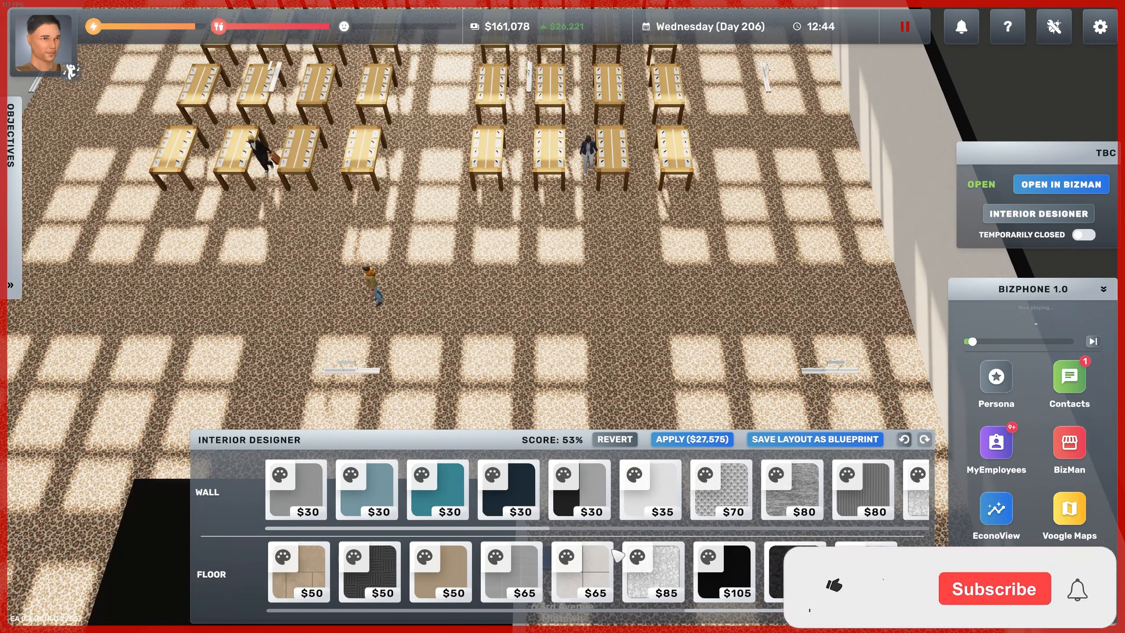
{"action": "left_click", "coordinate": [756, 574]}
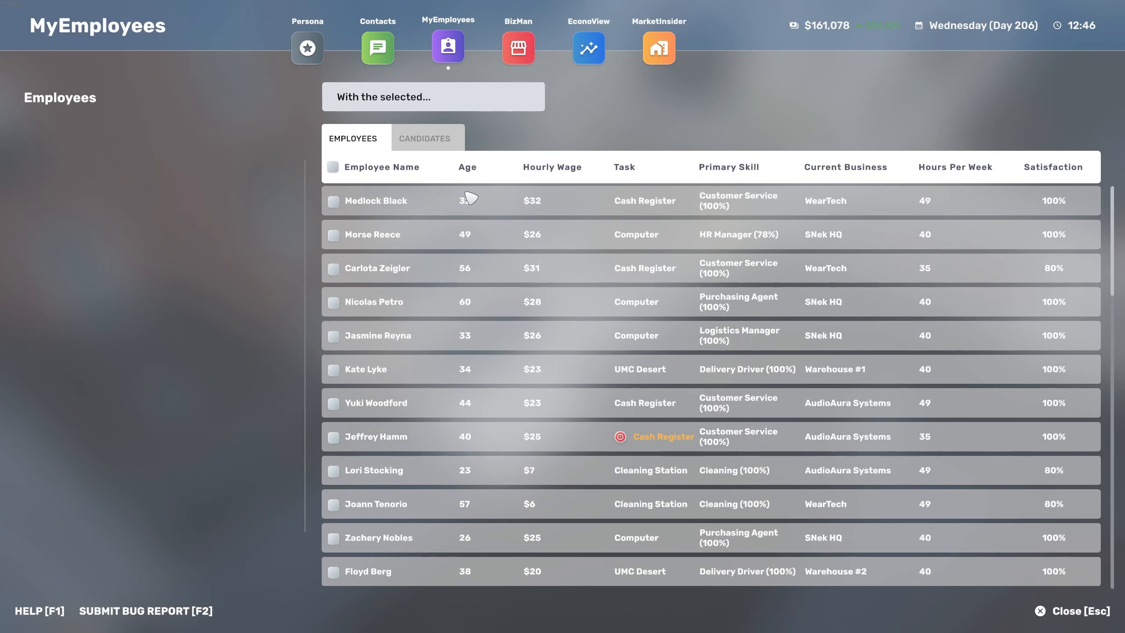
- Sort the job candidates by primary skill, strongest security guards first
{"action": "left_click", "coordinate": [425, 137]}
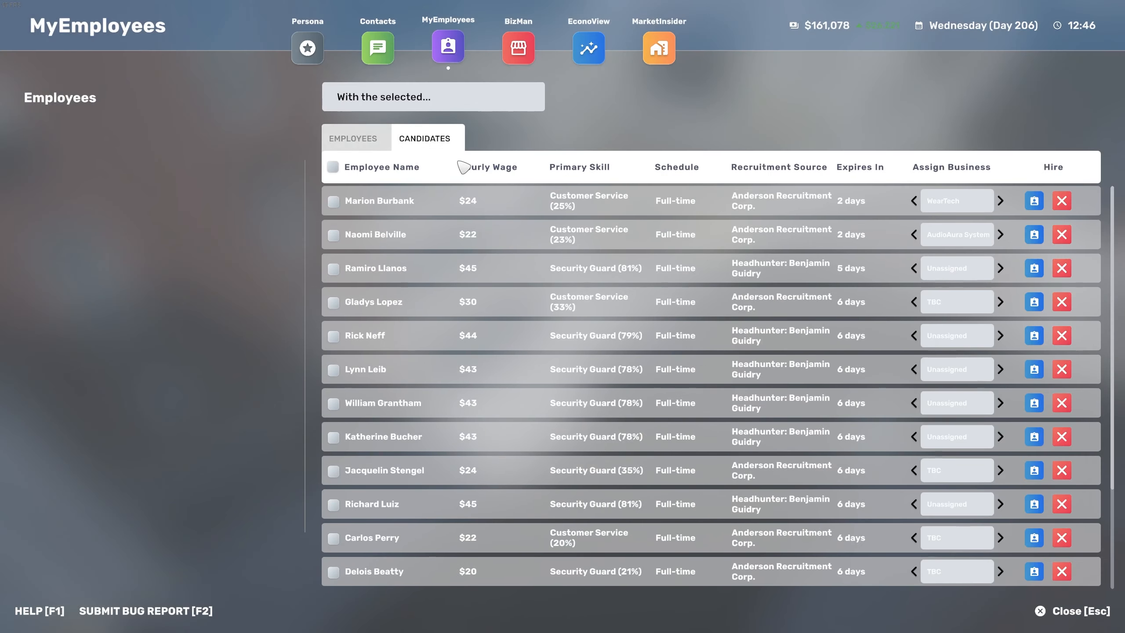
{"action": "left_click", "coordinate": [579, 167]}
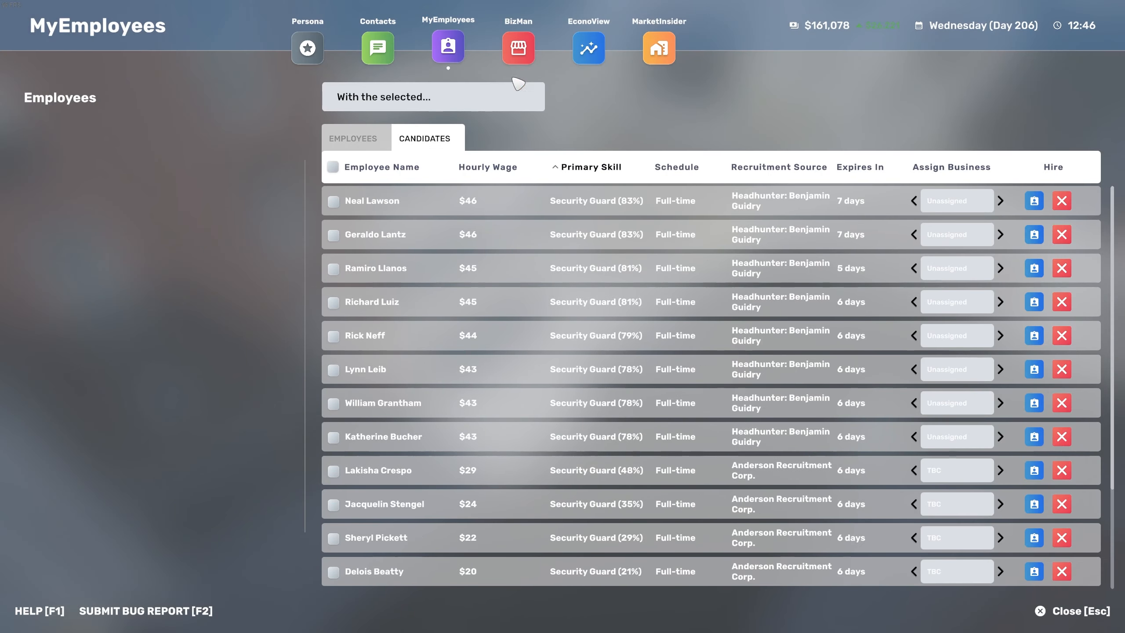
- Check TBC's schedule, then AudioAura Systems and Schmapple Store's weekly schedule
{"action": "left_click", "coordinate": [519, 47]}
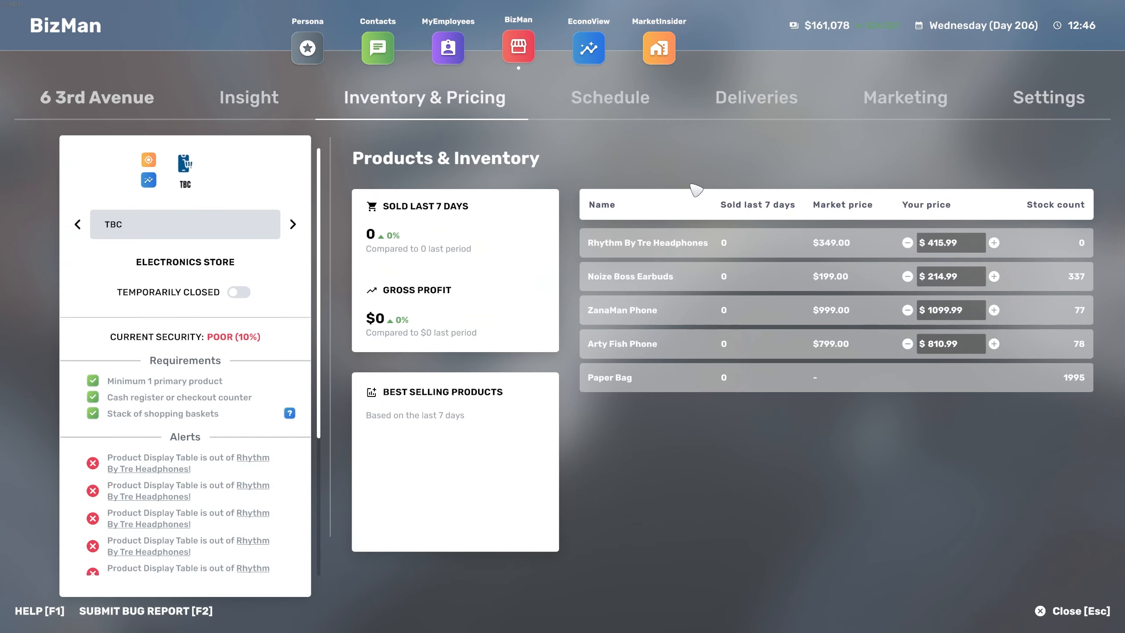
{"action": "left_click", "coordinate": [610, 98]}
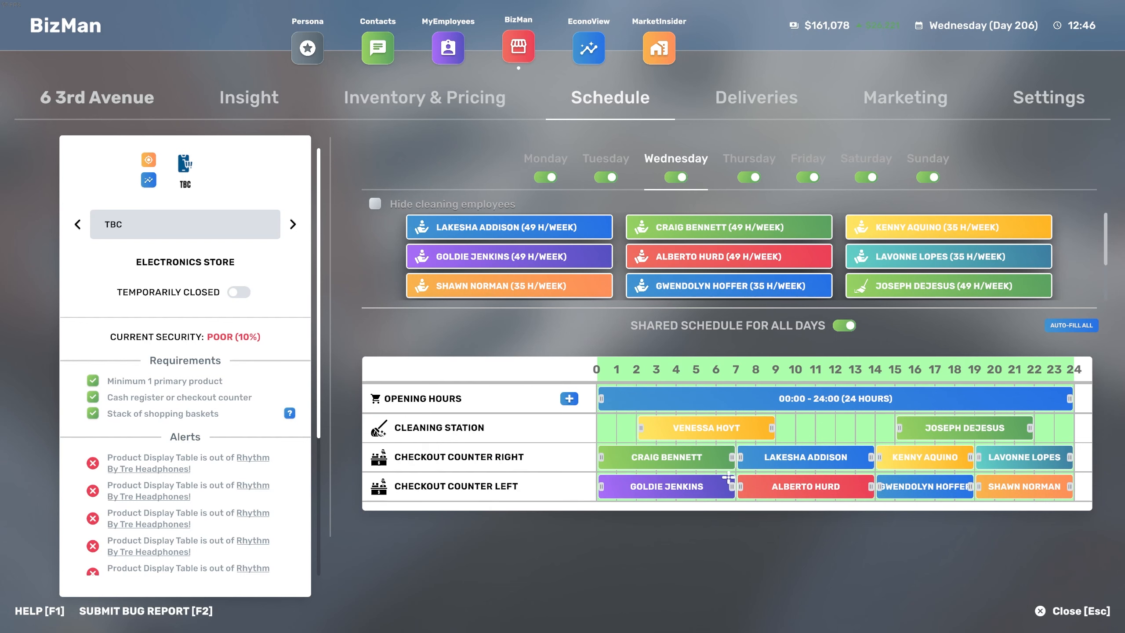
{"action": "mouse_move", "coordinate": [808, 457]}
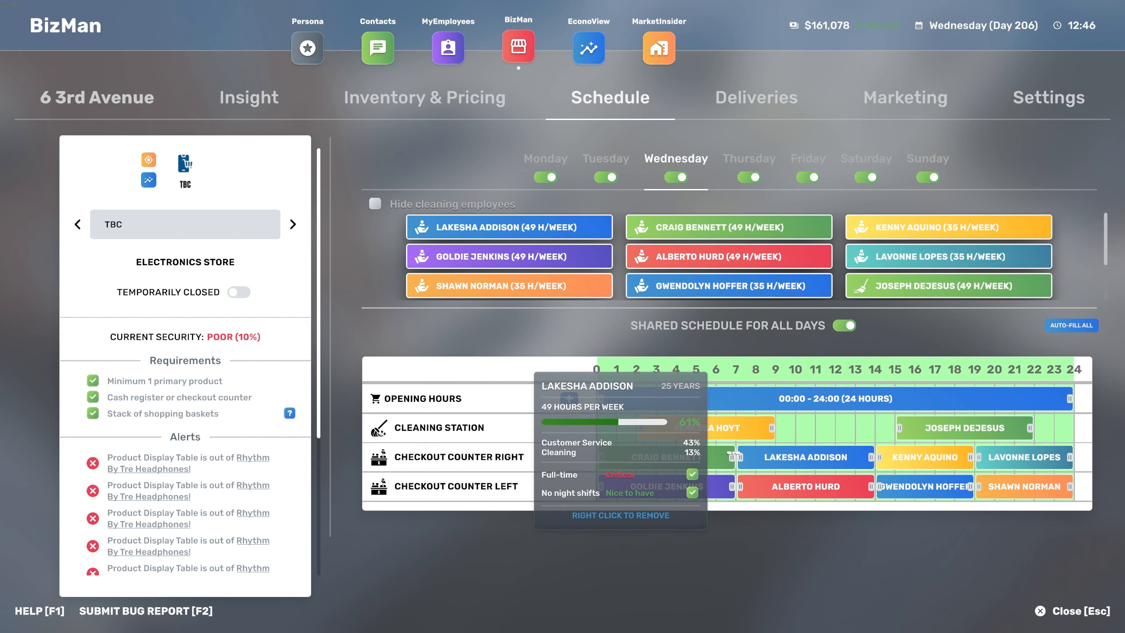
{"action": "mouse_move", "coordinate": [460, 90]}
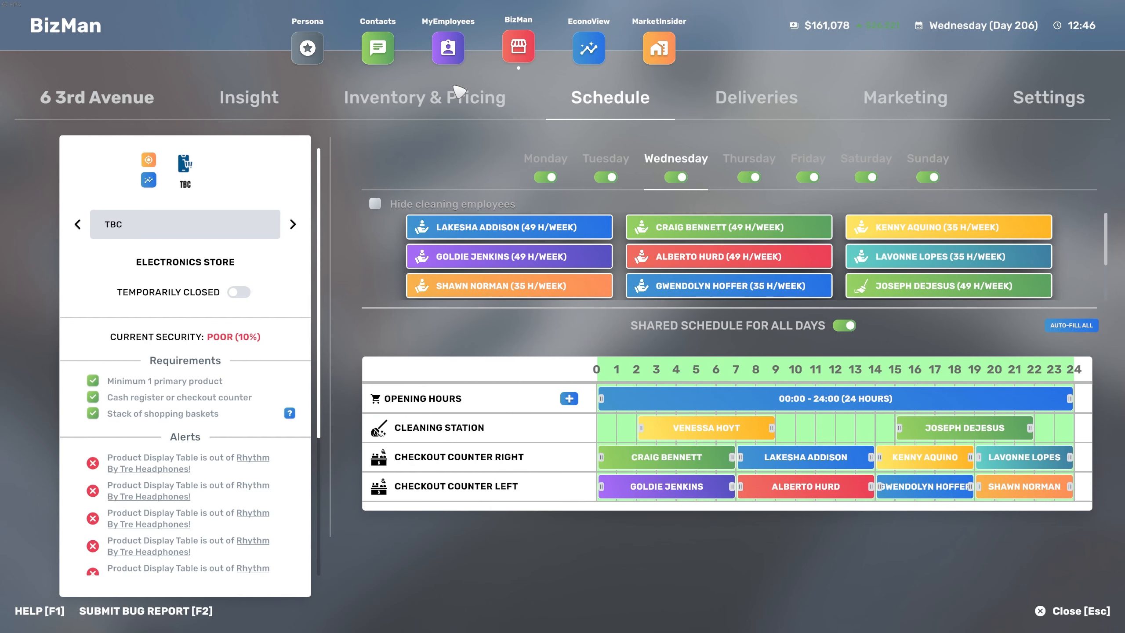
{"action": "left_click", "coordinate": [248, 97]}
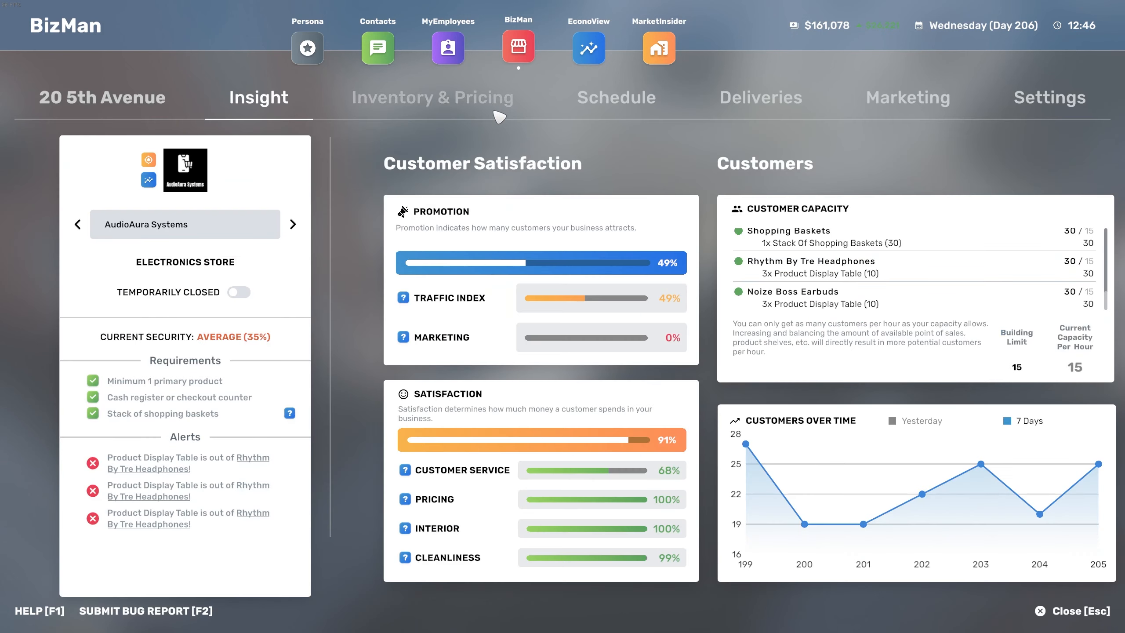
{"action": "left_click", "coordinate": [614, 98]}
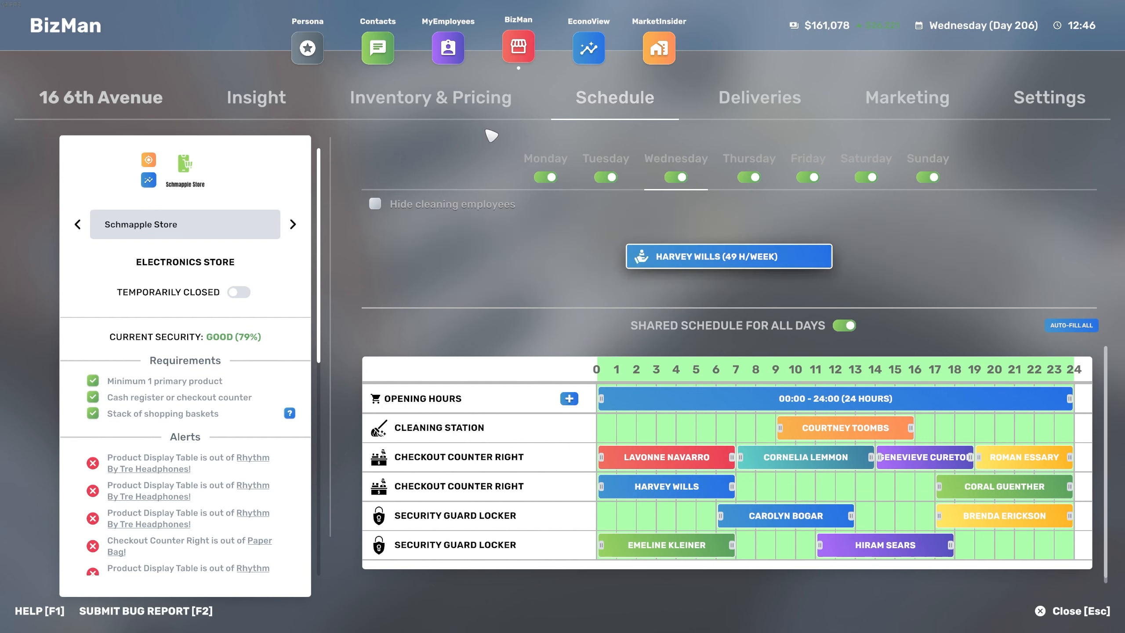
- View WearTech's staff schedule, then scroll the candidates list to the 78–83% security guards
{"action": "left_click", "coordinate": [431, 97]}
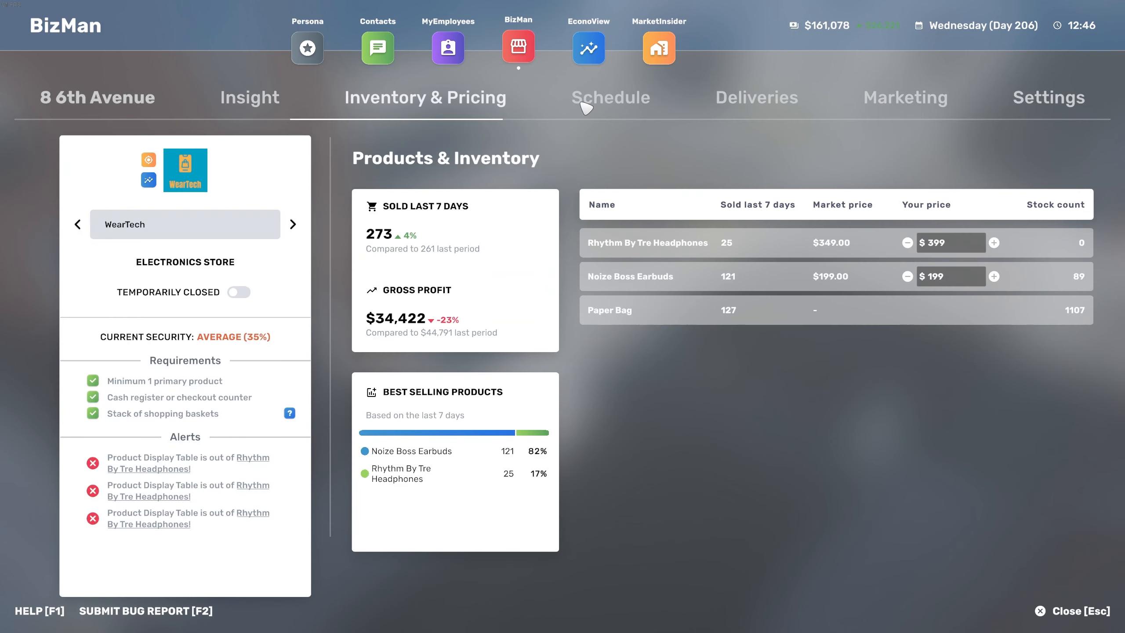
{"action": "left_click", "coordinate": [610, 98]}
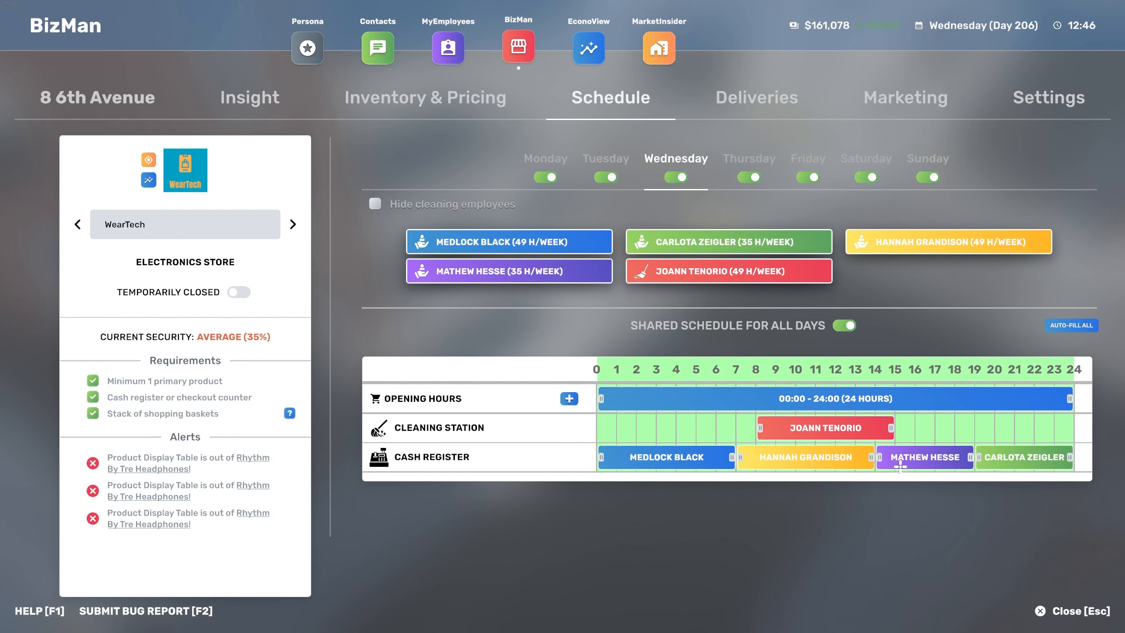
{"action": "left_click", "coordinate": [447, 47]}
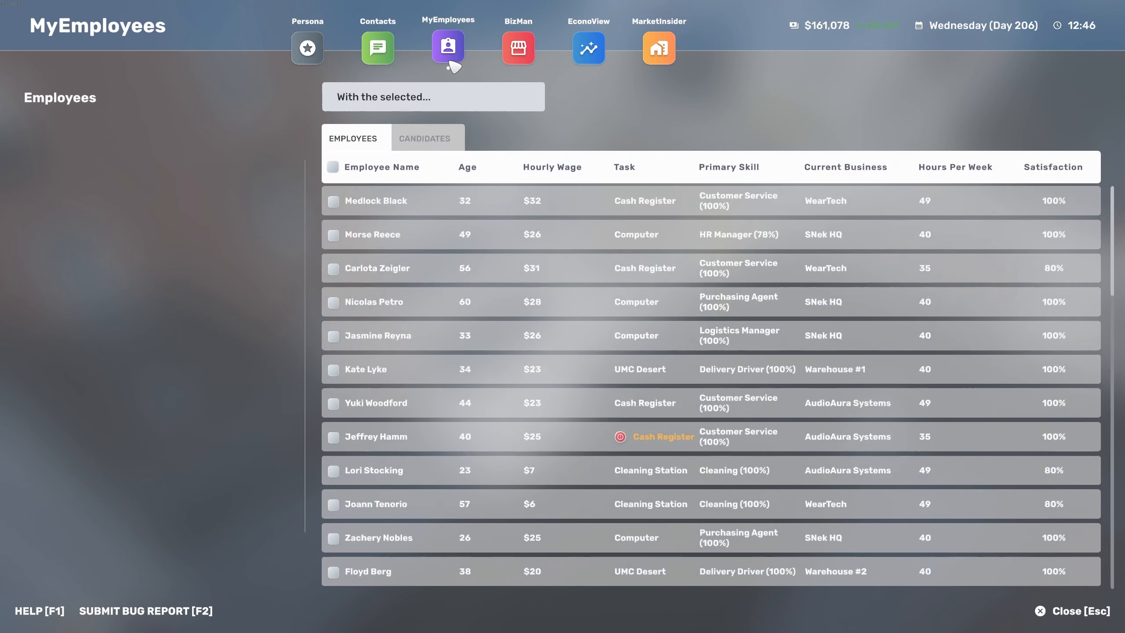
{"action": "left_click", "coordinate": [424, 137]}
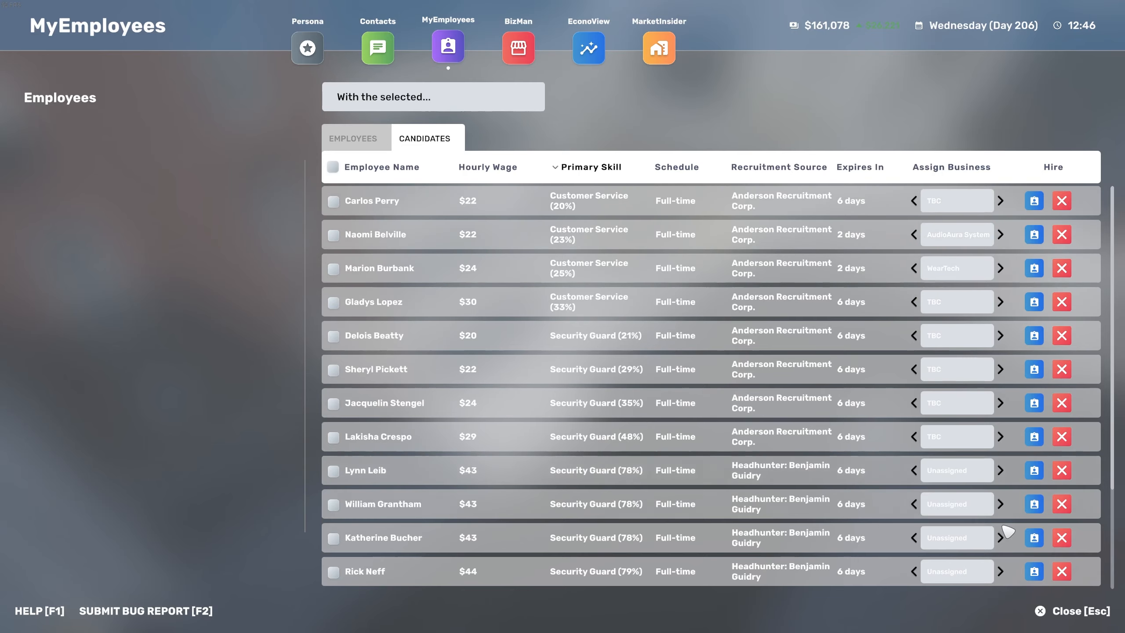
{"action": "scroll", "scroll_direction": "down", "scroll_amount": 3}
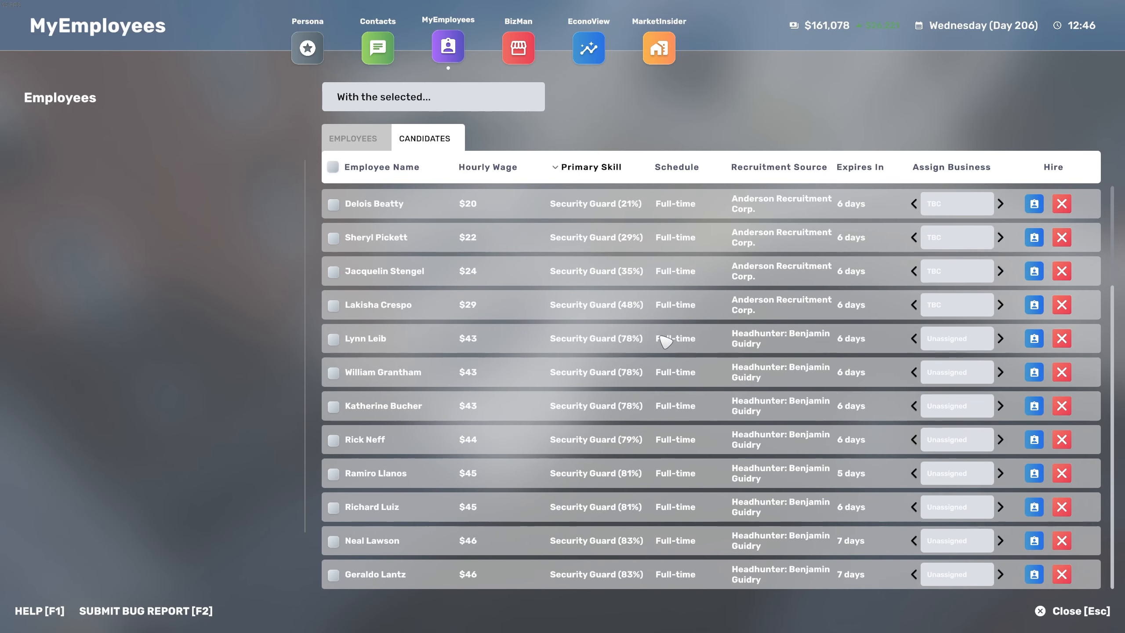
{"action": "mouse_move", "coordinate": [874, 441]}
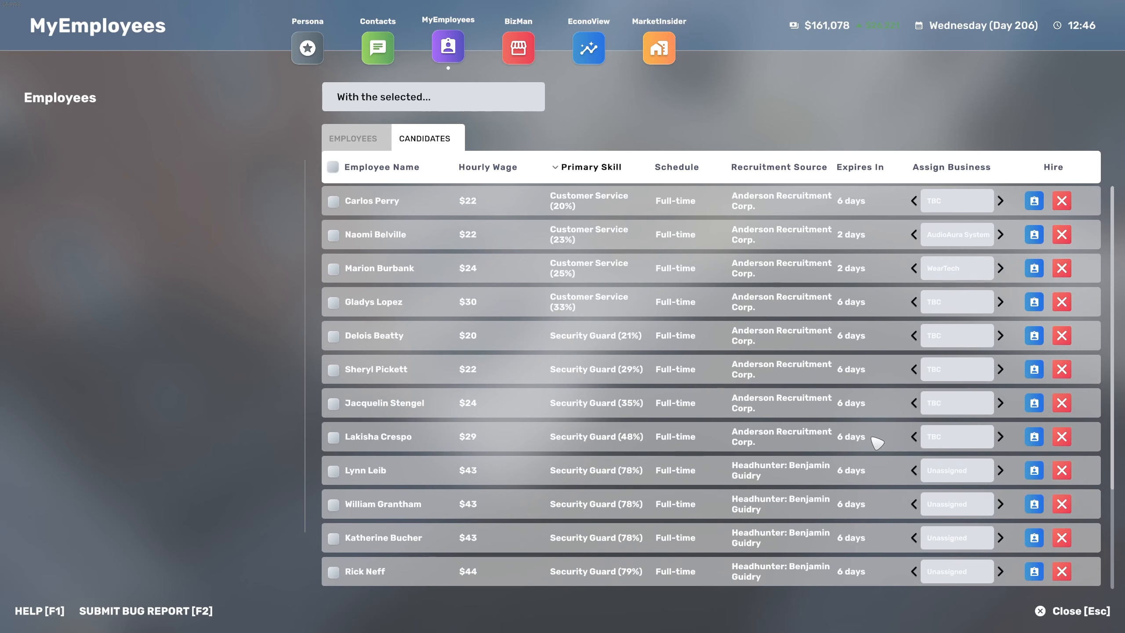
{"action": "mouse_move", "coordinate": [527, 65]}
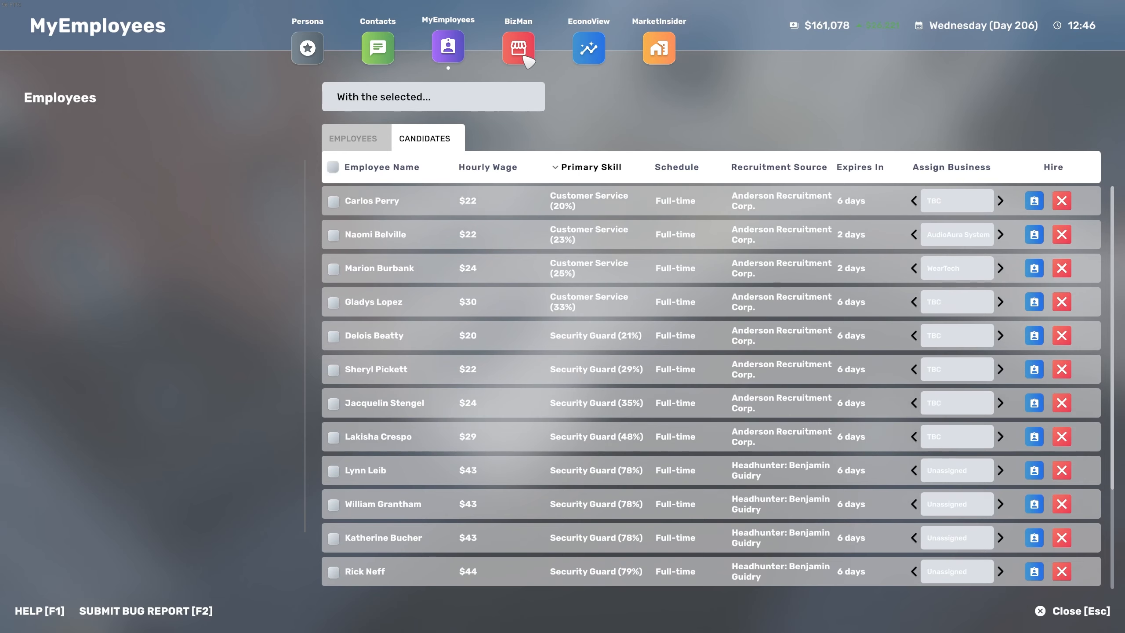
- Bring Schmapple Store's weekly schedule at 16 6th Avenue back up
{"action": "left_click", "coordinate": [518, 47]}
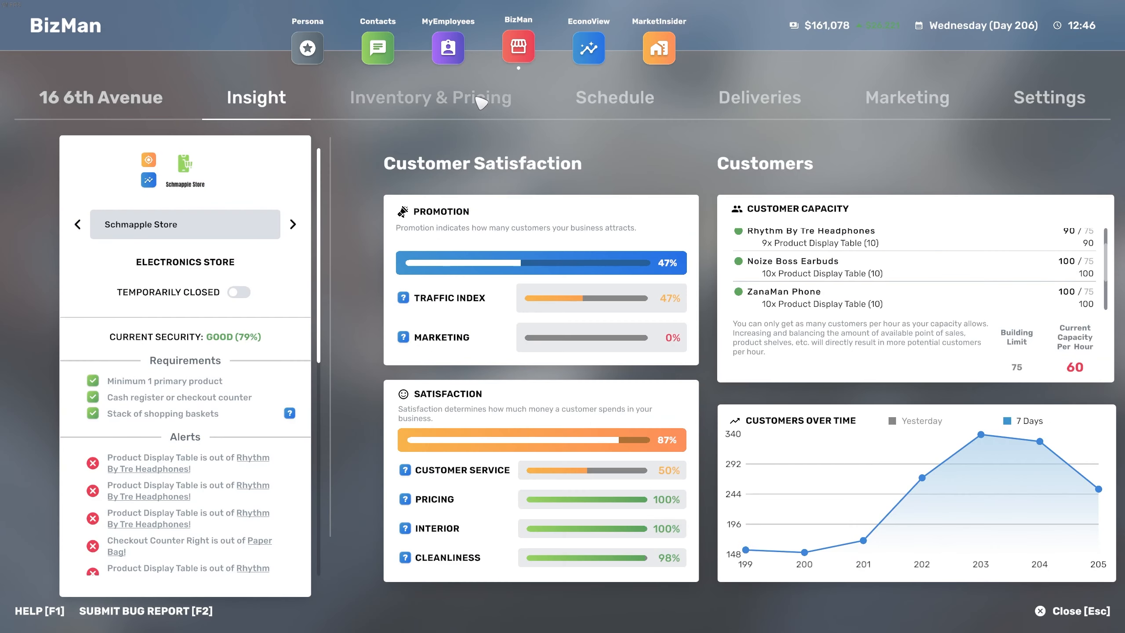
{"action": "left_click", "coordinate": [614, 97]}
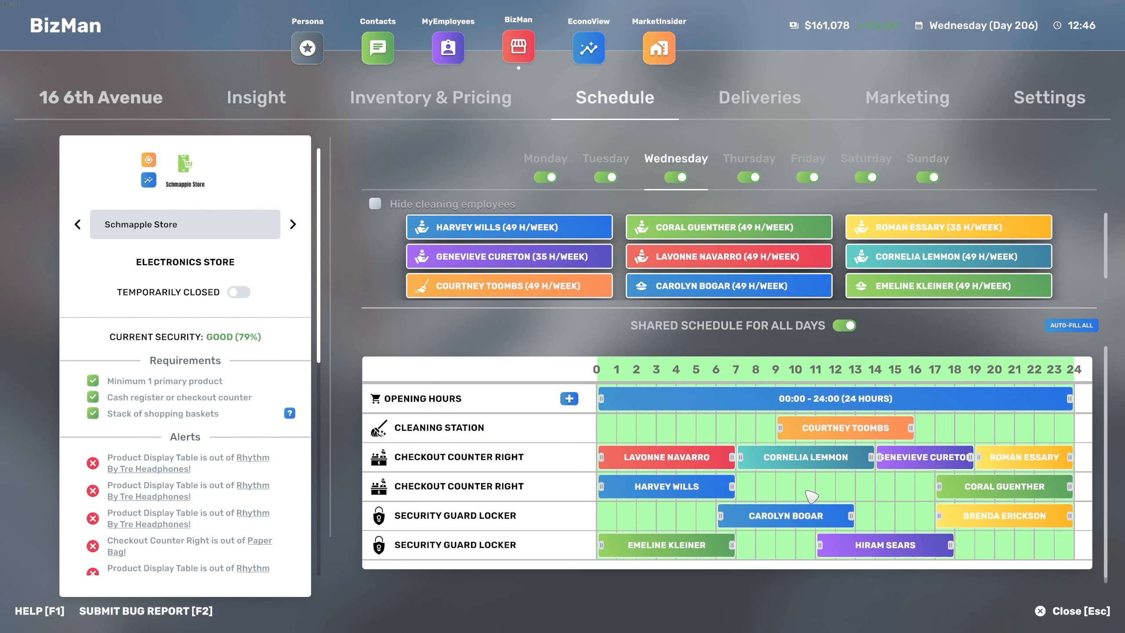
{"action": "mouse_move", "coordinate": [843, 496]}
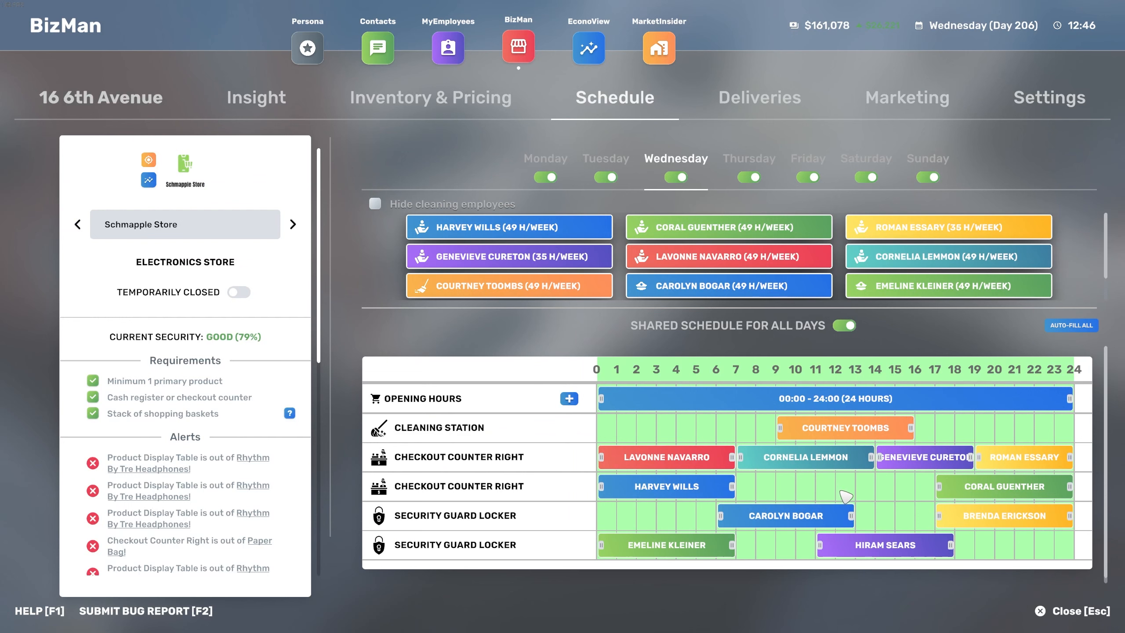
{"action": "mouse_move", "coordinate": [741, 422]}
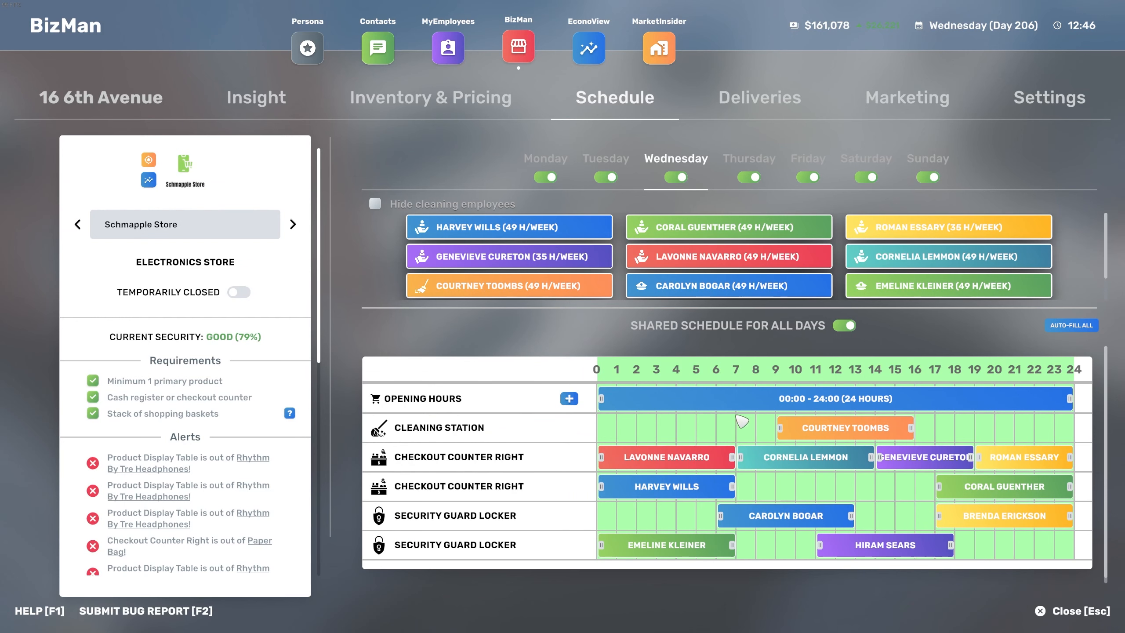
- Assign candidate Carlos Perry from the Candidates list to the Schmapple Store
{"action": "left_click", "coordinate": [448, 47]}
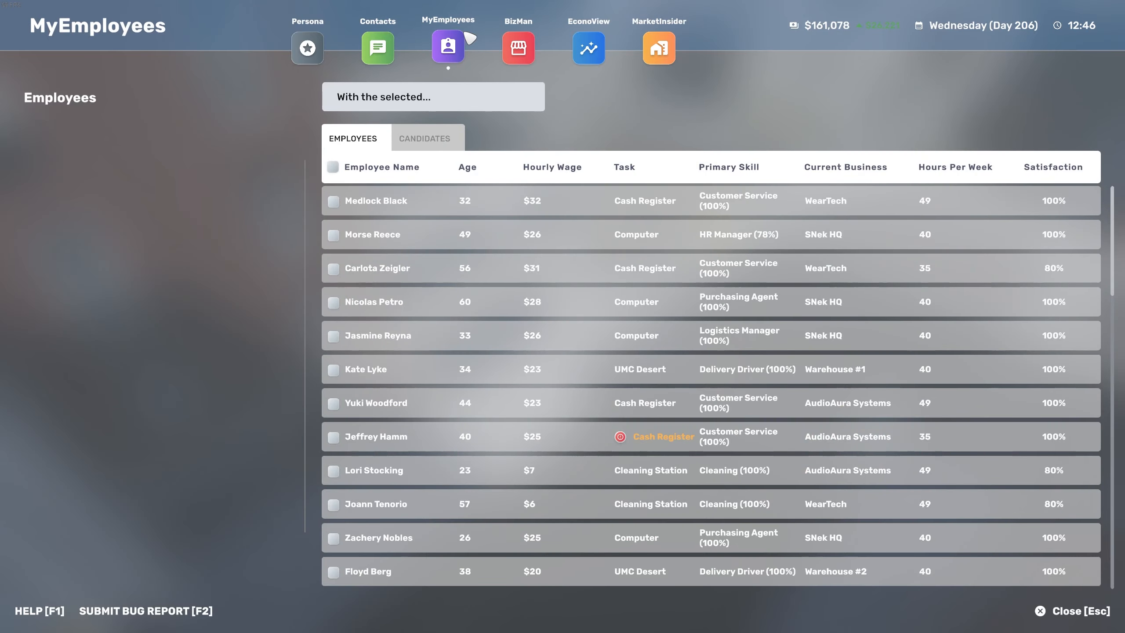
{"action": "left_click", "coordinate": [424, 138]}
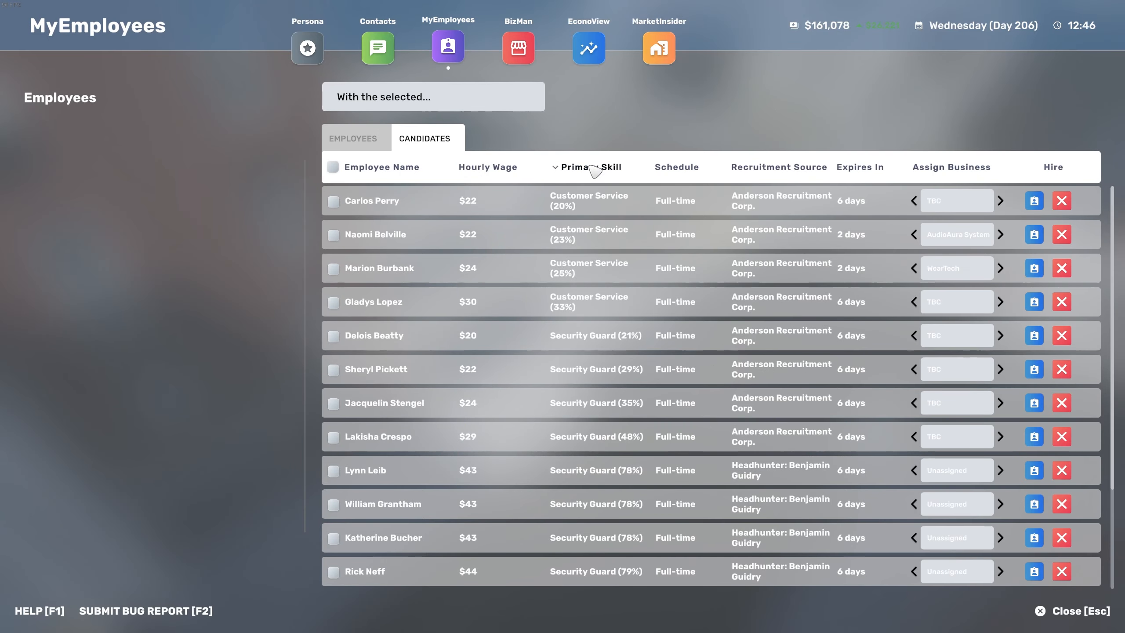
{"action": "scroll", "scroll_direction": "down", "scroll_amount": 3}
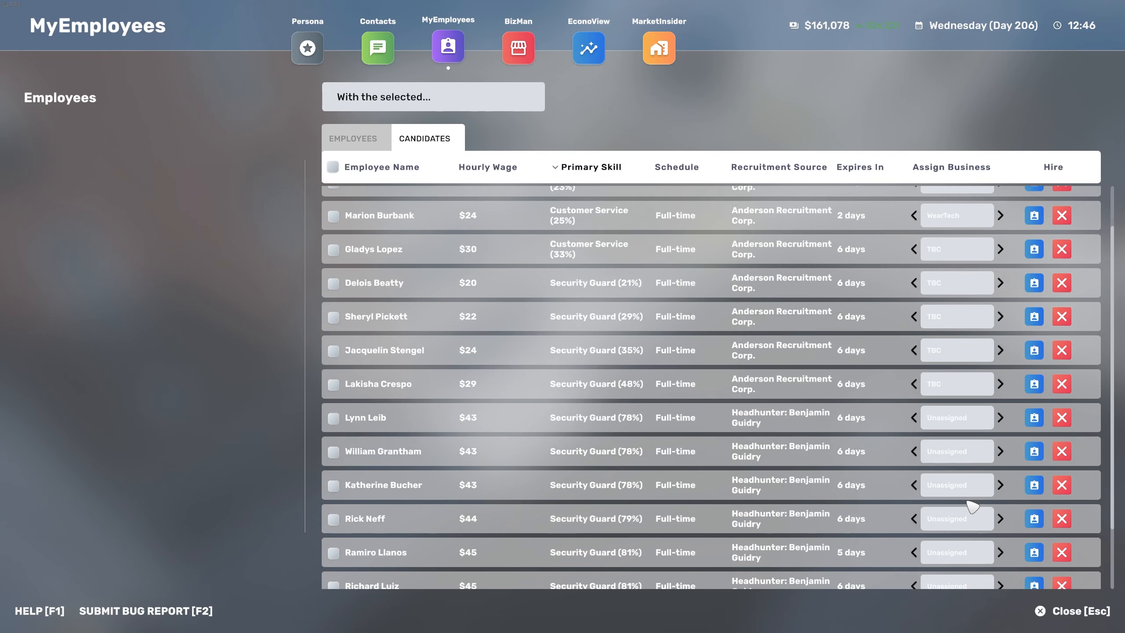
{"action": "scroll", "scroll_direction": "up", "scroll_amount": 3}
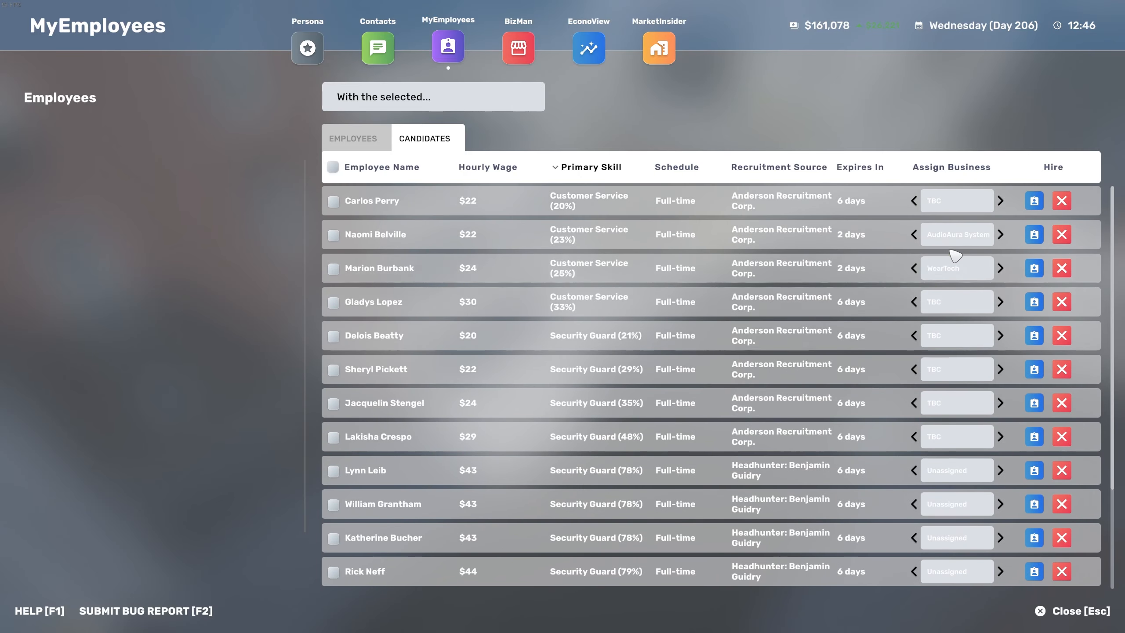
{"action": "mouse_move", "coordinate": [517, 206]}
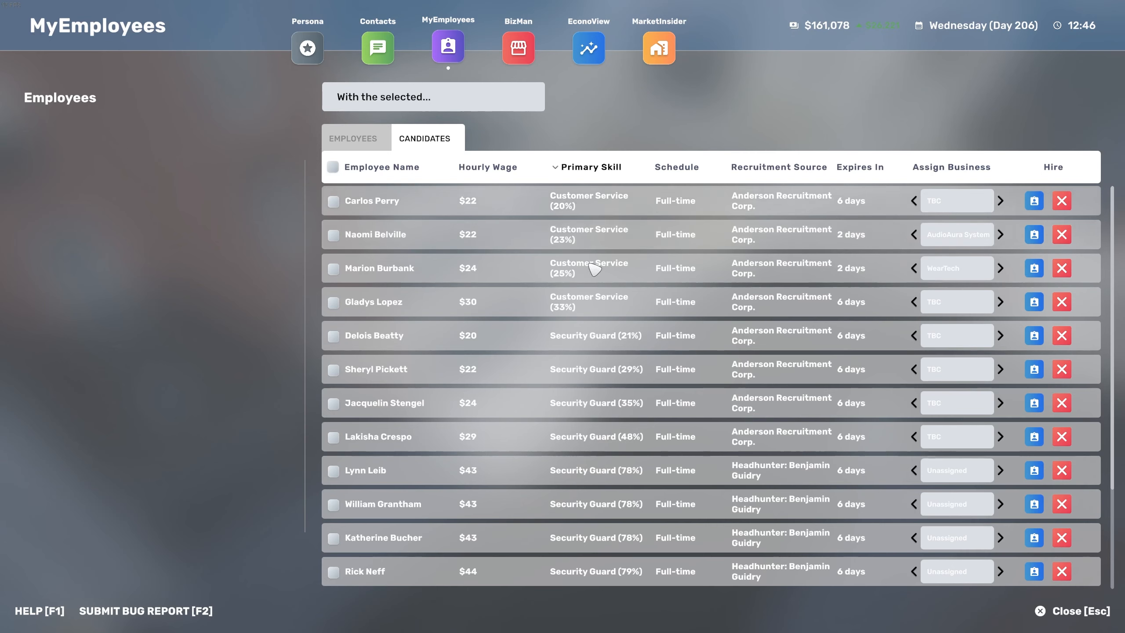
{"action": "left_click", "coordinate": [957, 200]}
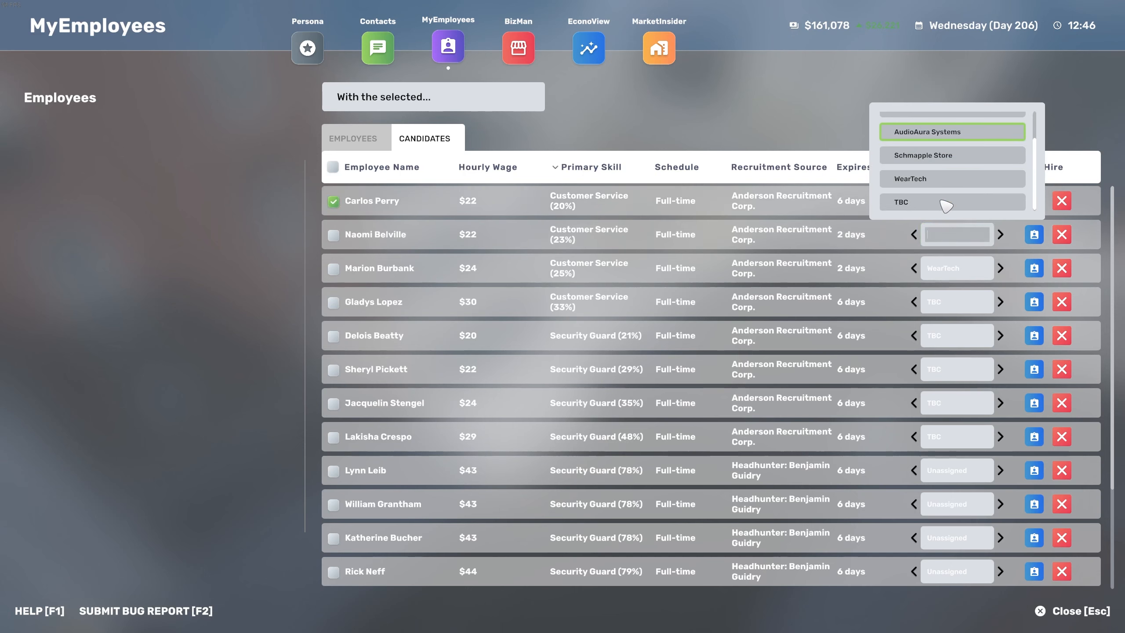
{"action": "mouse_move", "coordinate": [931, 172]}
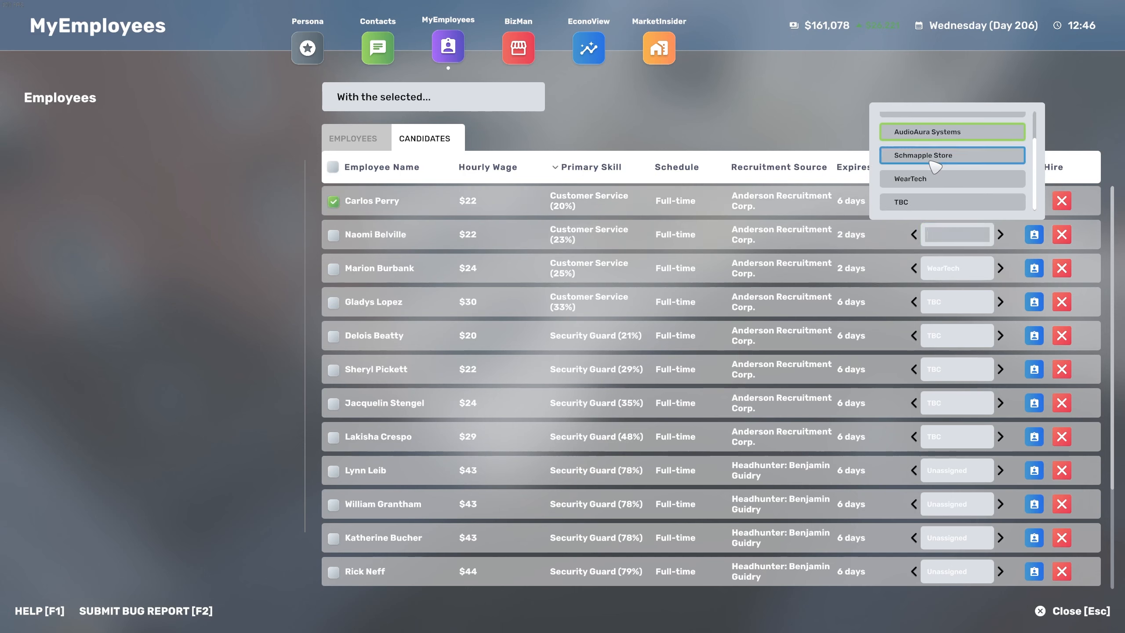
{"action": "left_click", "coordinate": [519, 48]}
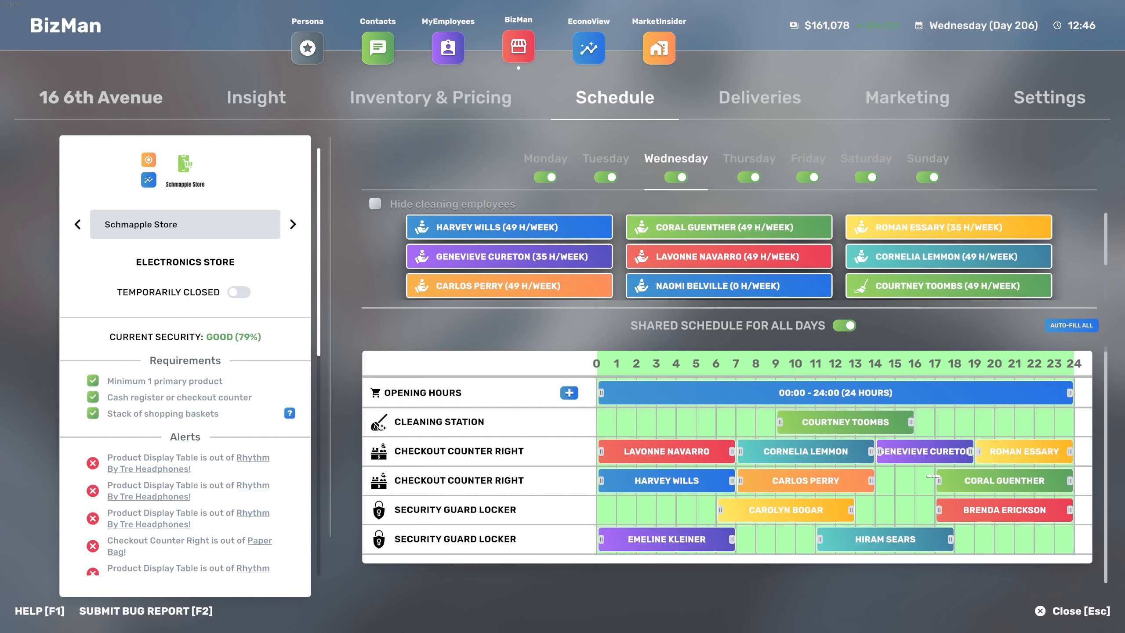
{"action": "mouse_move", "coordinate": [847, 271]}
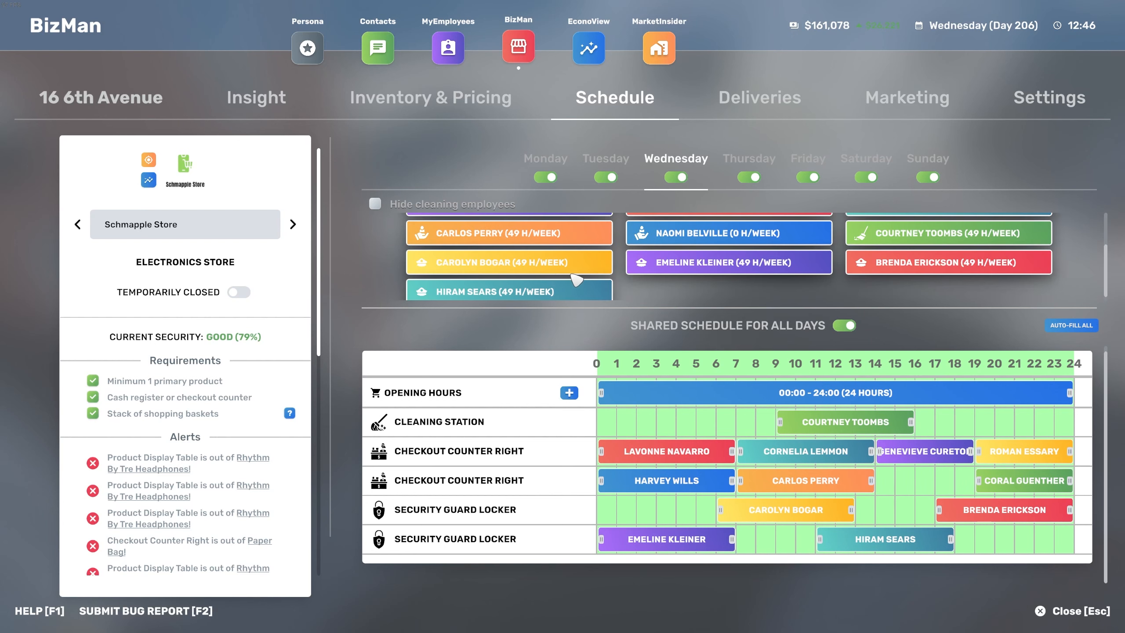
{"action": "mouse_move", "coordinate": [575, 281]}
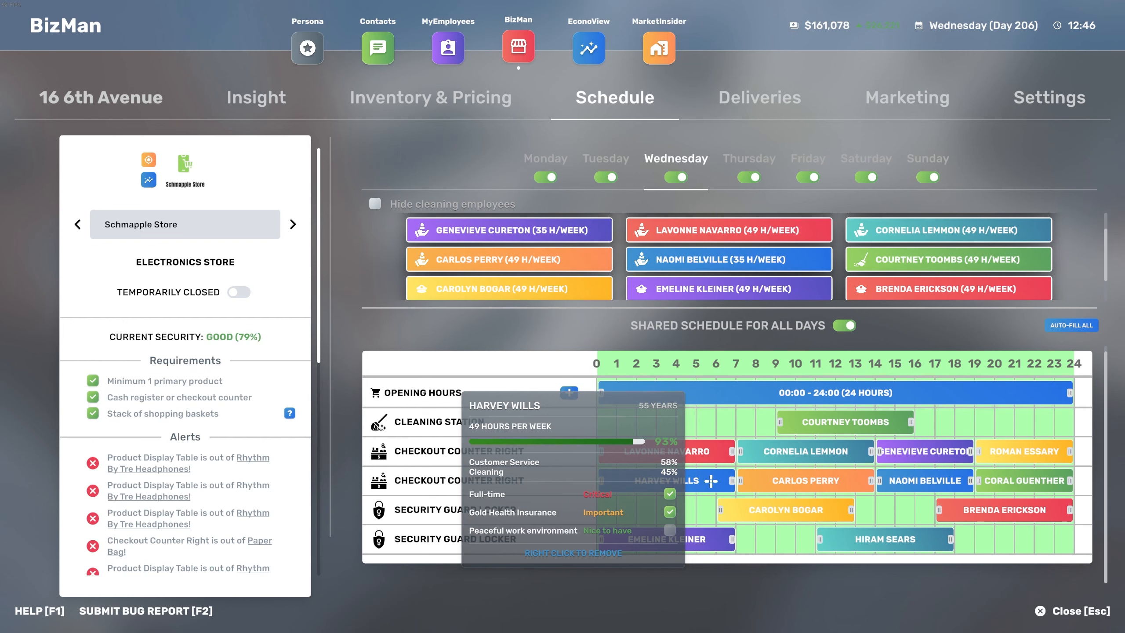
{"action": "mouse_move", "coordinate": [1016, 482]}
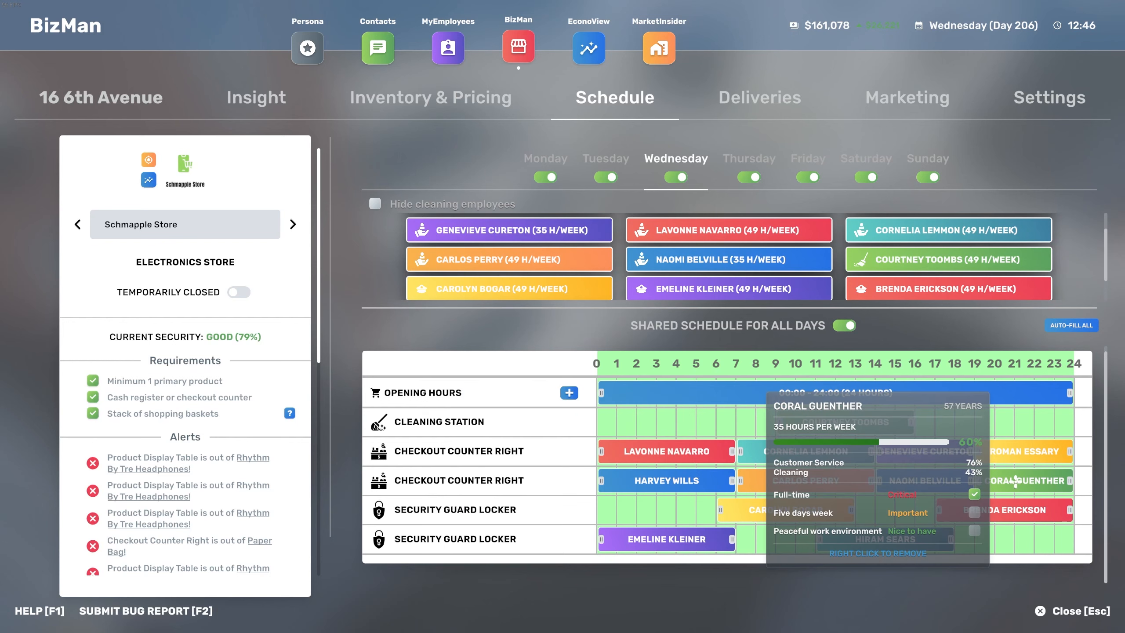
- Sort candidates by primary skill and point Marion Burbank toward the Schmapple Store
{"action": "left_click", "coordinate": [447, 47]}
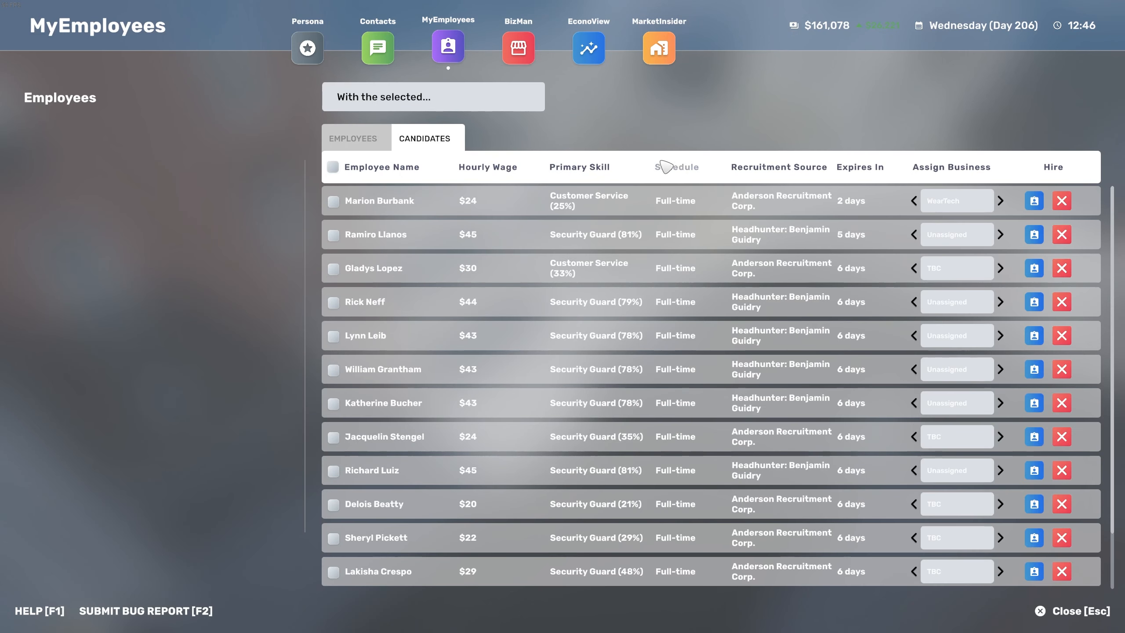
{"action": "mouse_move", "coordinate": [757, 179]}
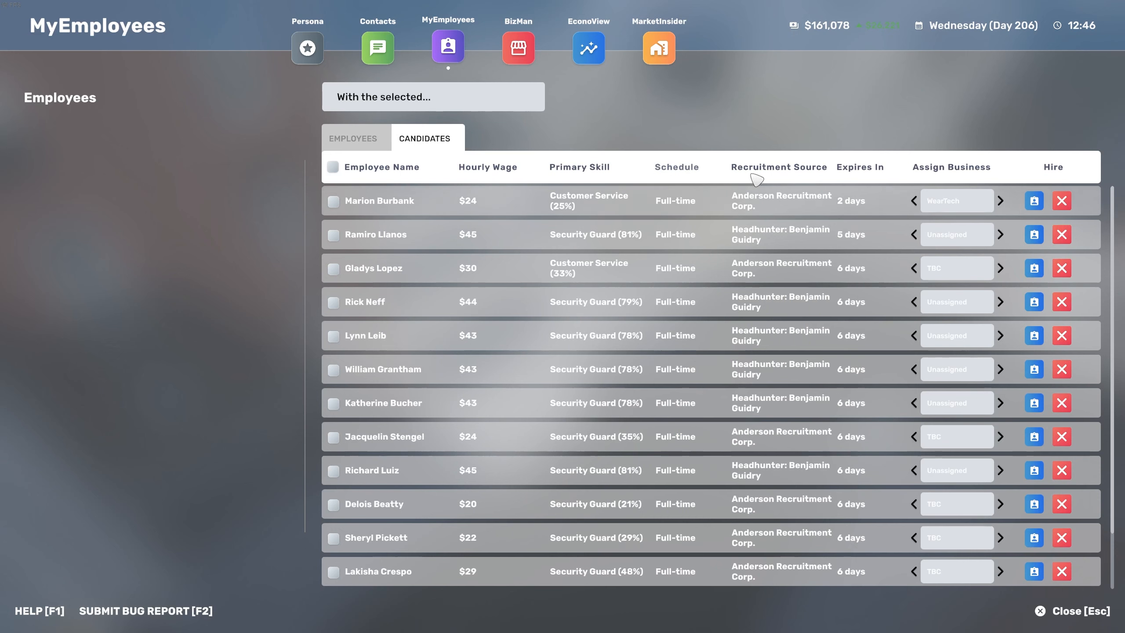
{"action": "left_click", "coordinate": [579, 167]}
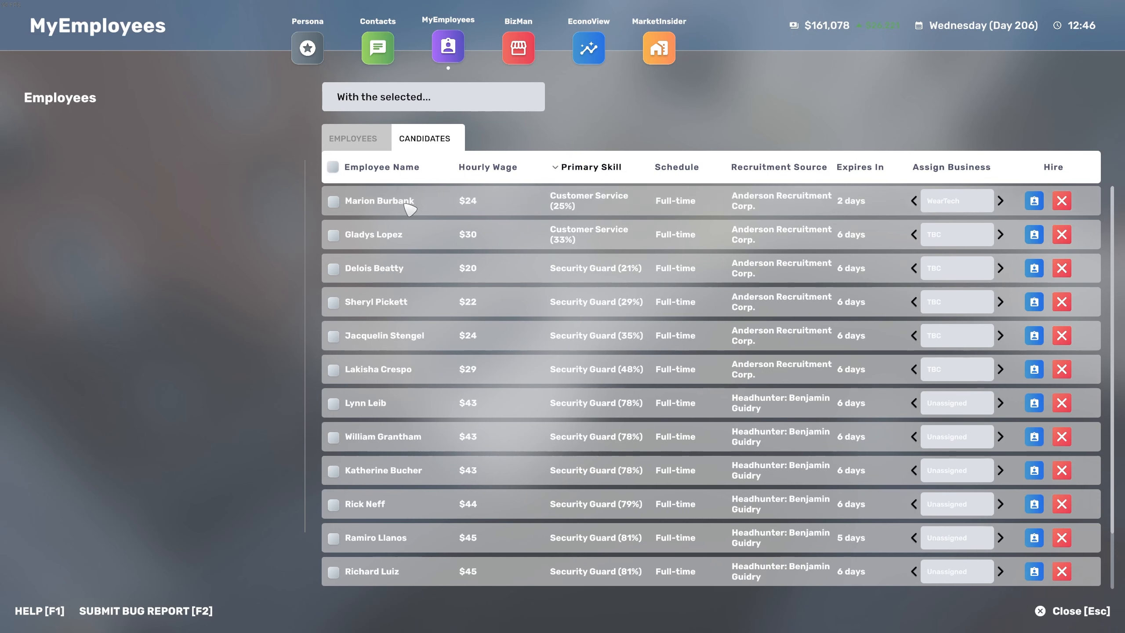
{"action": "left_click", "coordinate": [379, 200]}
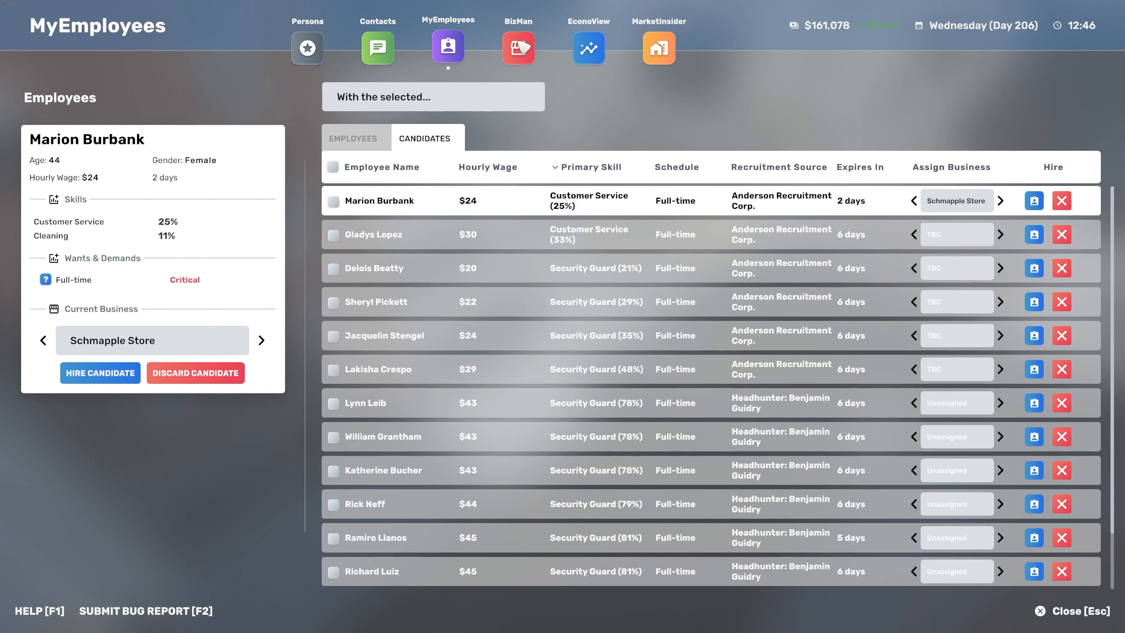
{"action": "left_click", "coordinate": [518, 48]}
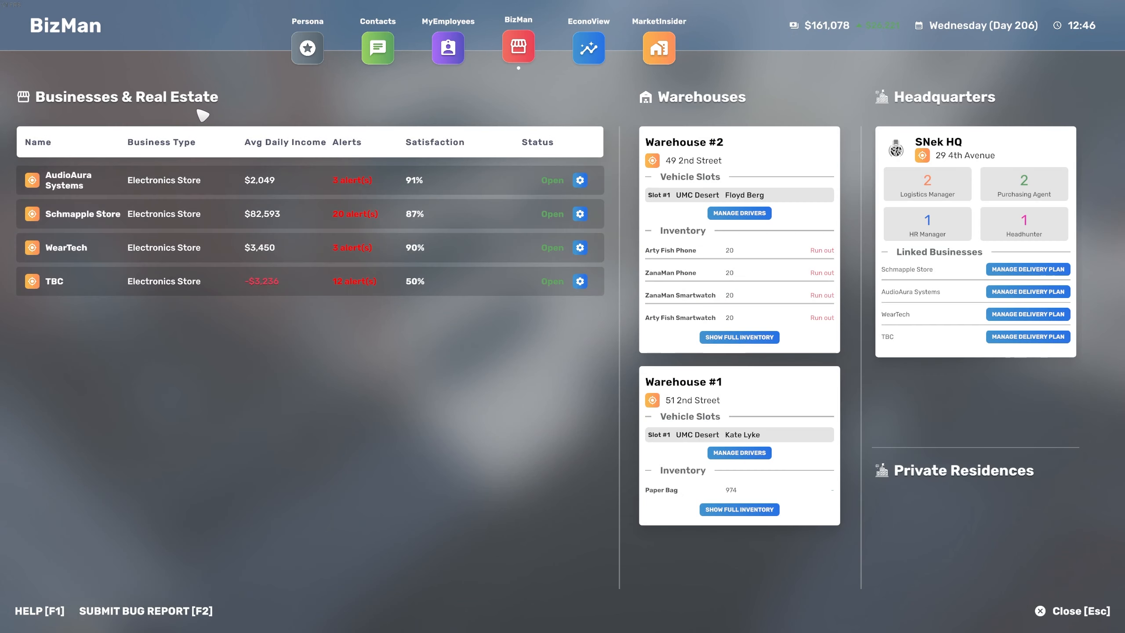
- Hire Marion Burbank for the Schmapple Store
{"action": "left_click", "coordinate": [447, 47]}
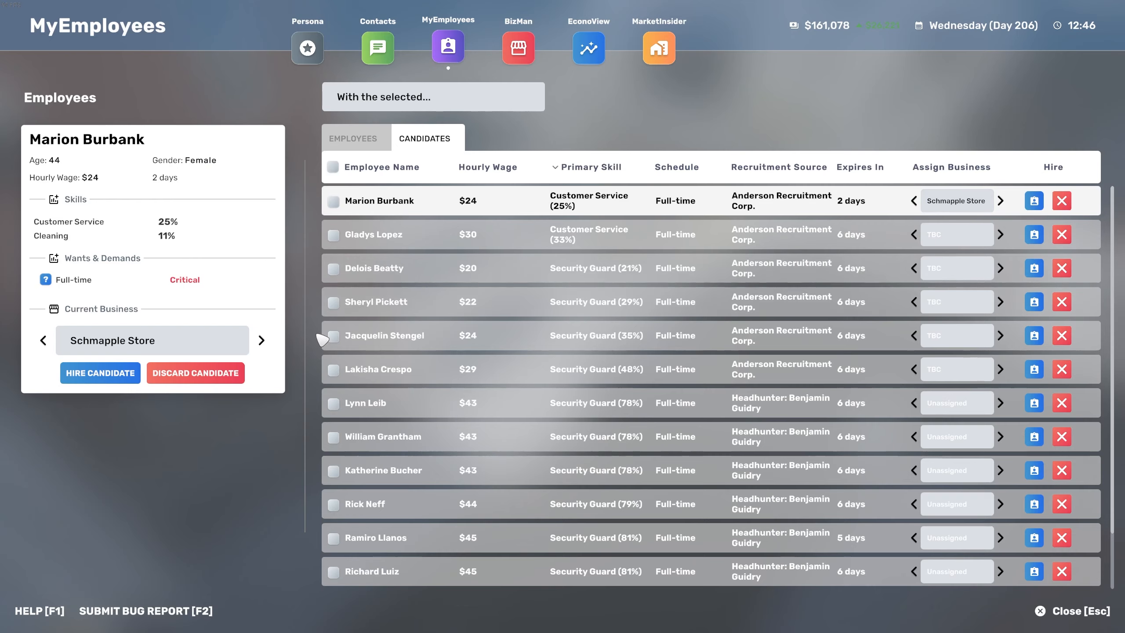
{"action": "left_click", "coordinate": [519, 47]}
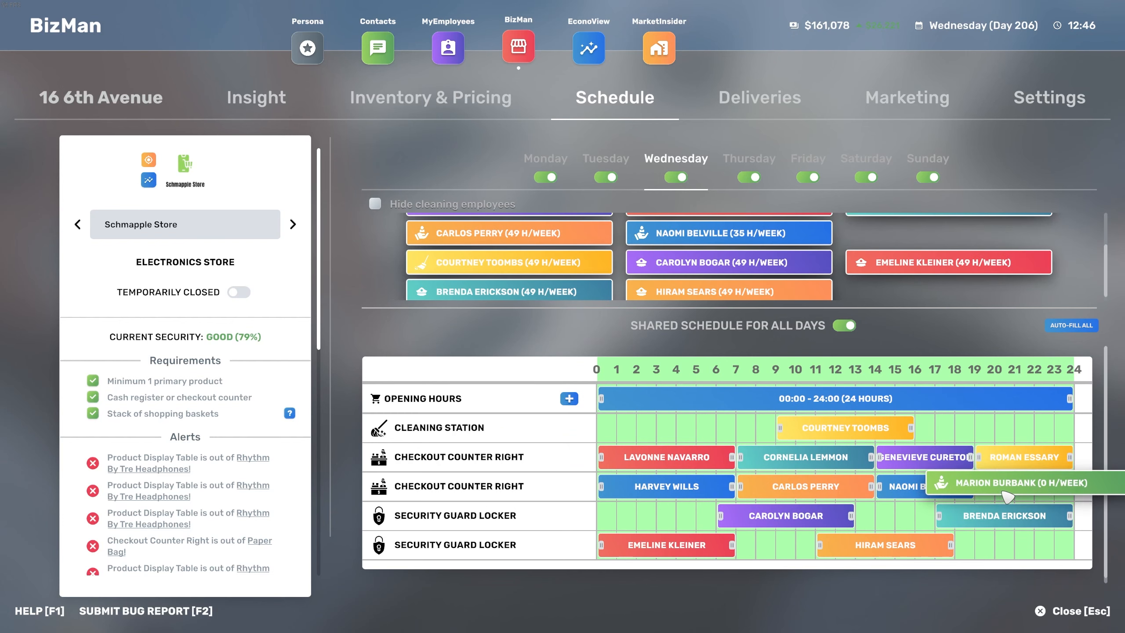
{"action": "left_click", "coordinate": [447, 48]}
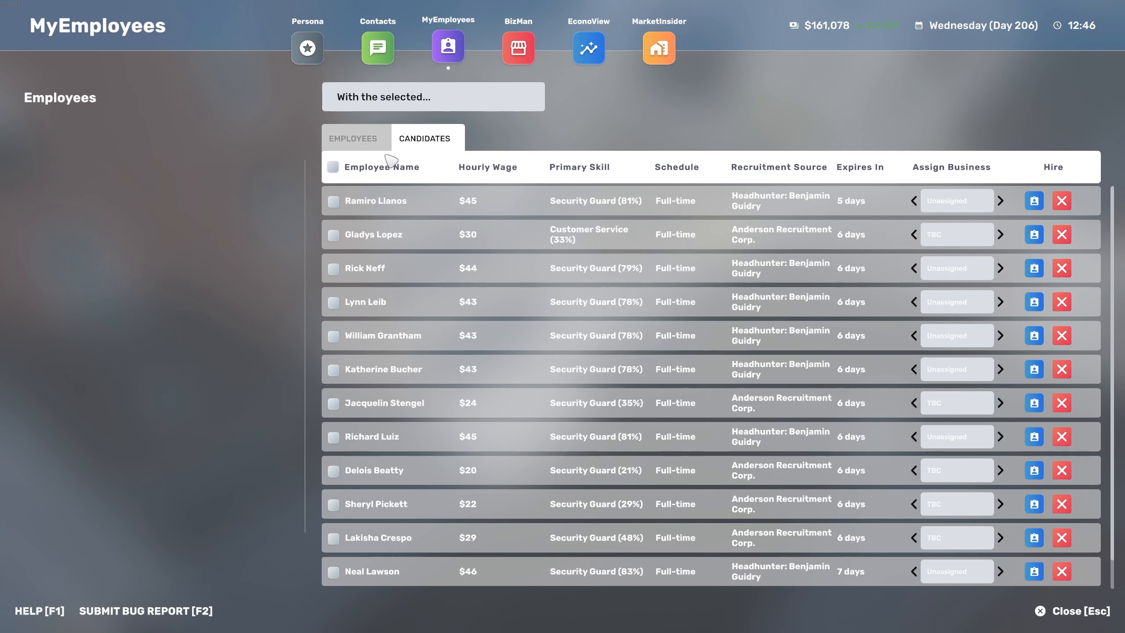
{"action": "left_click", "coordinate": [353, 138]}
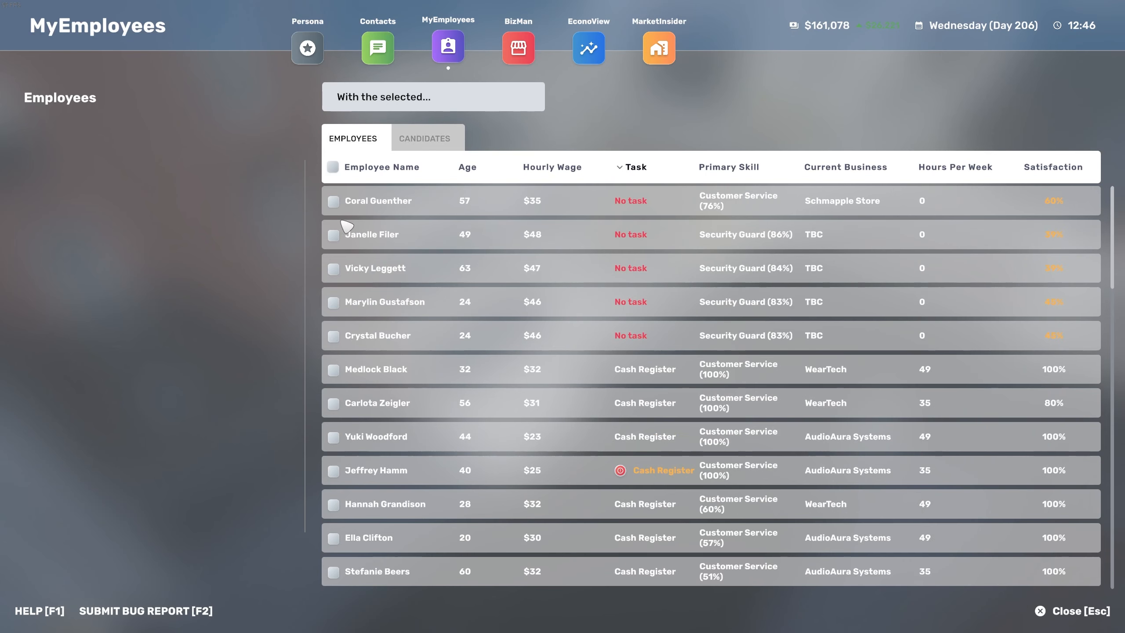
{"action": "left_click", "coordinate": [378, 201]}
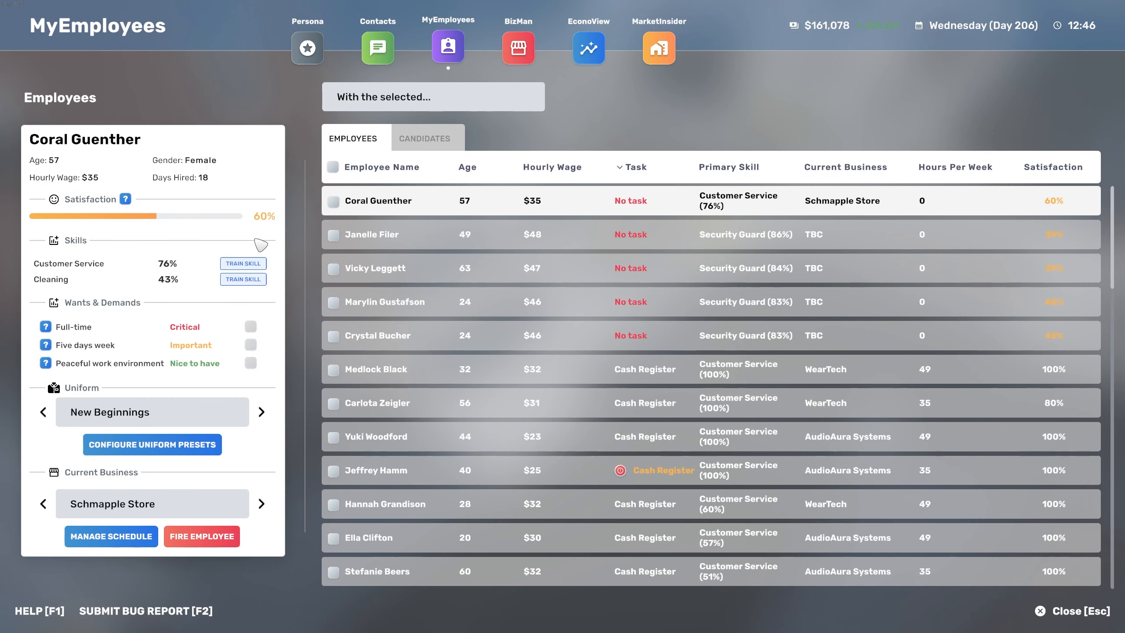
{"action": "left_click", "coordinate": [519, 47]}
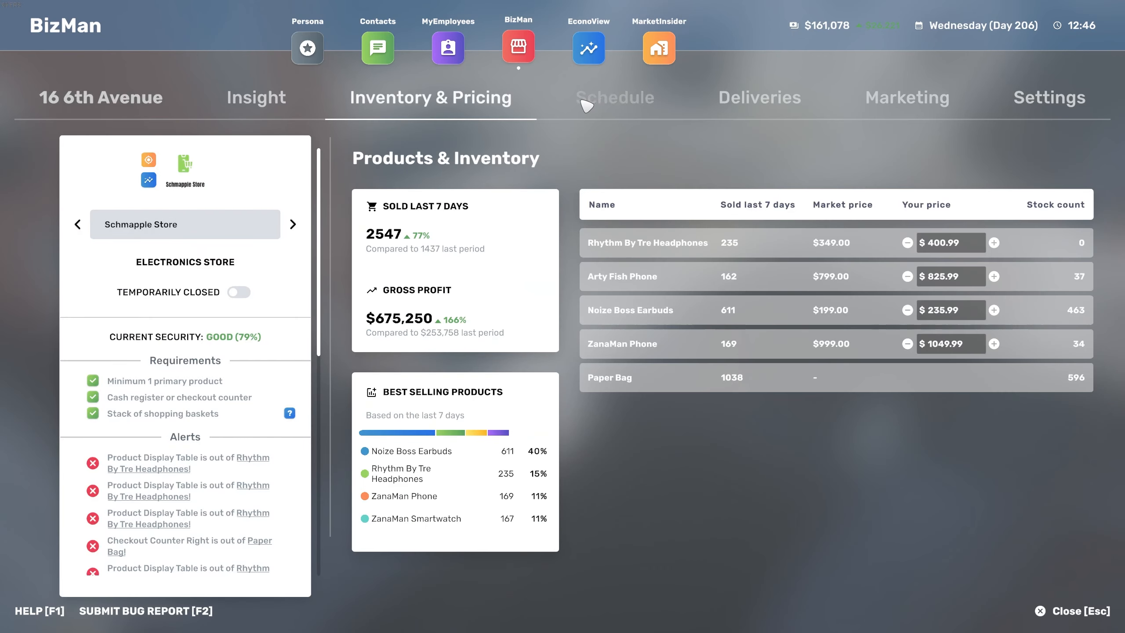
- Give the Schmapple Store separate per-day schedules instead of one shared schedule
{"action": "left_click", "coordinate": [615, 98]}
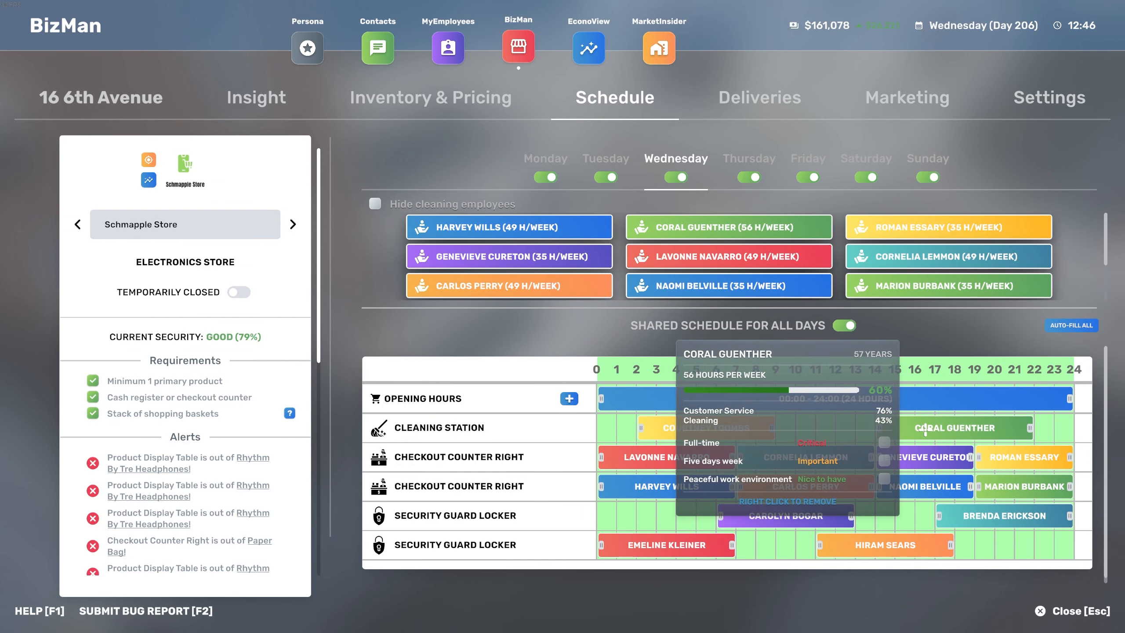
{"action": "left_click", "coordinate": [749, 158]}
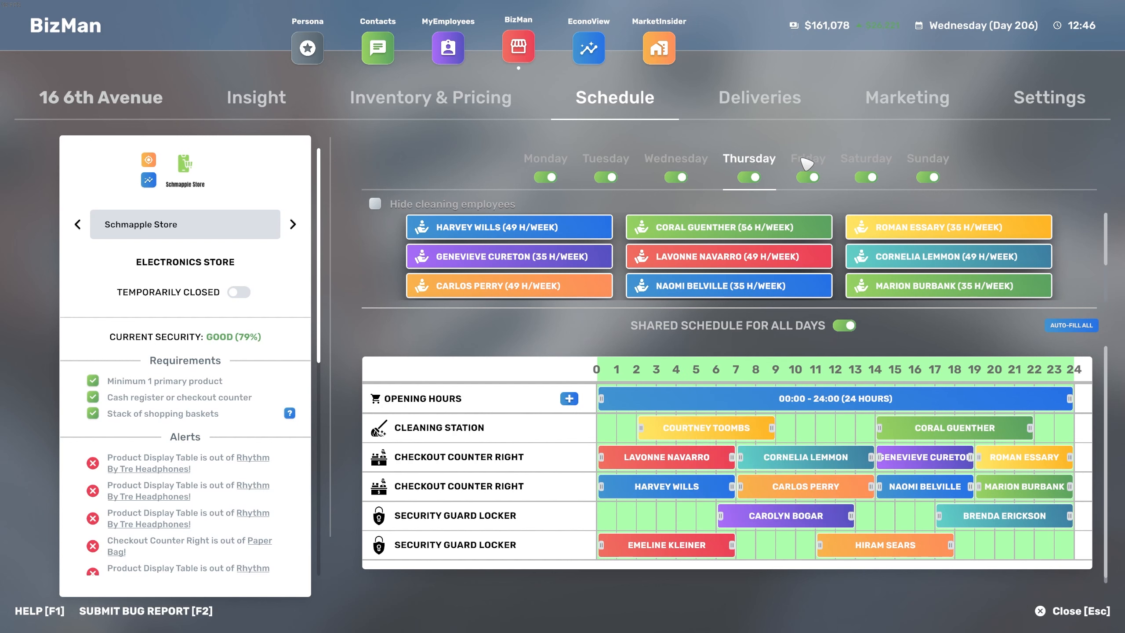
{"action": "left_click", "coordinate": [844, 326]}
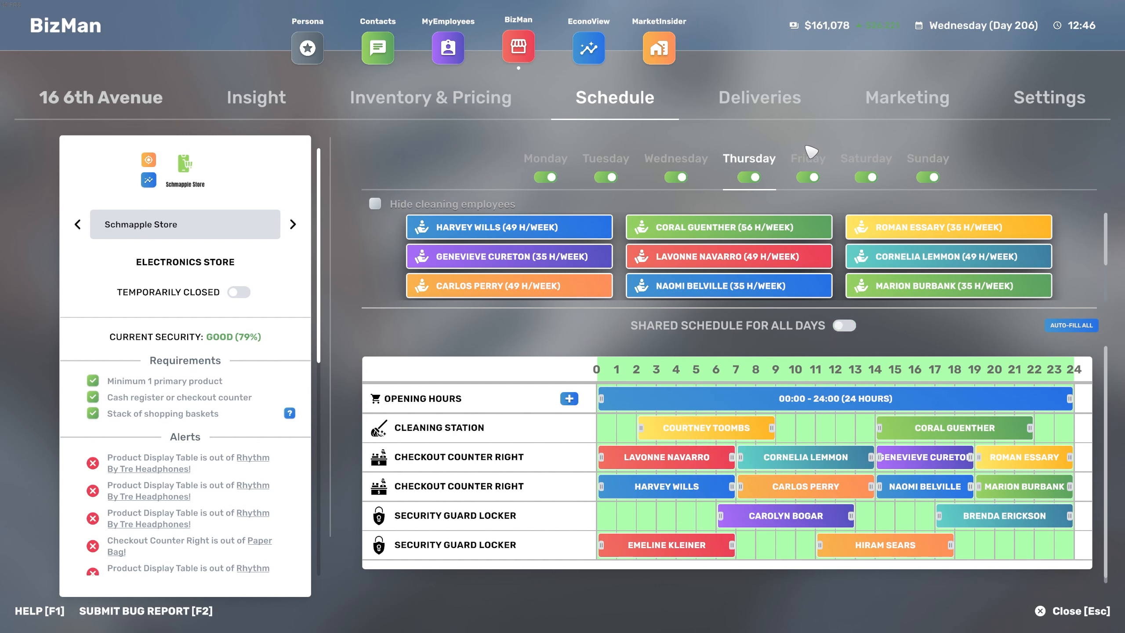
{"action": "left_click", "coordinate": [675, 158]}
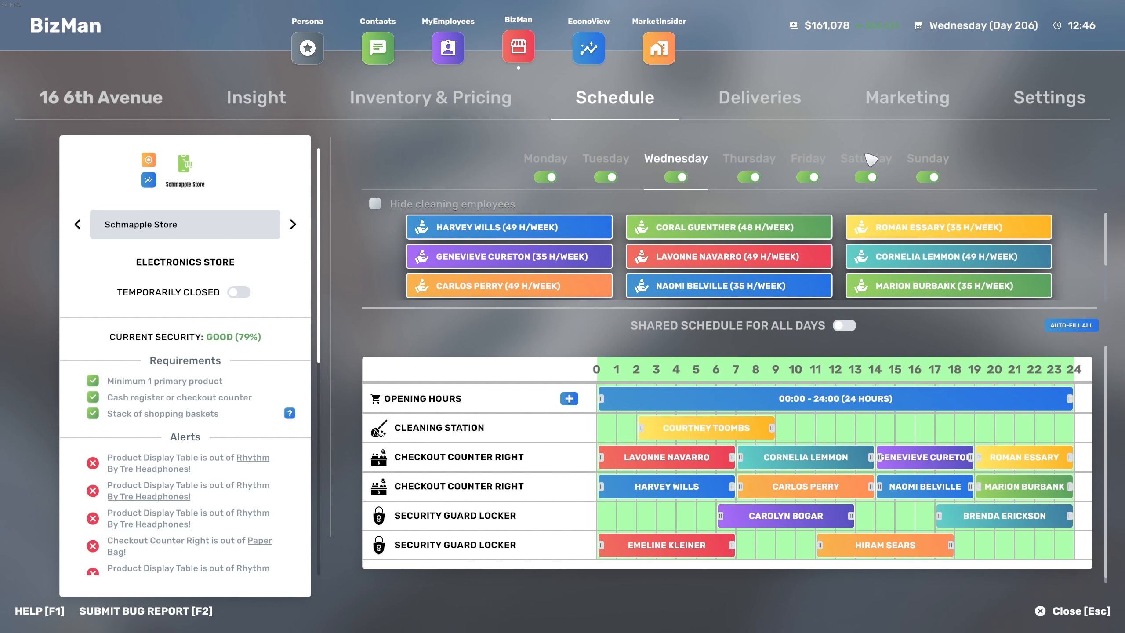
{"action": "left_click", "coordinate": [808, 158]}
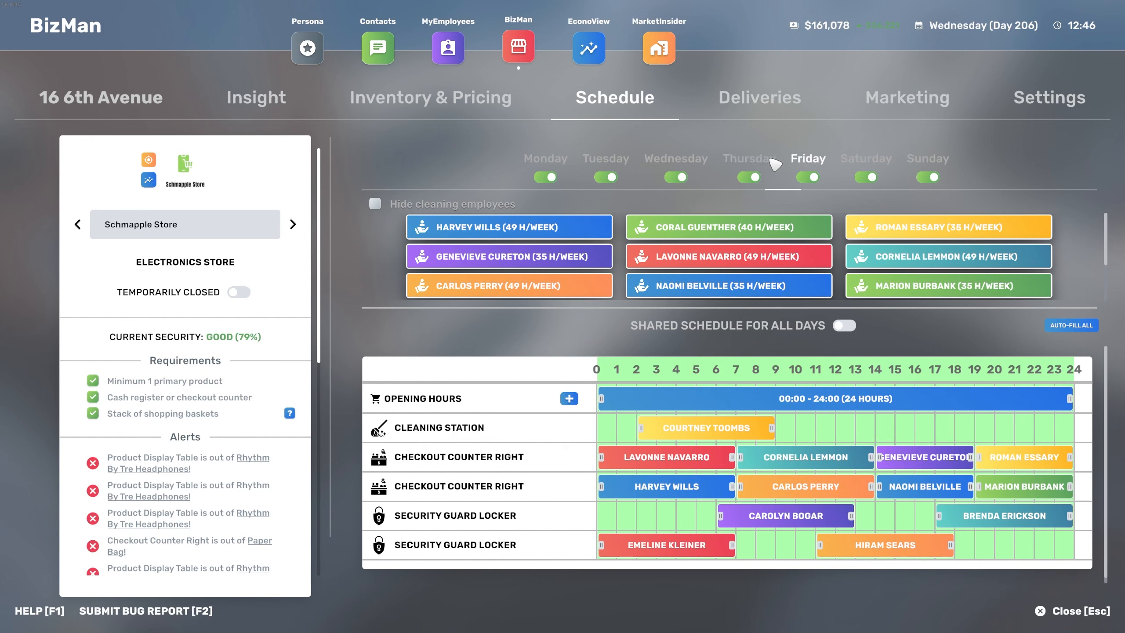
{"action": "left_click", "coordinate": [748, 158]}
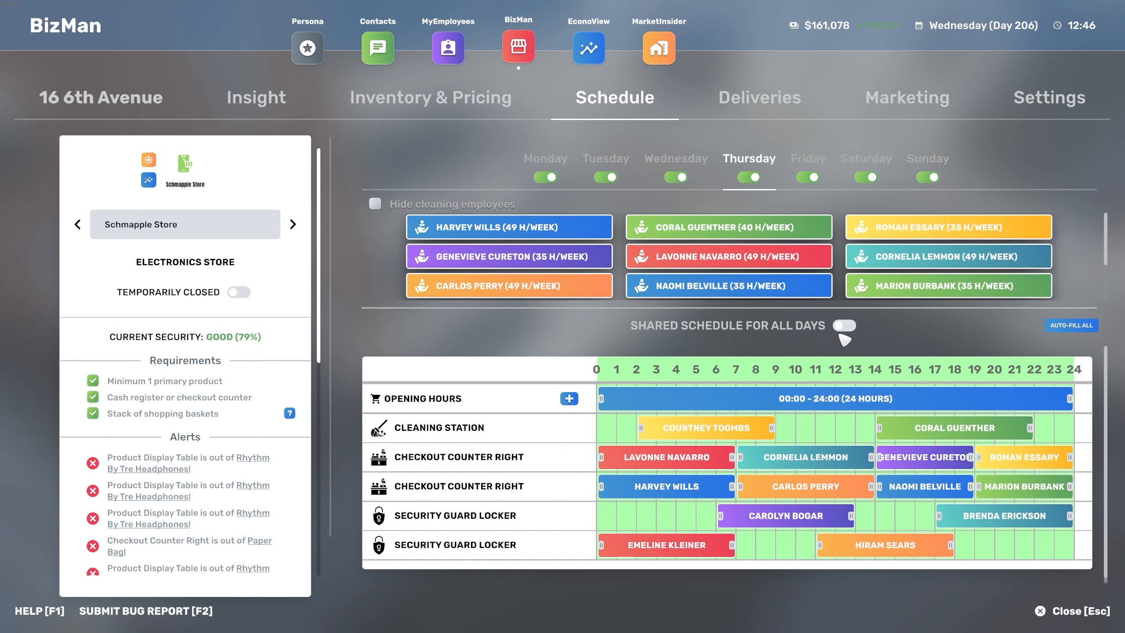
{"action": "left_click", "coordinate": [808, 158]}
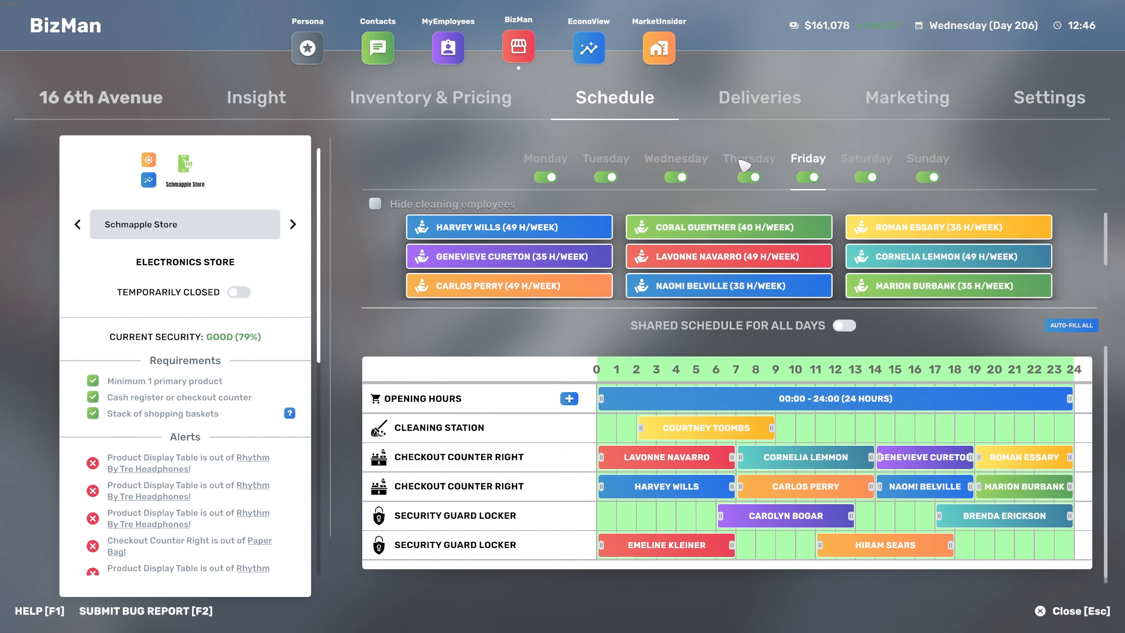
{"action": "left_click", "coordinate": [676, 158]}
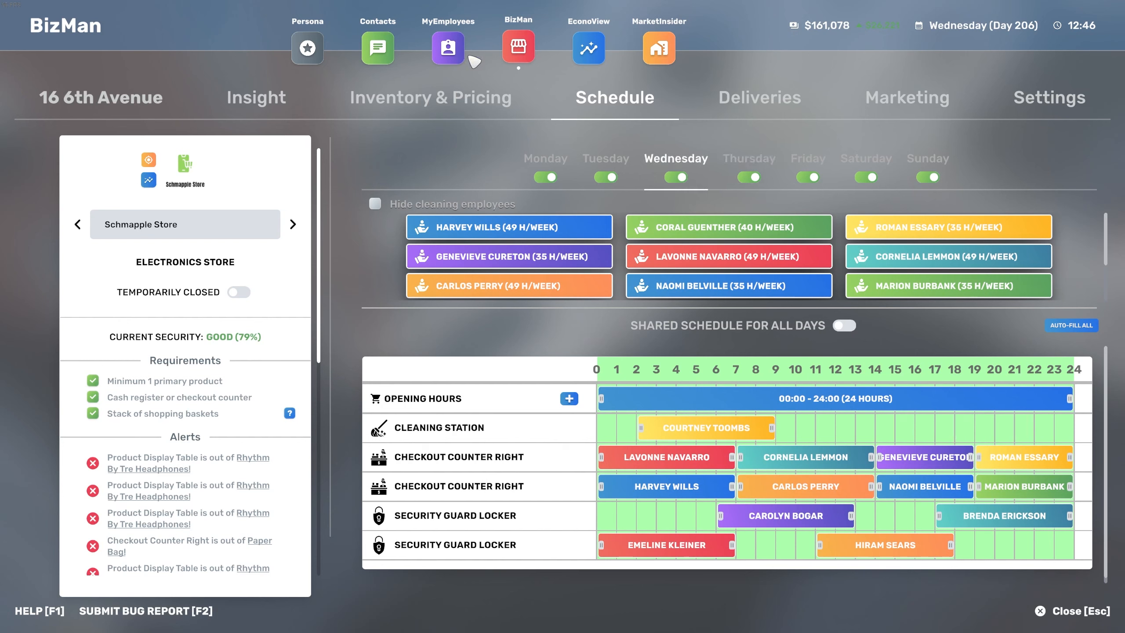
{"action": "mouse_move", "coordinate": [798, 473]}
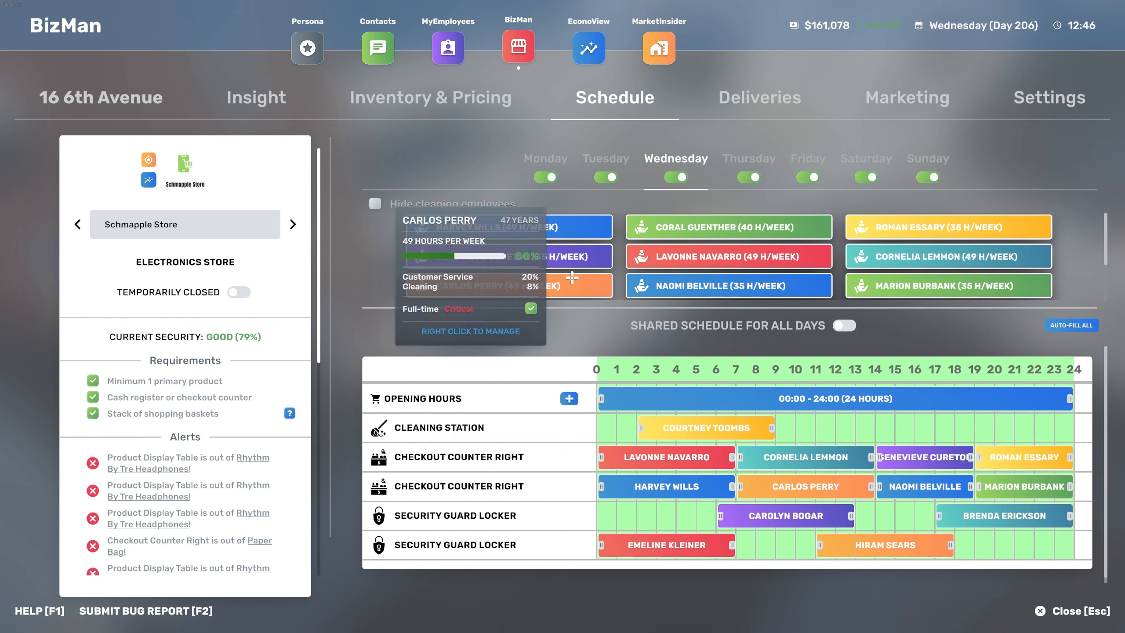
{"action": "mouse_move", "coordinate": [481, 59]}
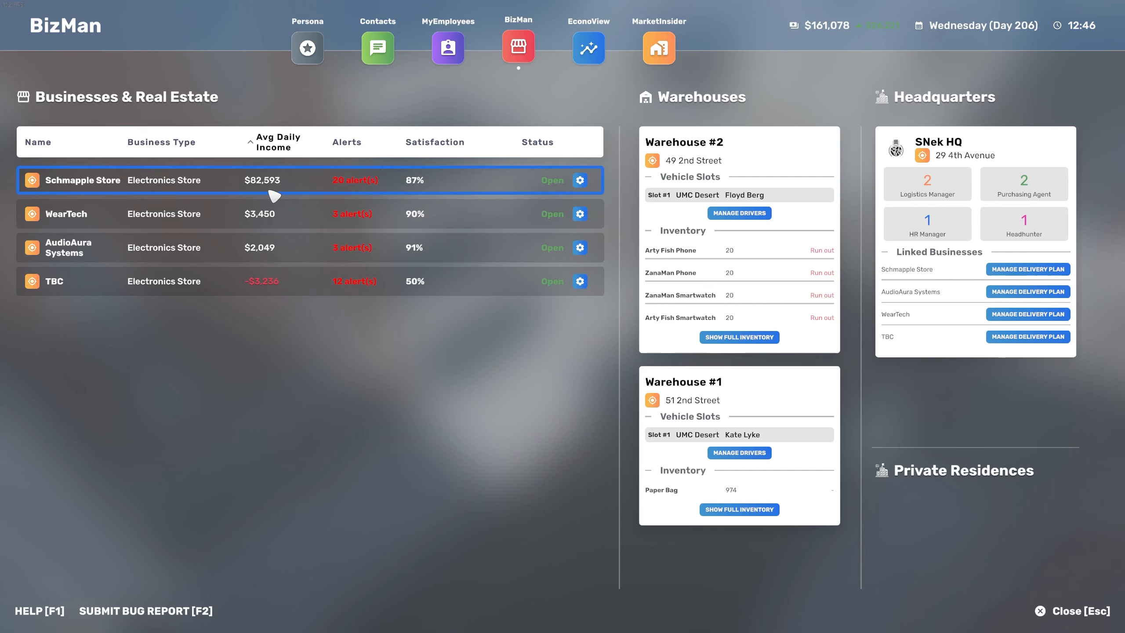
- Locate the 4 3rd Avenue Midtown retail building for rent on the map
{"action": "left_click", "coordinate": [175, 281]}
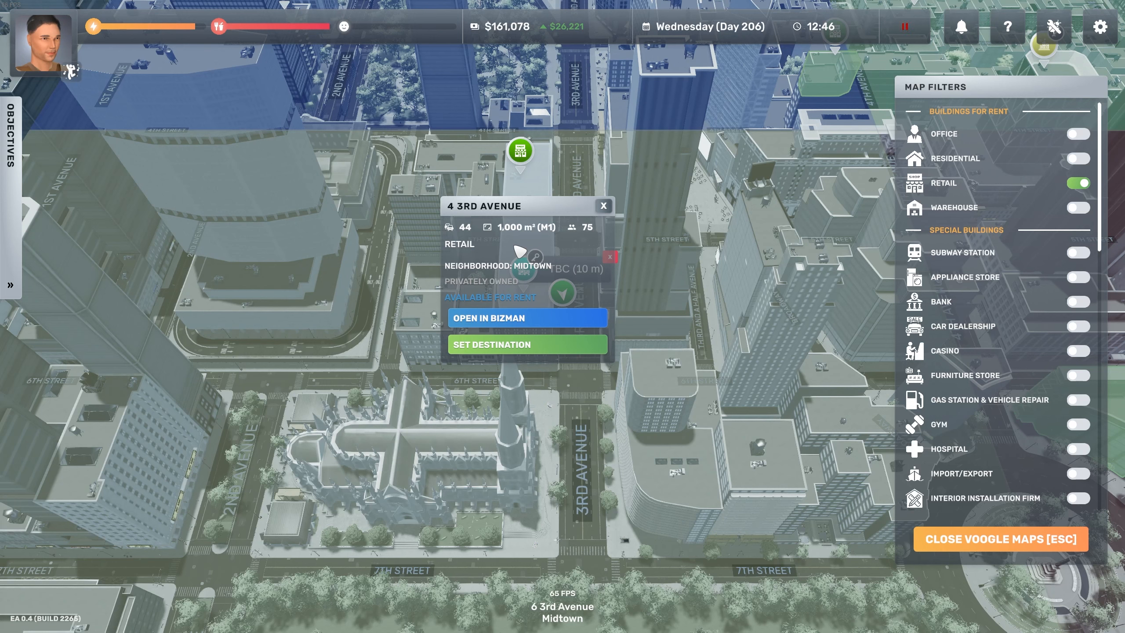
{"action": "mouse_move", "coordinate": [537, 52]}
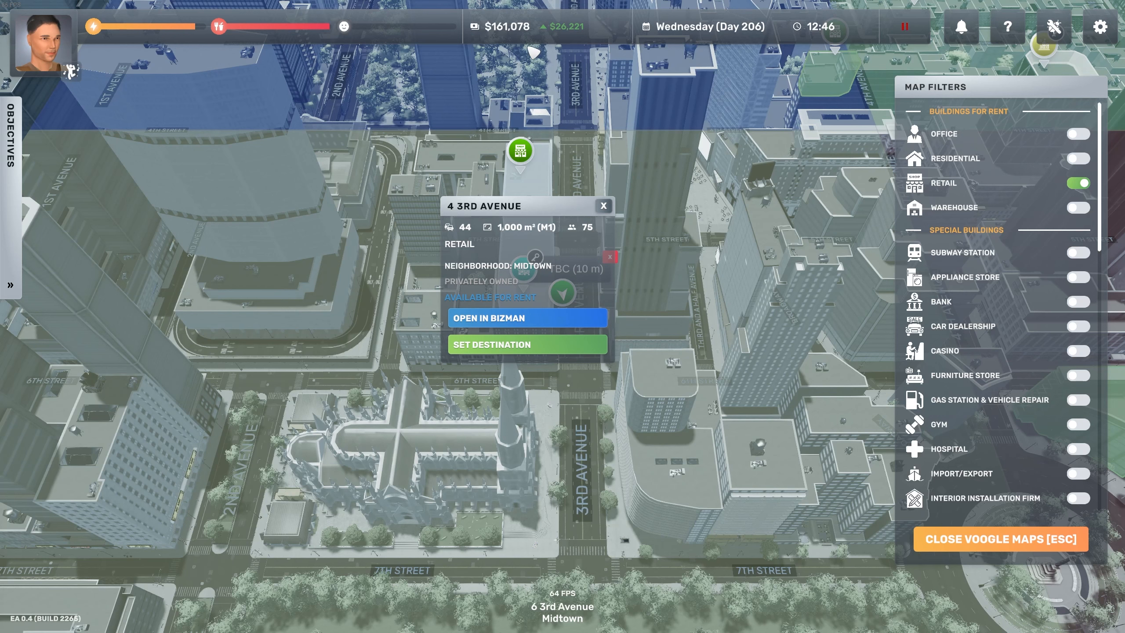
{"action": "mouse_move", "coordinate": [608, 145]}
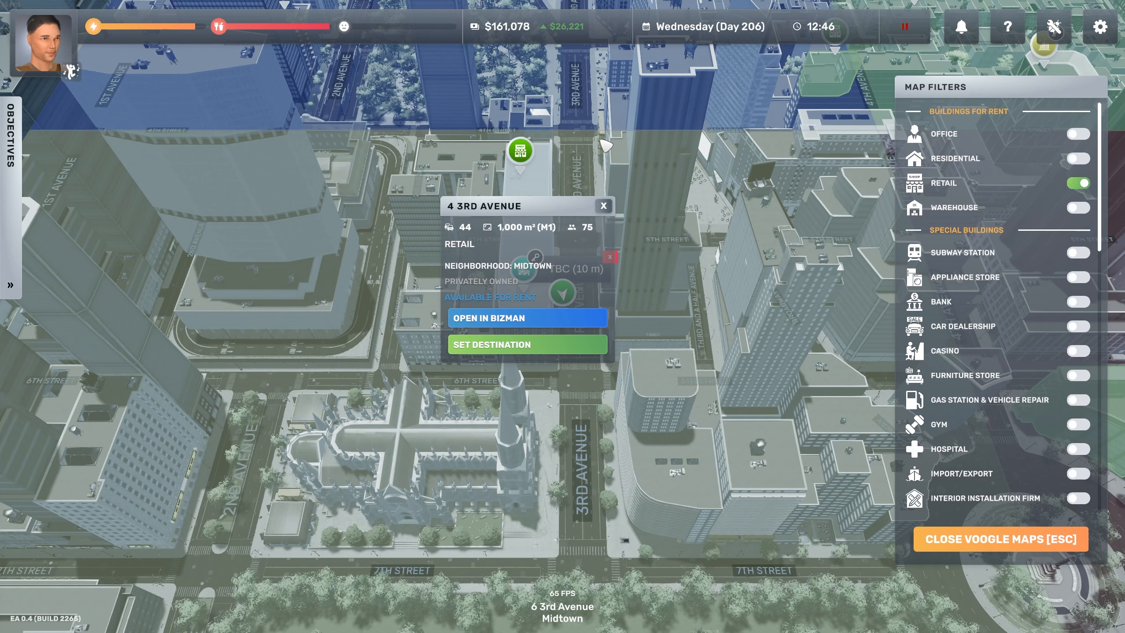
- Rent 4 3rd Avenue and start a new electronics store named TBC 2
{"action": "left_click", "coordinate": [528, 318]}
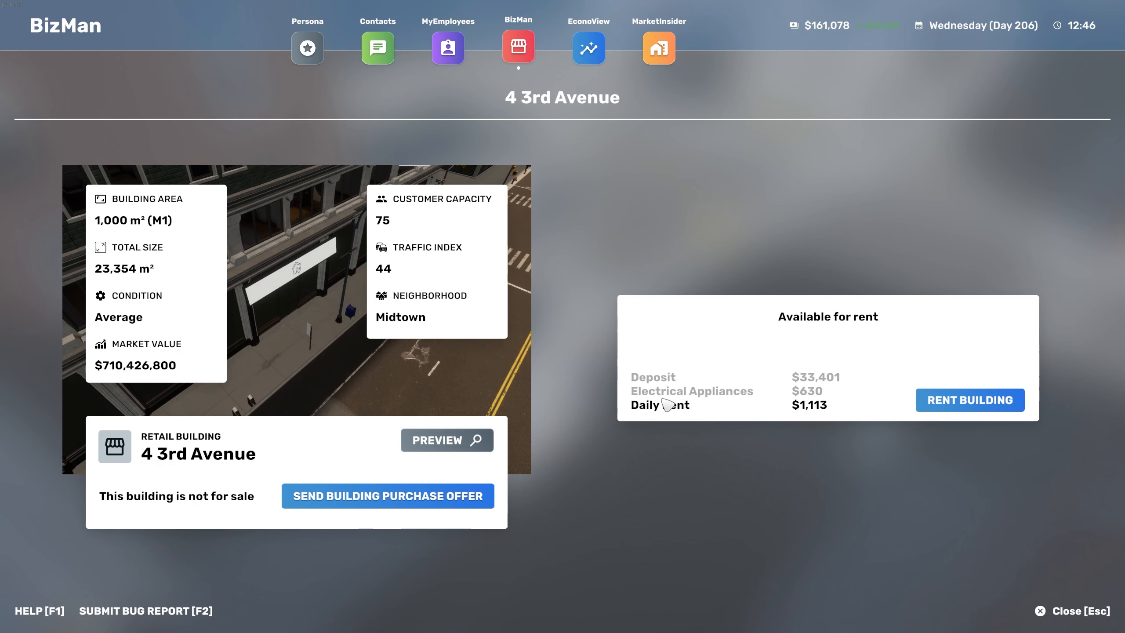
{"action": "mouse_move", "coordinate": [1013, 422]}
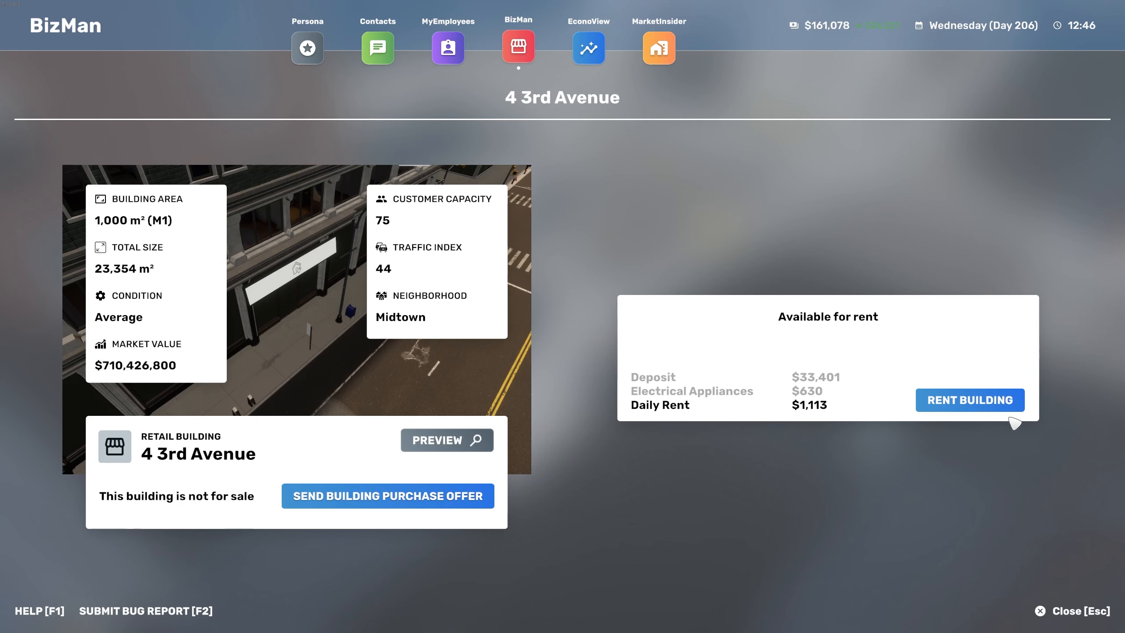
{"action": "left_click", "coordinate": [970, 400]}
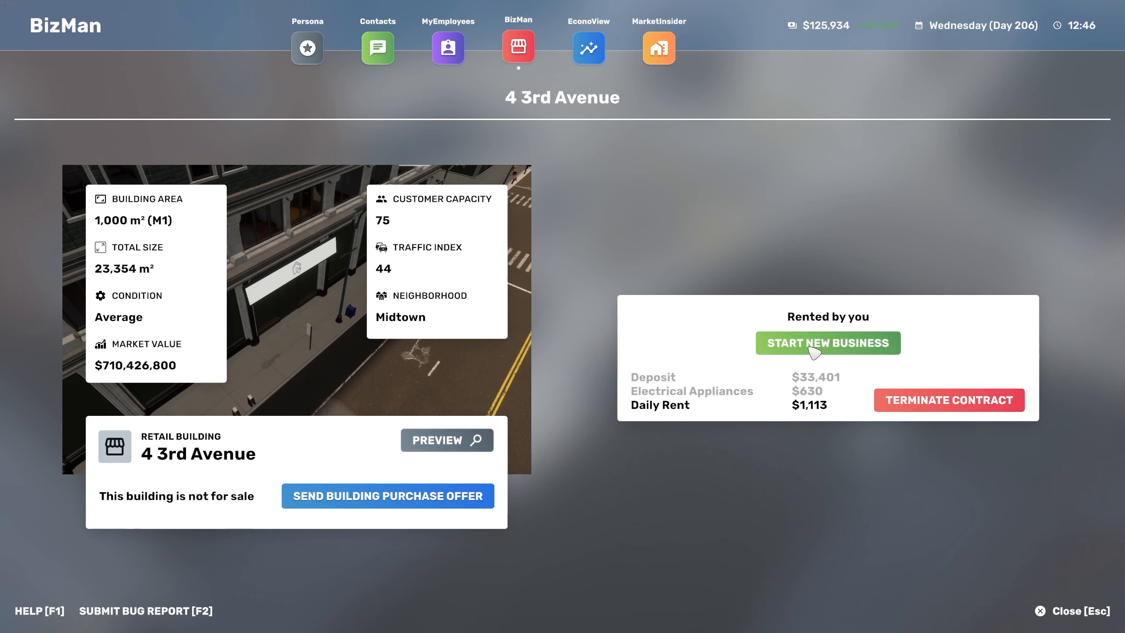
{"action": "left_click", "coordinate": [827, 343]}
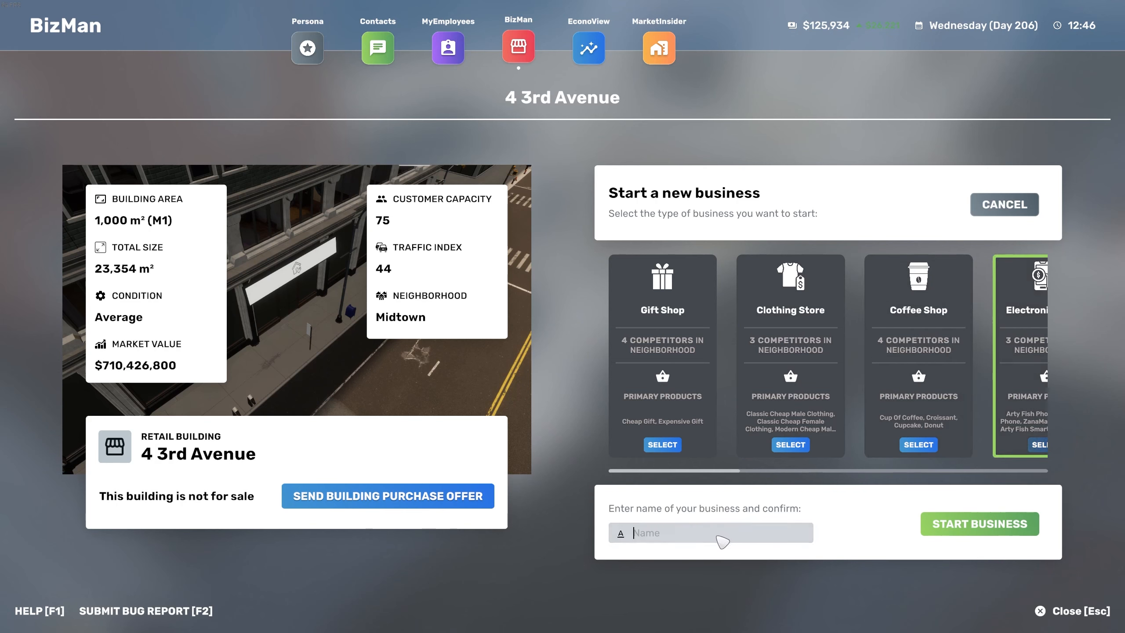
{"action": "type", "text": "TBC2"}
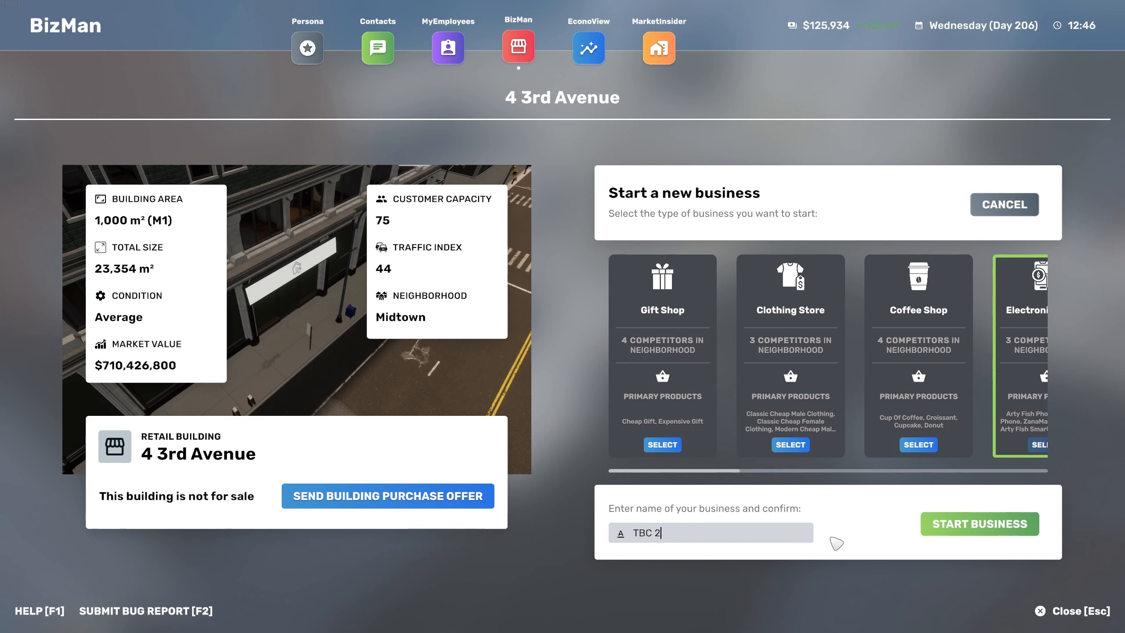
- Create the TBC 2 store and save a green phone-and-cart logo on black
{"action": "left_click", "coordinate": [980, 524]}
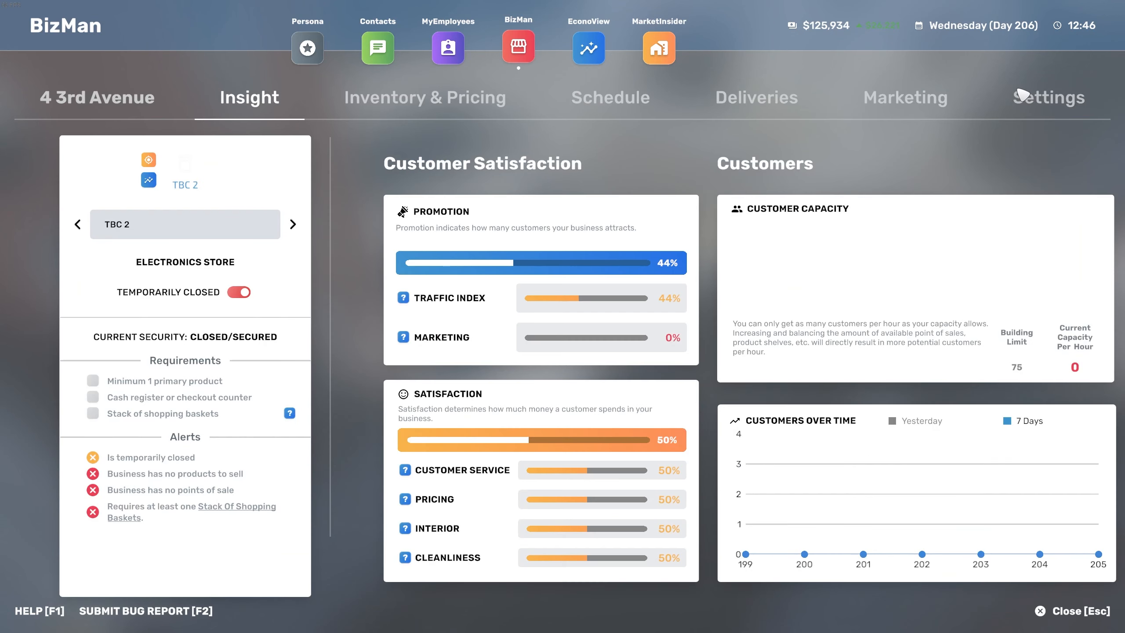
{"action": "left_click", "coordinate": [1049, 97]}
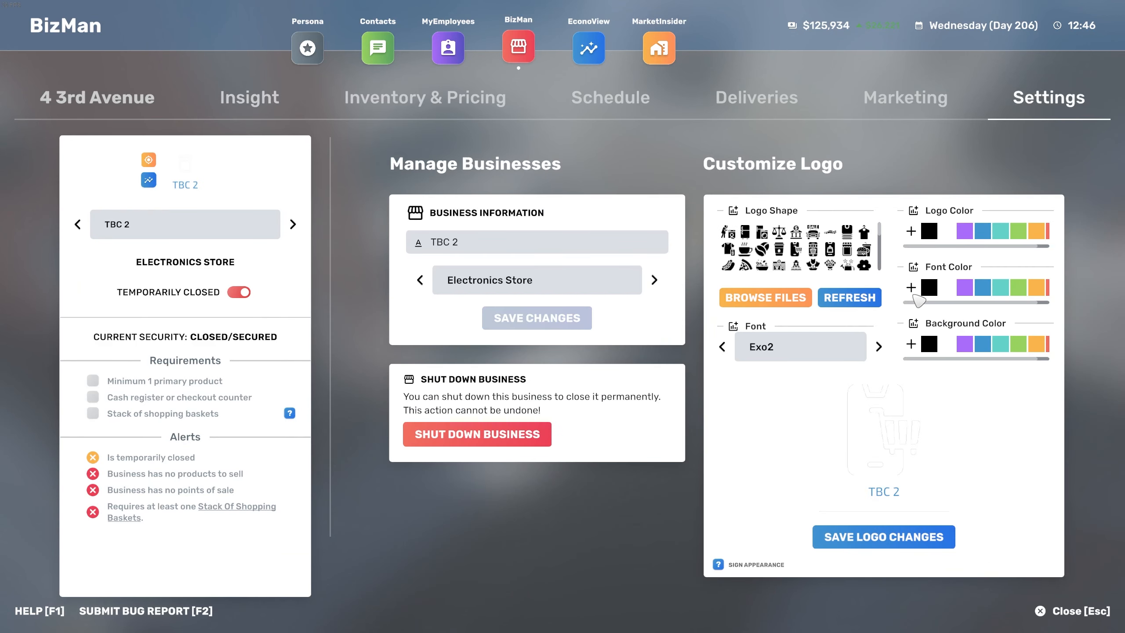
{"action": "left_click", "coordinate": [963, 287]}
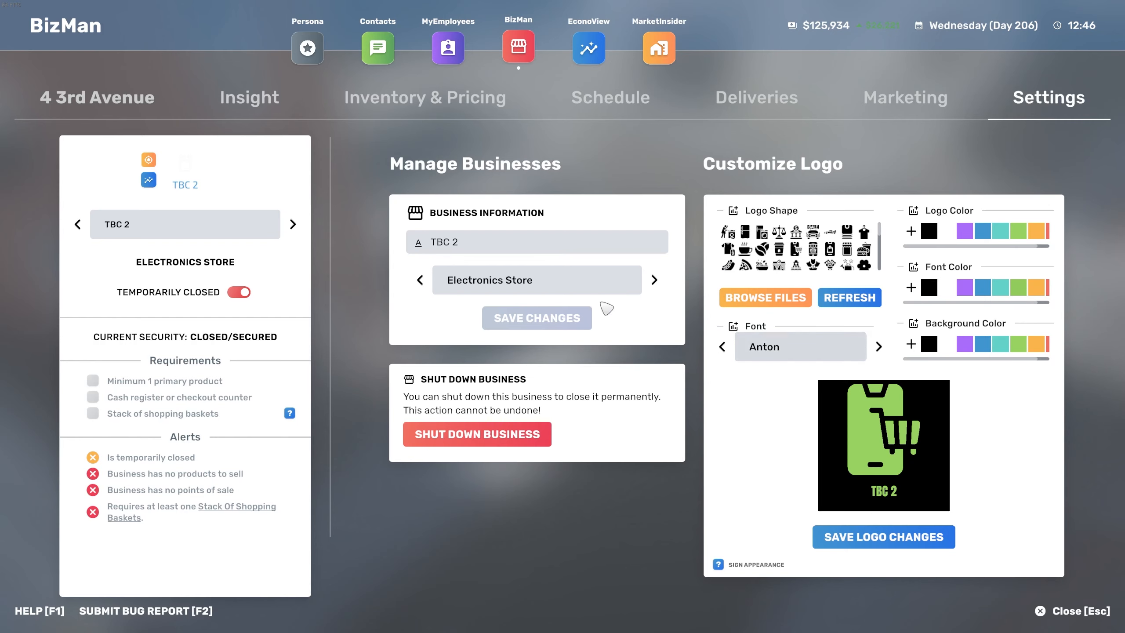
{"action": "left_click", "coordinate": [884, 536]}
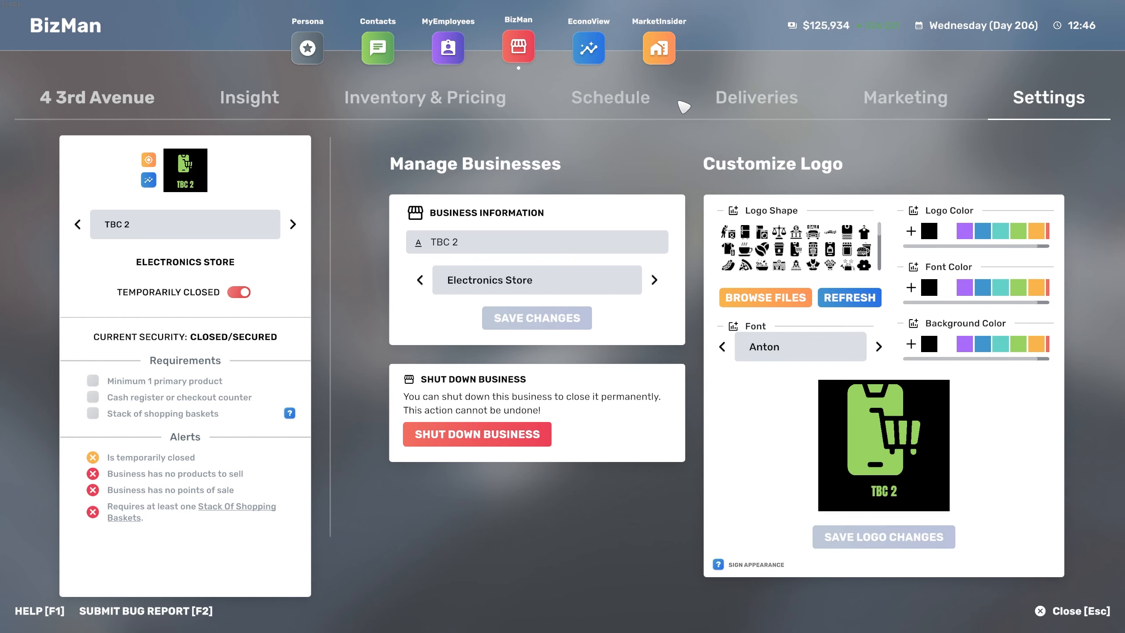
- Browse TBC 2's Insight and Marketing pages
{"action": "left_click", "coordinate": [250, 97]}
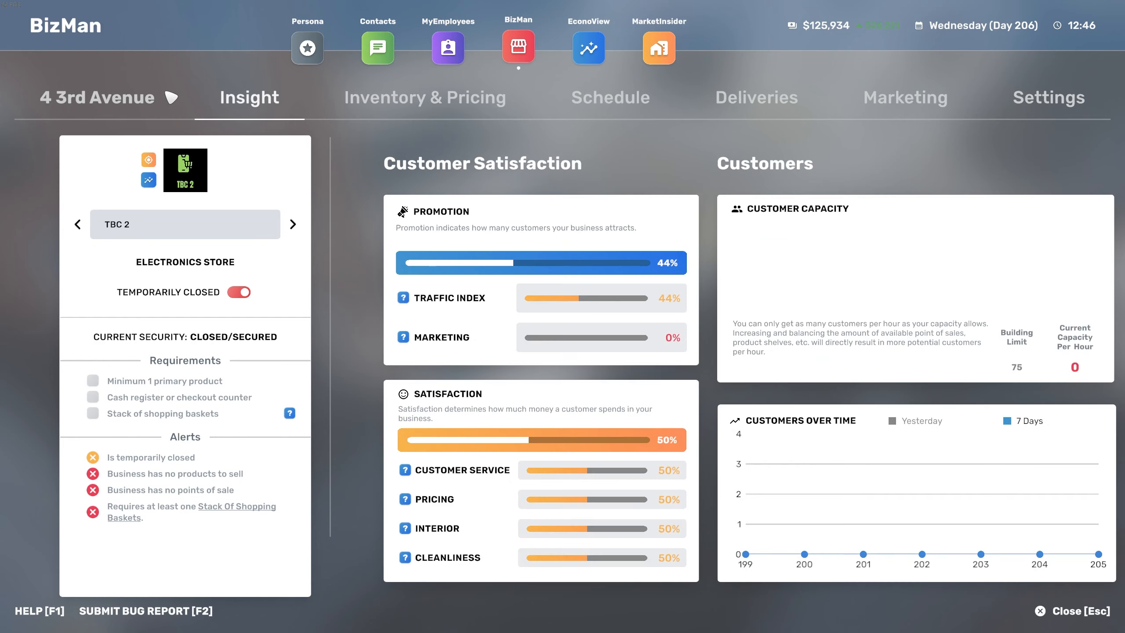
{"action": "left_click", "coordinate": [905, 97]}
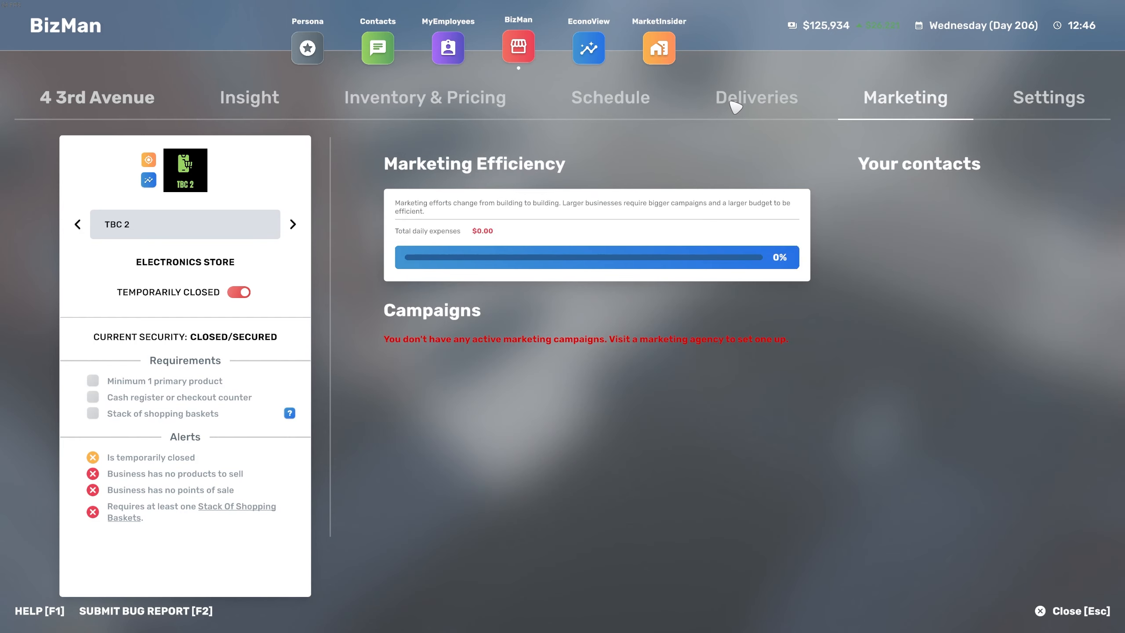
{"action": "left_click", "coordinate": [377, 48]}
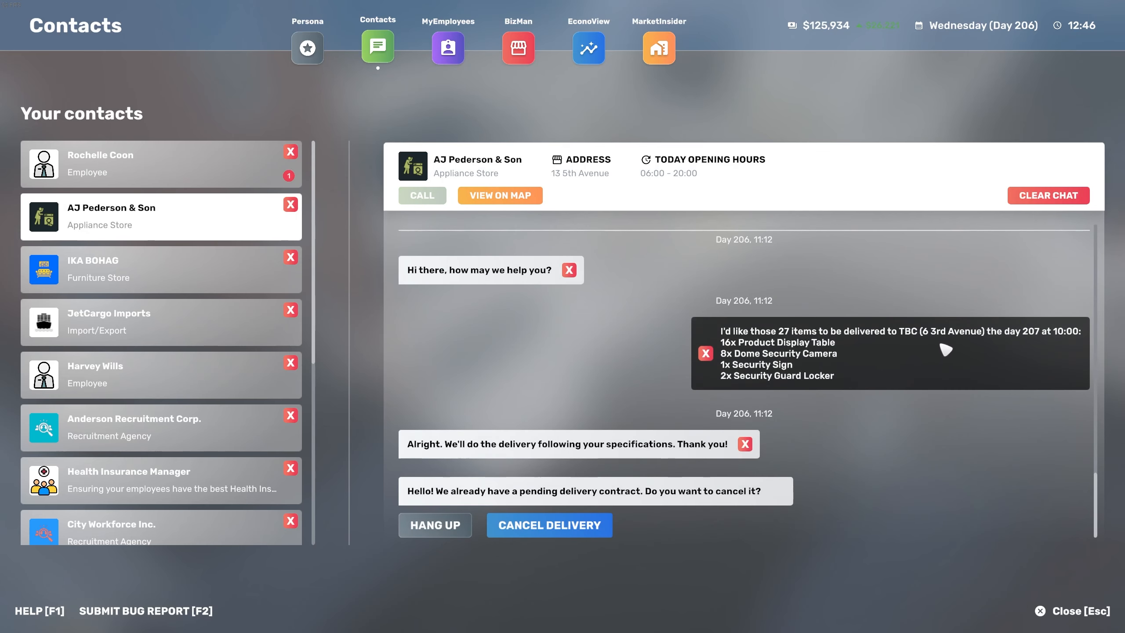
{"action": "mouse_move", "coordinate": [891, 382]}
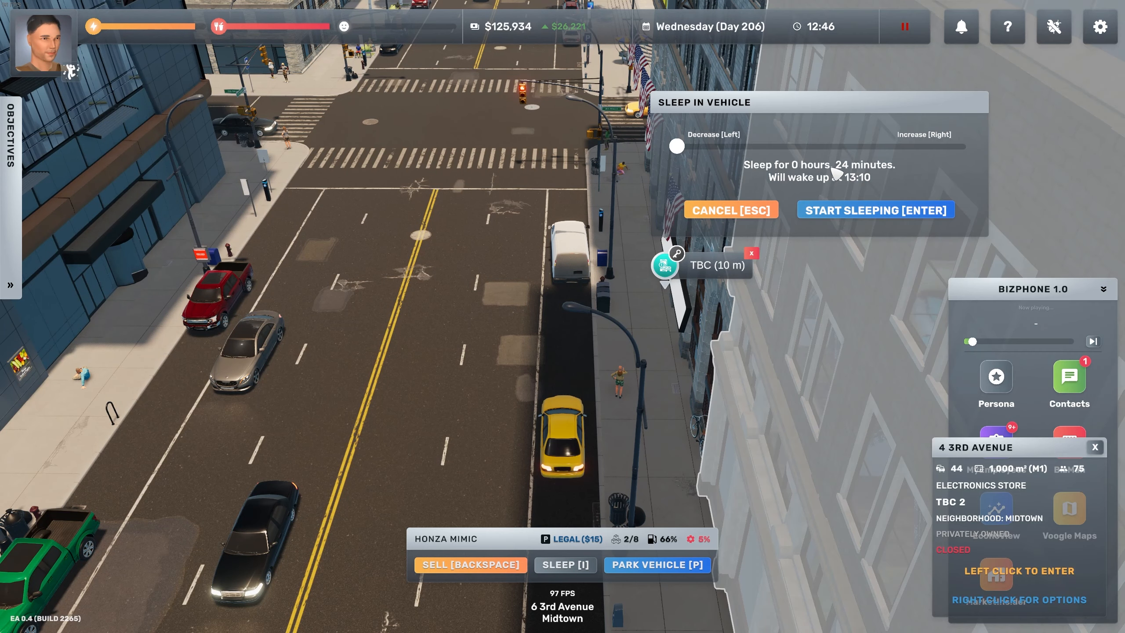
- Set the sleep duration to 24 hours and start sleeping in the car
{"action": "left_click_drag", "start_coordinate": [675, 146], "coordinate": [965, 147]}
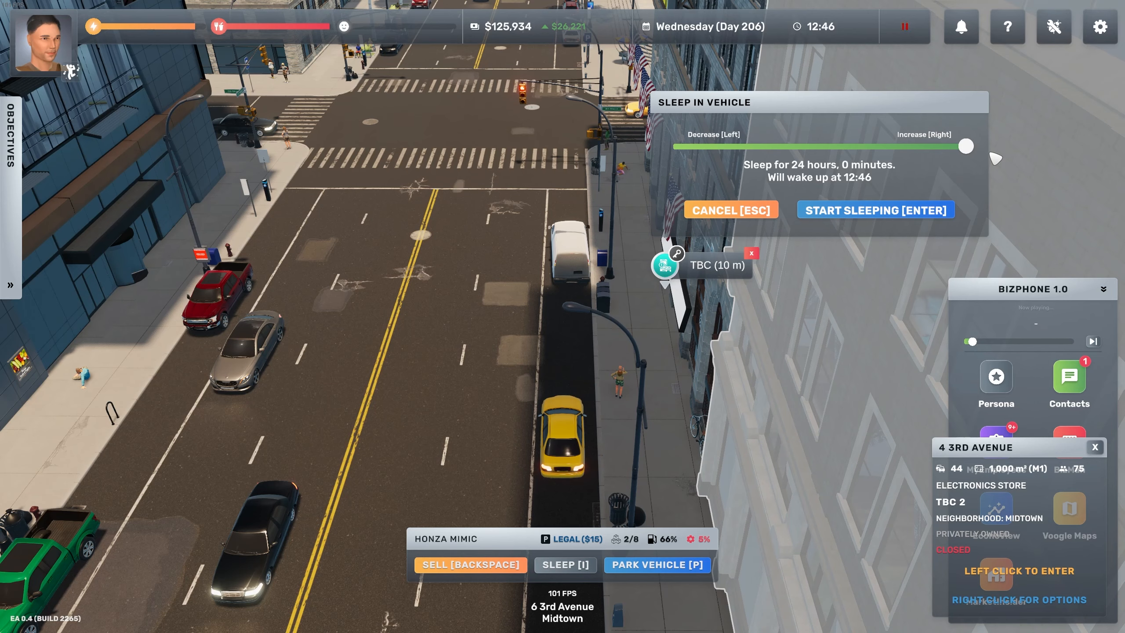
{"action": "left_click", "coordinate": [875, 209]}
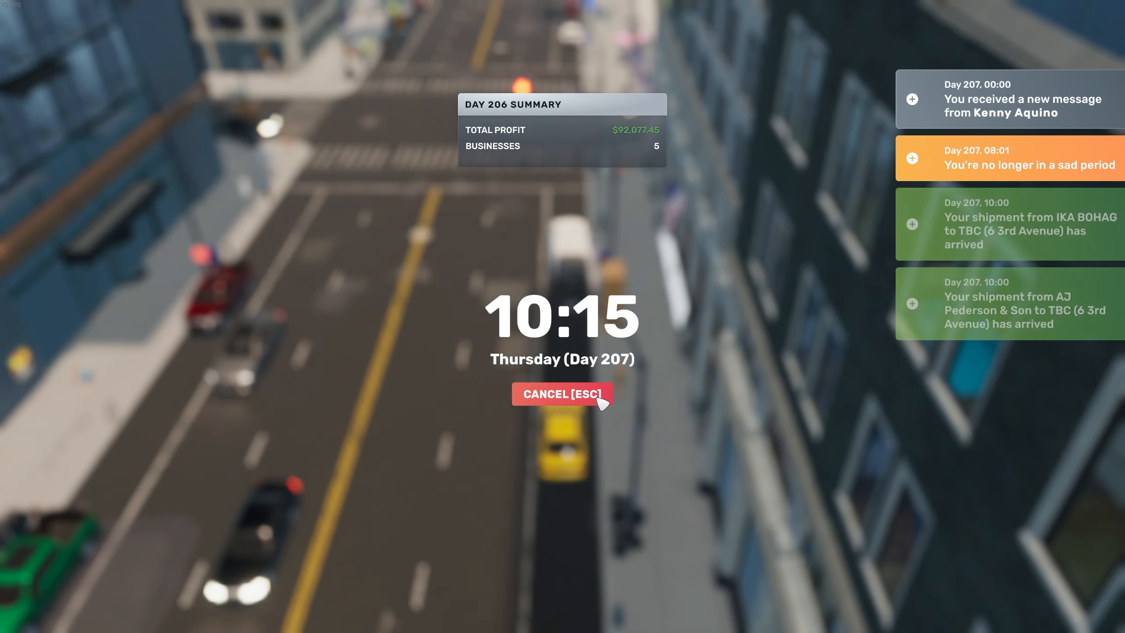
- Wake up early on Day 207 and check employee messages in Contacts
{"action": "left_click", "coordinate": [561, 395]}
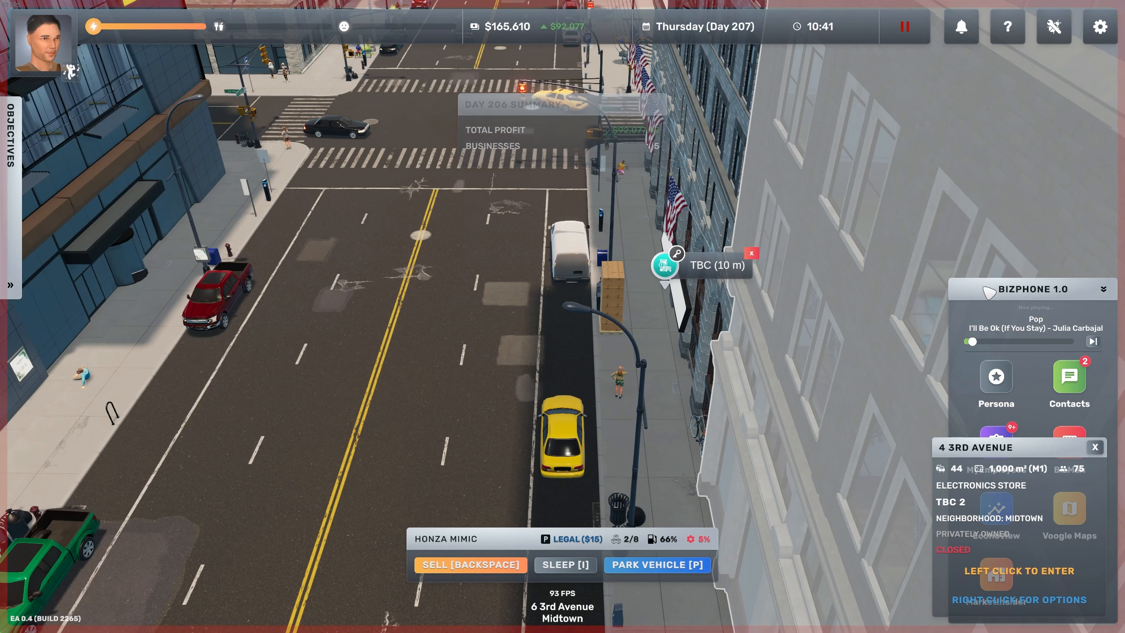
{"action": "left_click", "coordinate": [1069, 376]}
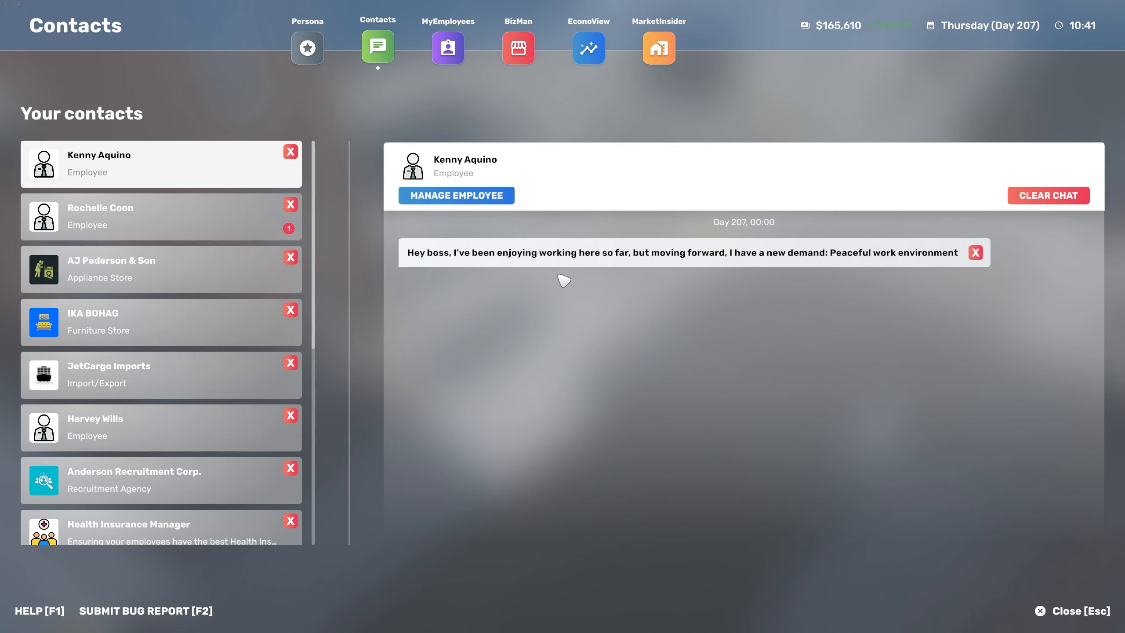
{"action": "left_click", "coordinate": [130, 216]}
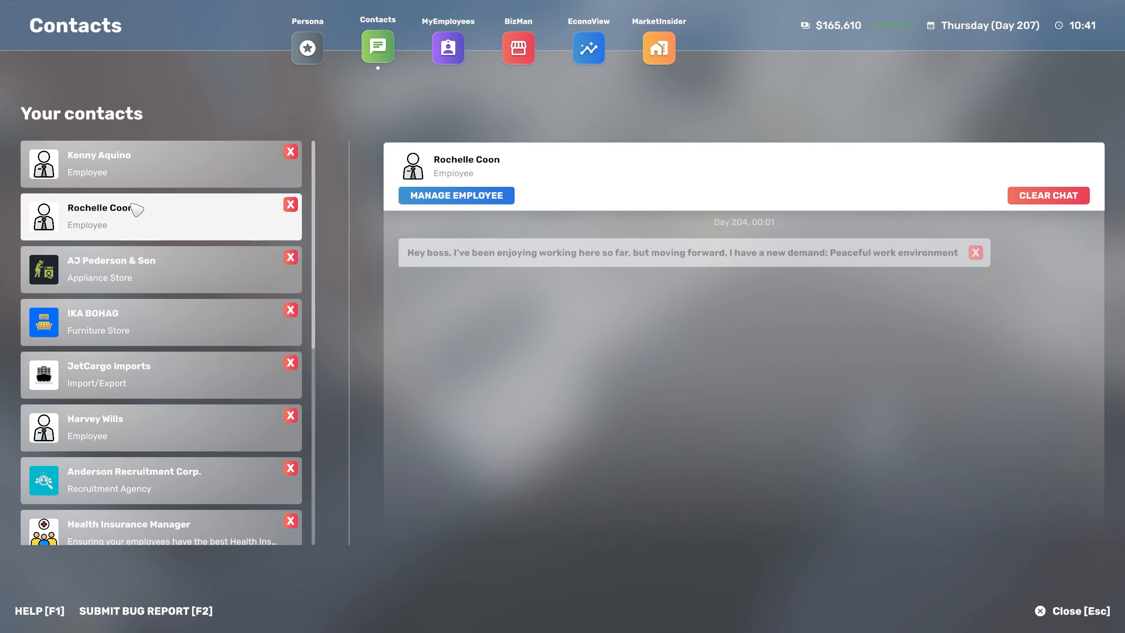
- Remove three employee contacts from the contact list
{"action": "left_click", "coordinate": [291, 204]}
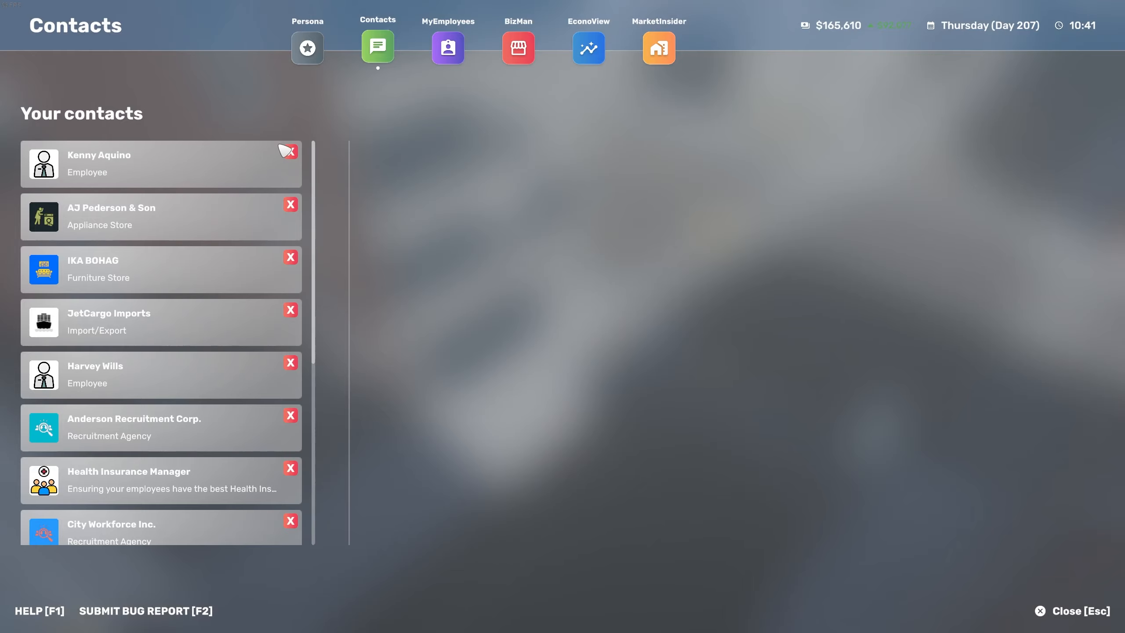
{"action": "left_click", "coordinate": [291, 151]}
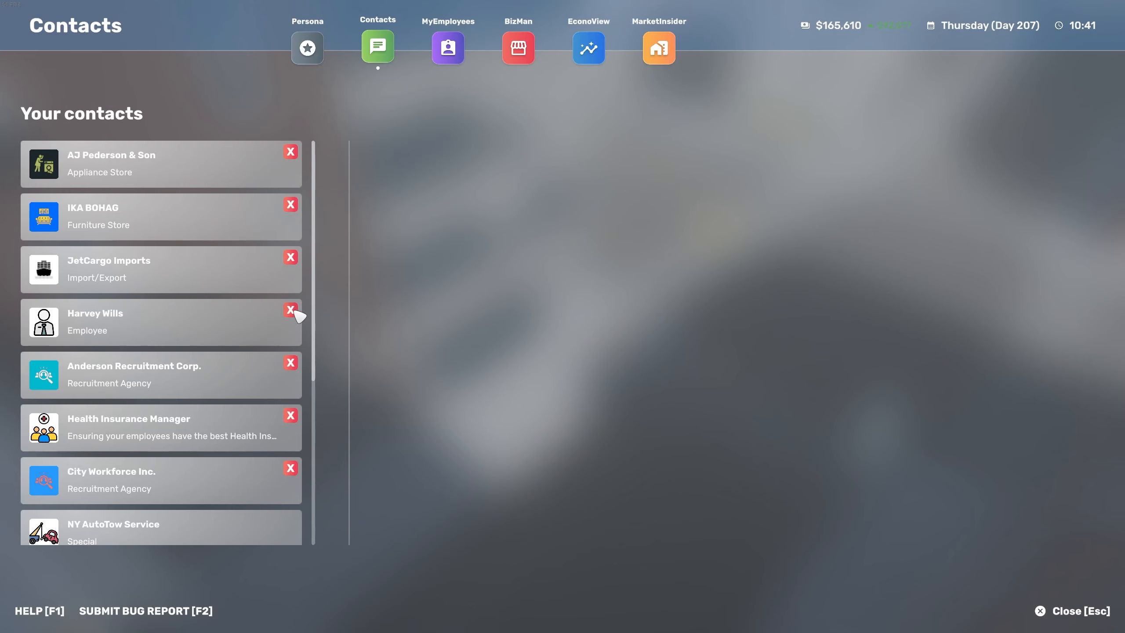
{"action": "left_click", "coordinate": [290, 309]}
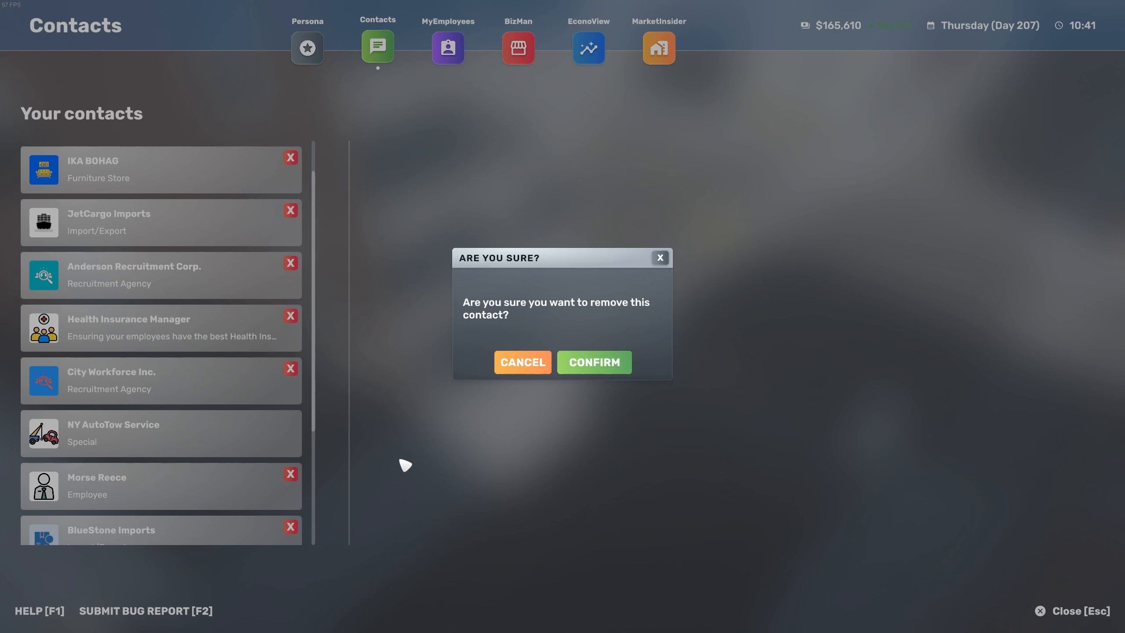
{"action": "left_click", "coordinate": [594, 362]}
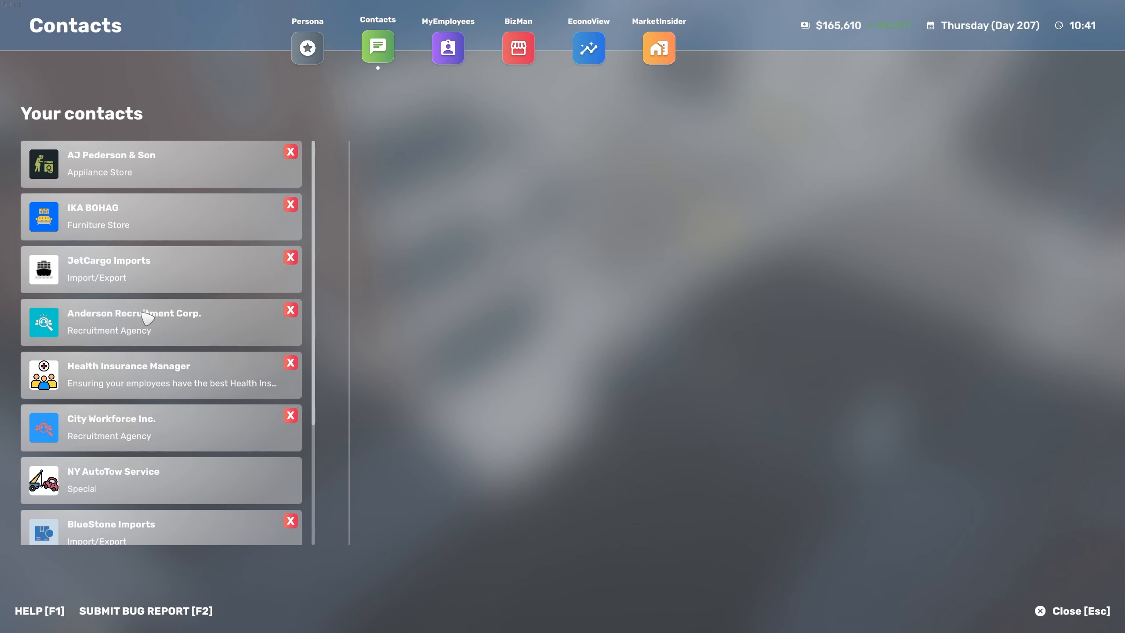
{"action": "left_click", "coordinate": [518, 48]}
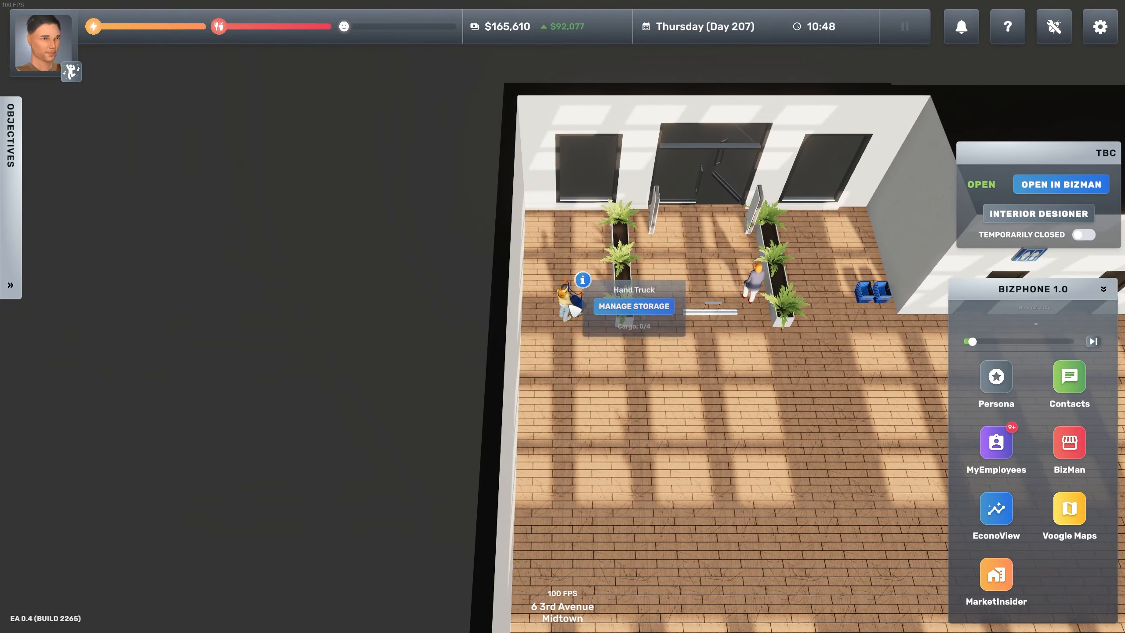
- Load four JayBeeel Loudspeaker 2 boxes from the pallet onto the hand truck
{"action": "left_click", "coordinate": [634, 306]}
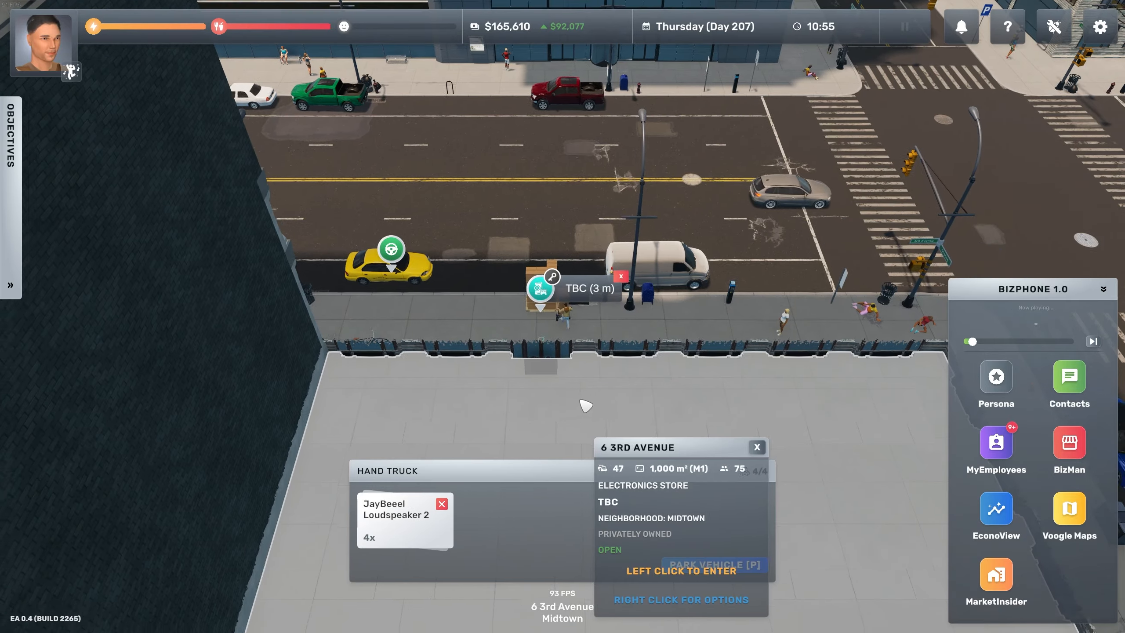
- Swap the hand truck's loudspeakers for two Dome Security Cameras and start destroying a cargo item
{"action": "left_click", "coordinate": [682, 570]}
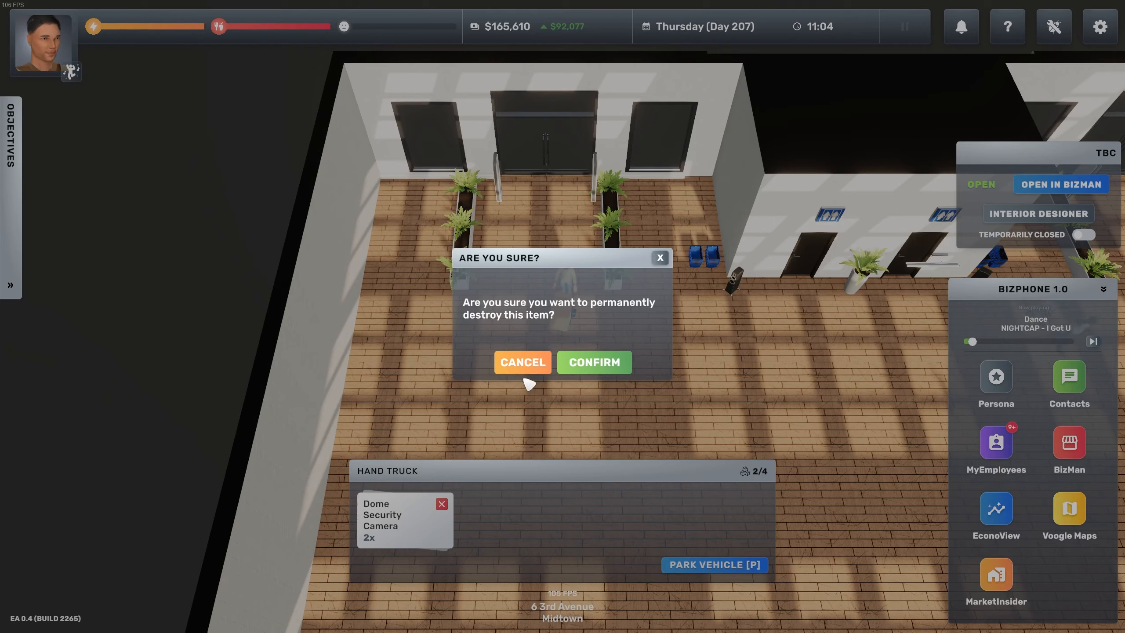
{"action": "left_click", "coordinate": [594, 362]}
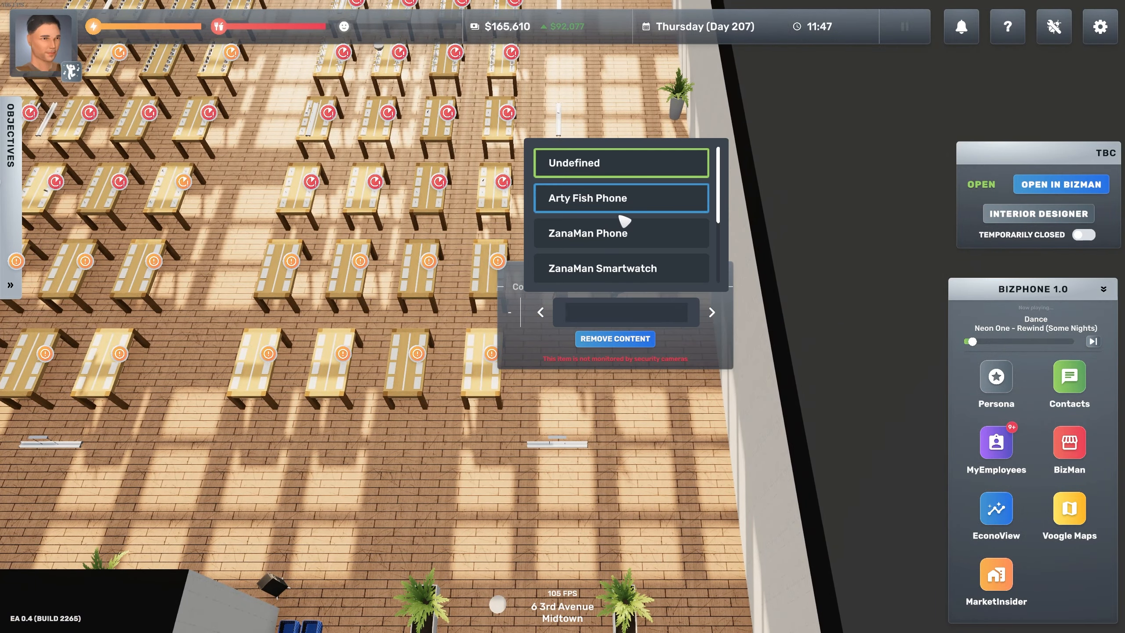
{"action": "mouse_move", "coordinate": [650, 277]}
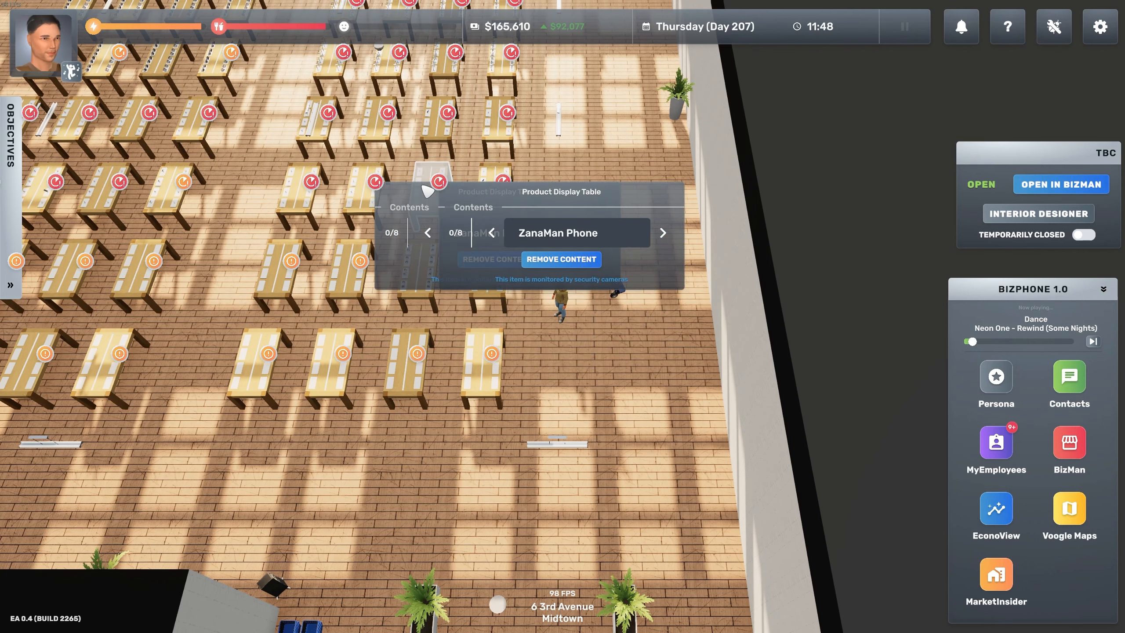
- Assign the remaining display tables their phone products, including ZanaMan Phone
{"action": "left_click", "coordinate": [557, 232]}
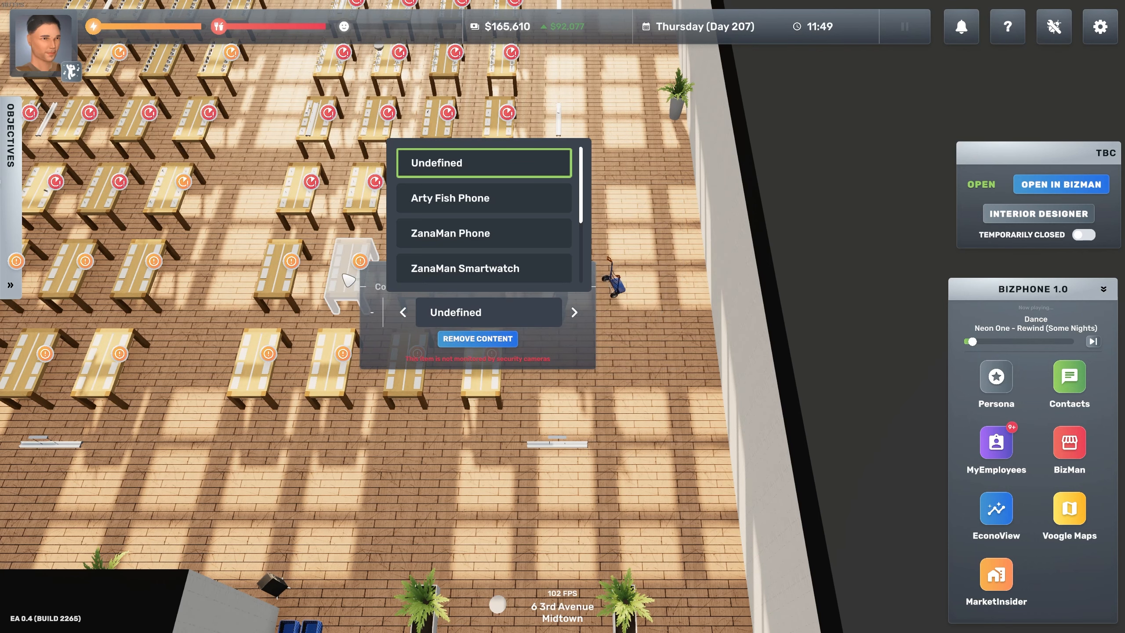
{"action": "left_click", "coordinate": [450, 198]}
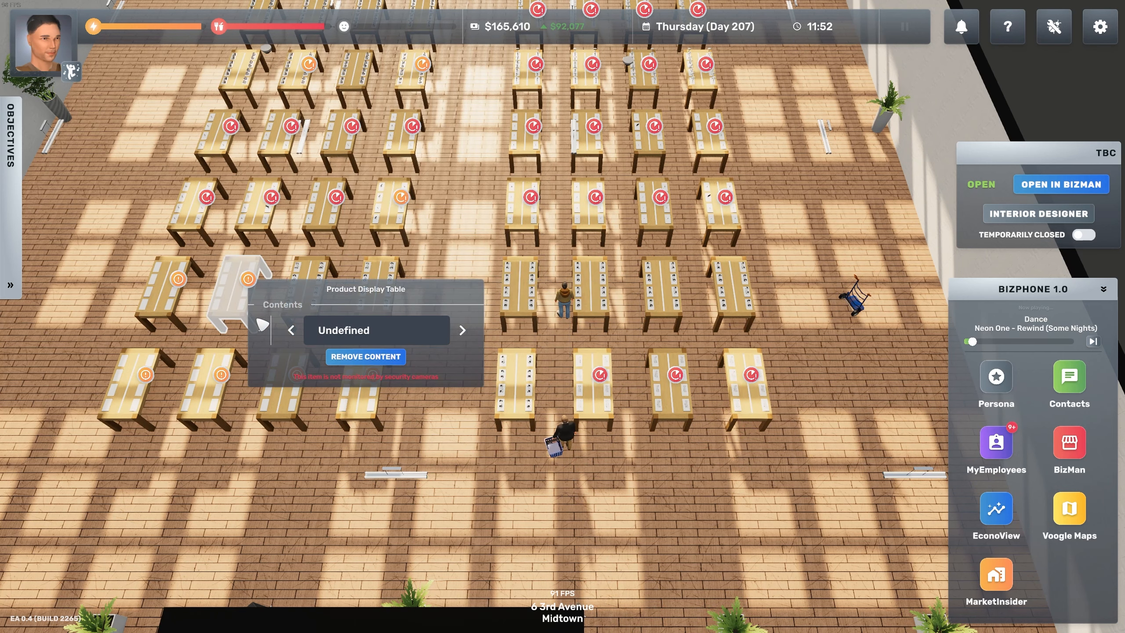
{"action": "left_click", "coordinate": [379, 331]}
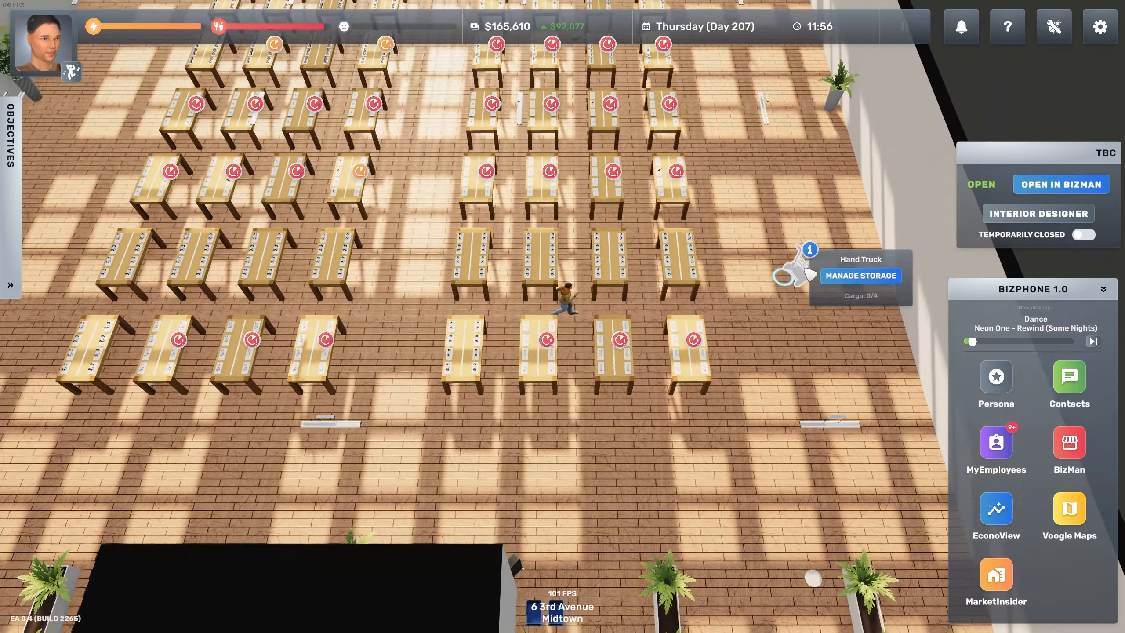
- Exit TBC through the front door and return to the Honza Mimic on 3rd Avenue
{"action": "left_click", "coordinate": [1069, 376]}
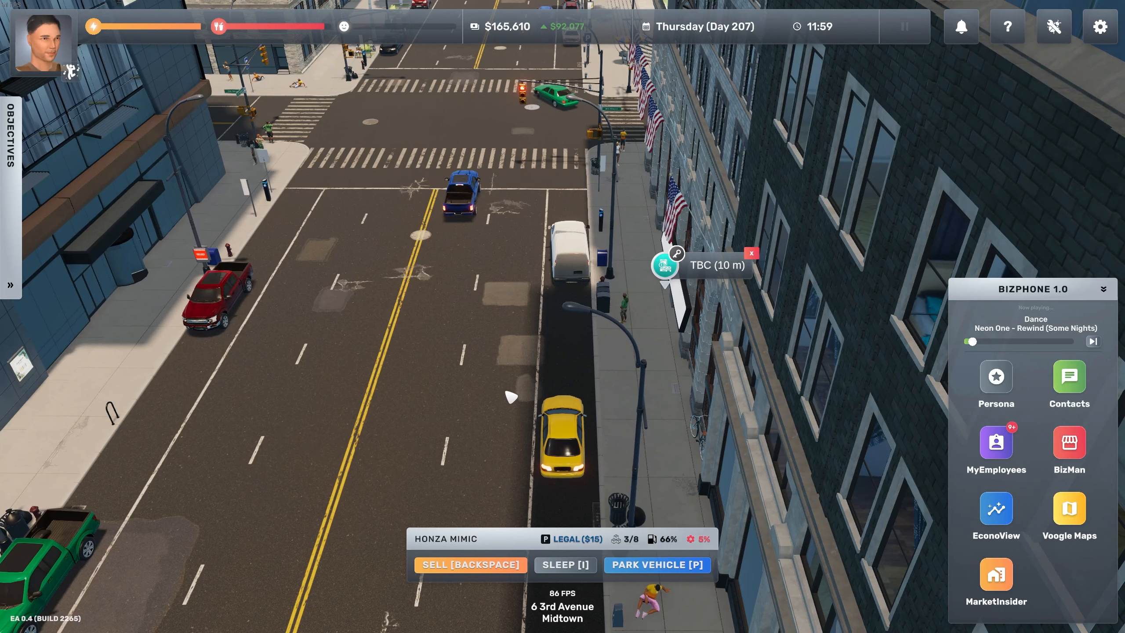
{"action": "left_click", "coordinate": [1069, 376]}
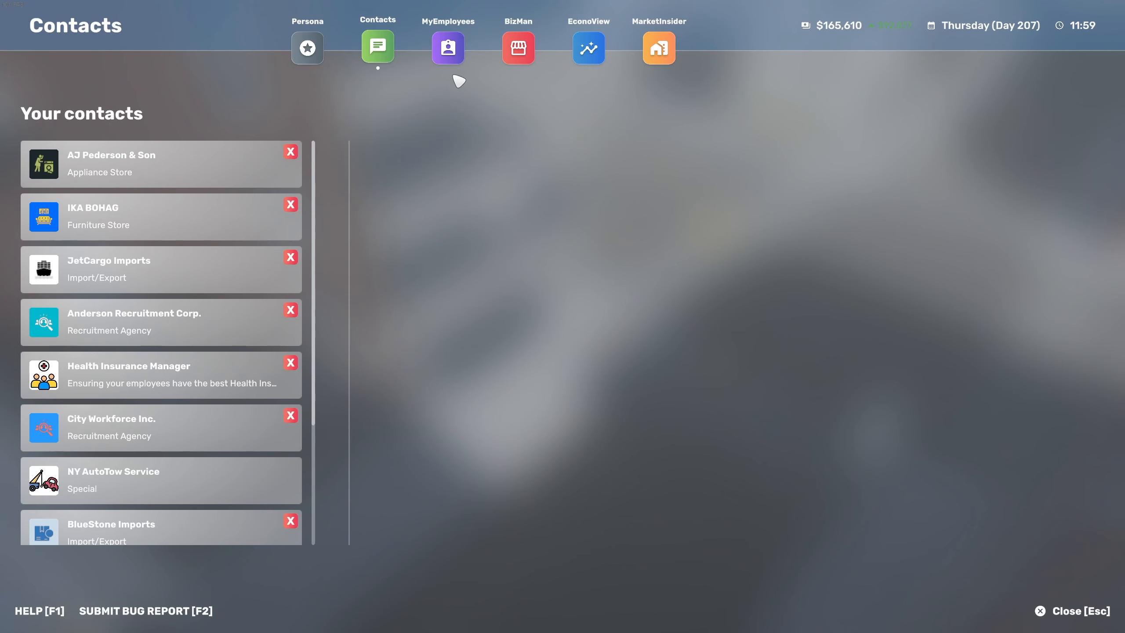
{"action": "left_click", "coordinate": [518, 47]}
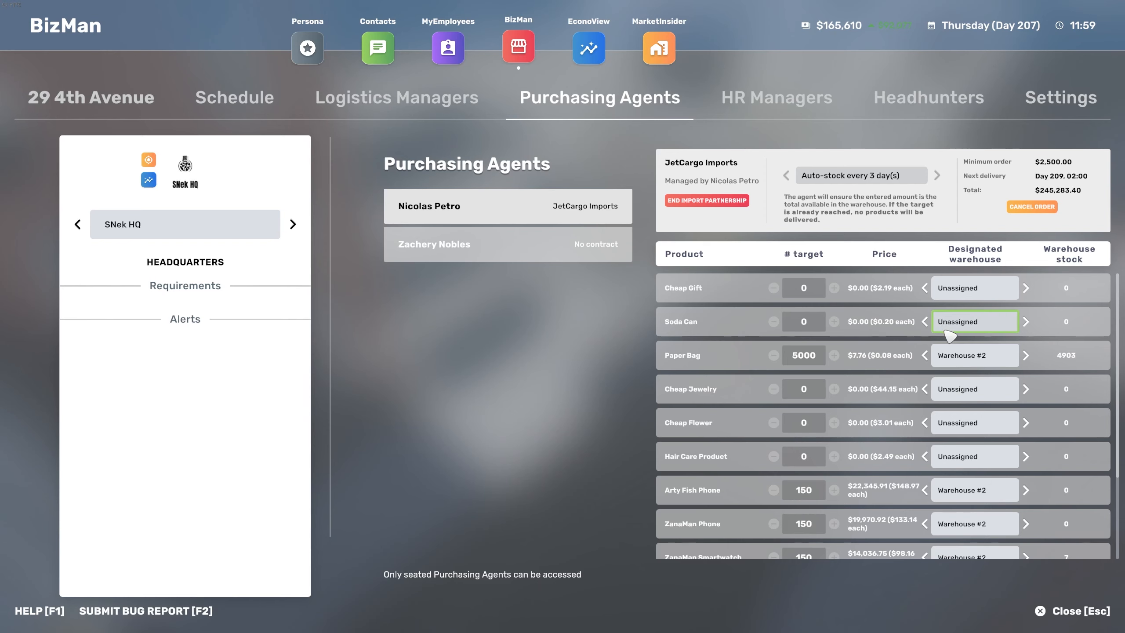
{"action": "scroll", "scroll_direction": "down", "scroll_amount": 3}
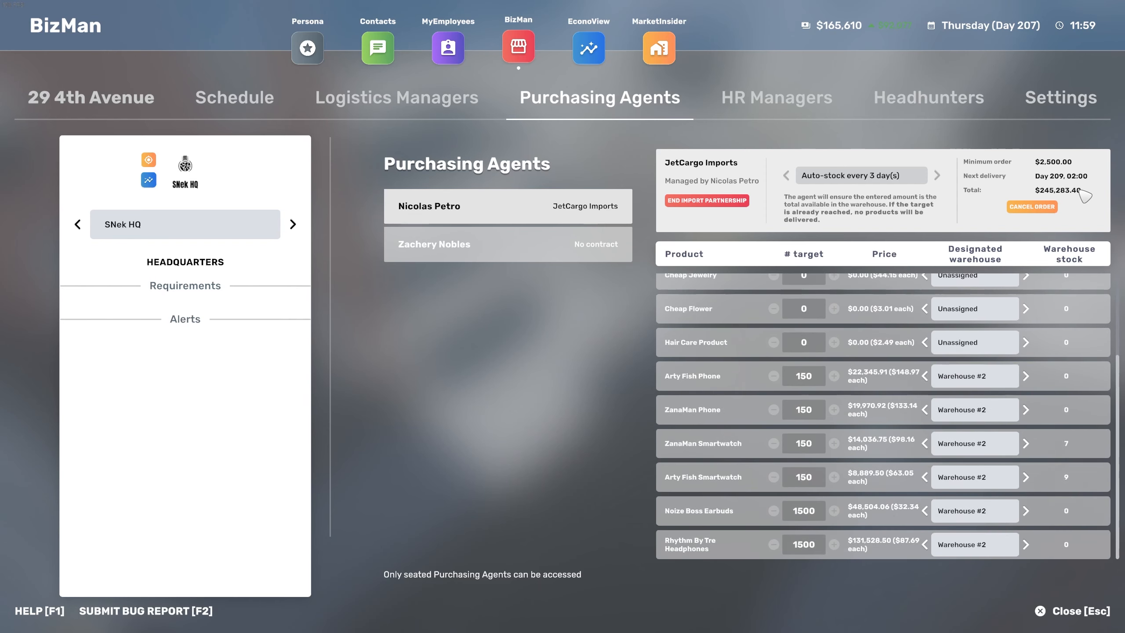
{"action": "mouse_move", "coordinate": [883, 447]}
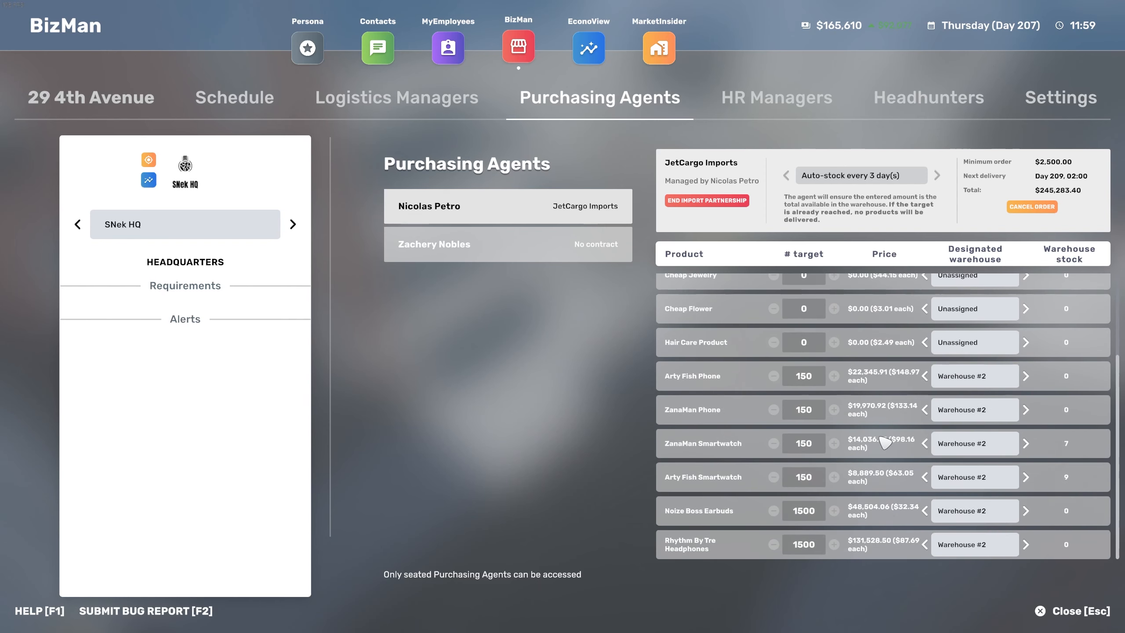
{"action": "mouse_move", "coordinate": [862, 441]}
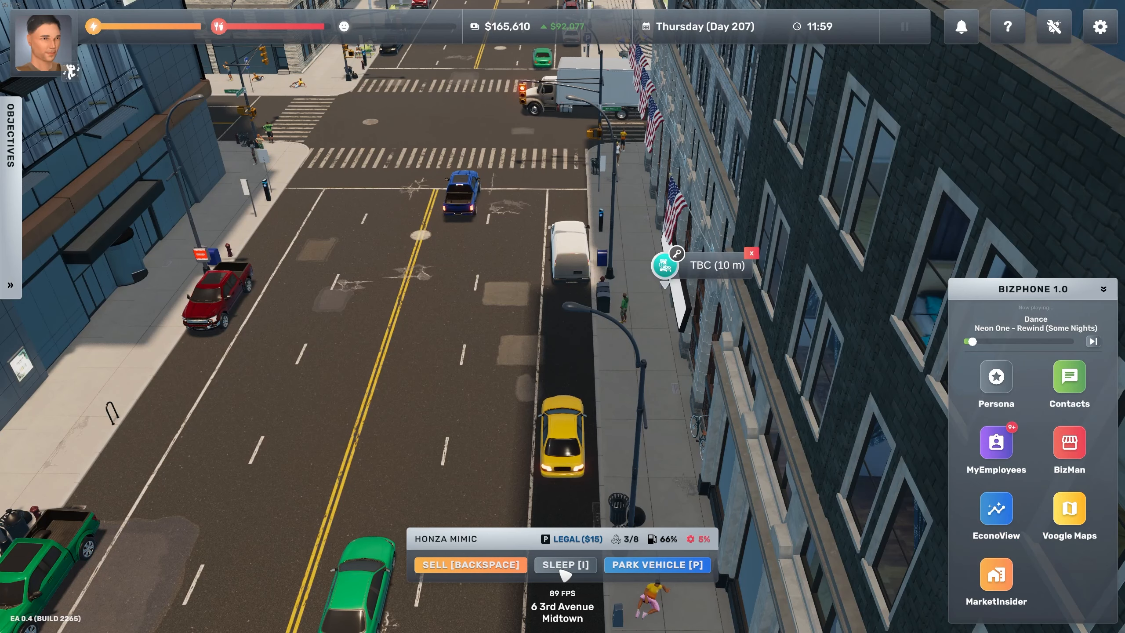
- Sleep in the car through to Friday, Day 208
{"action": "left_click", "coordinate": [566, 564]}
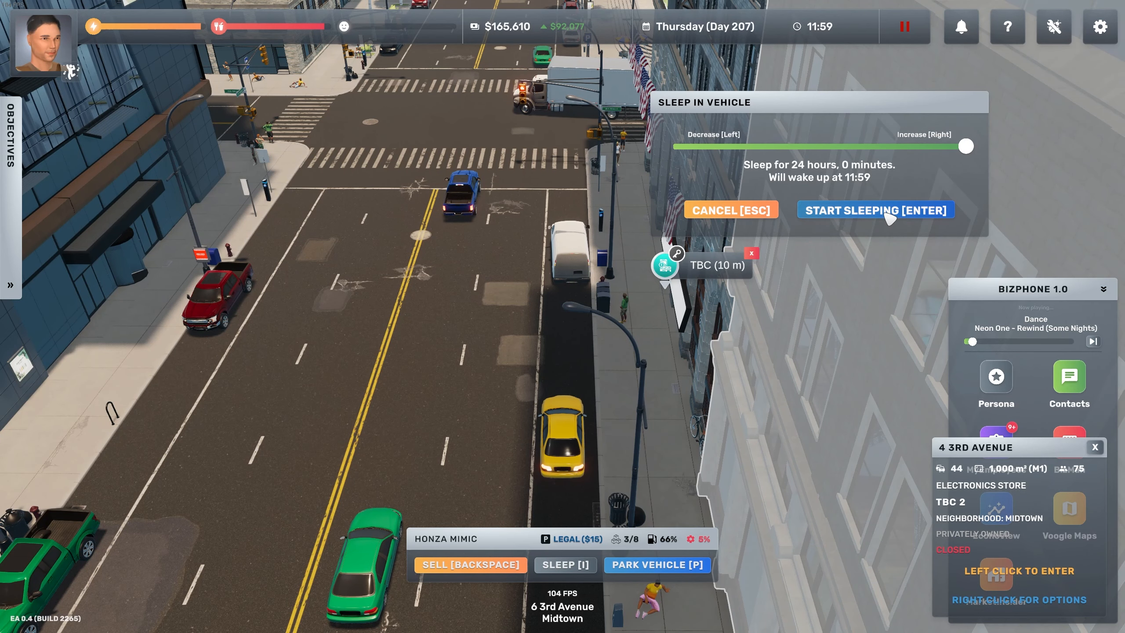
{"action": "left_click", "coordinate": [876, 209]}
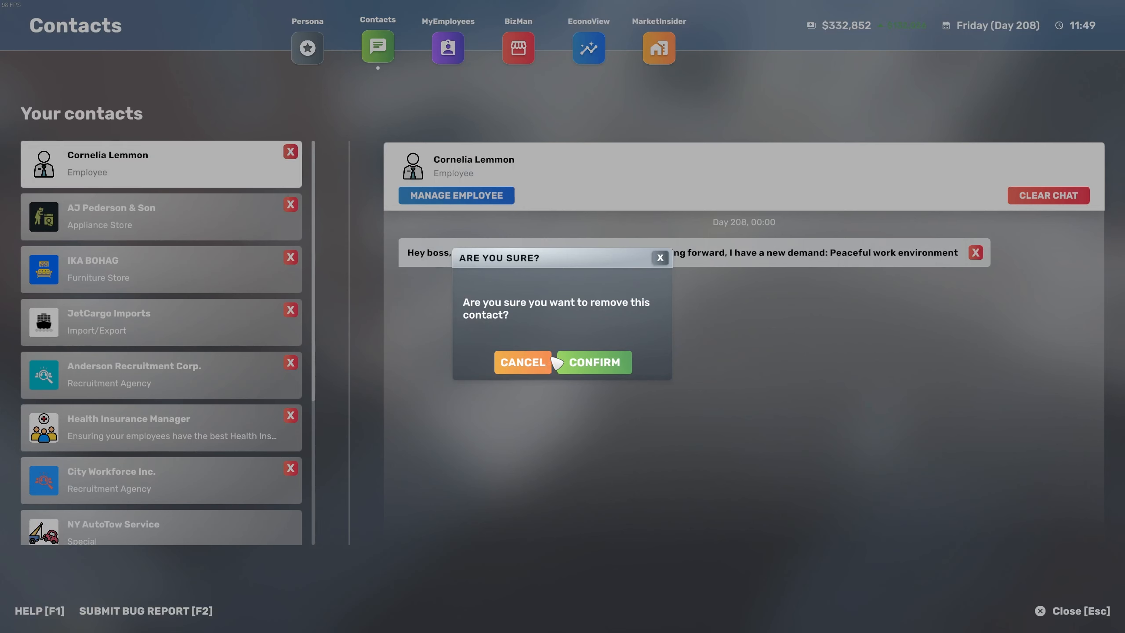
{"action": "left_click", "coordinate": [519, 48]}
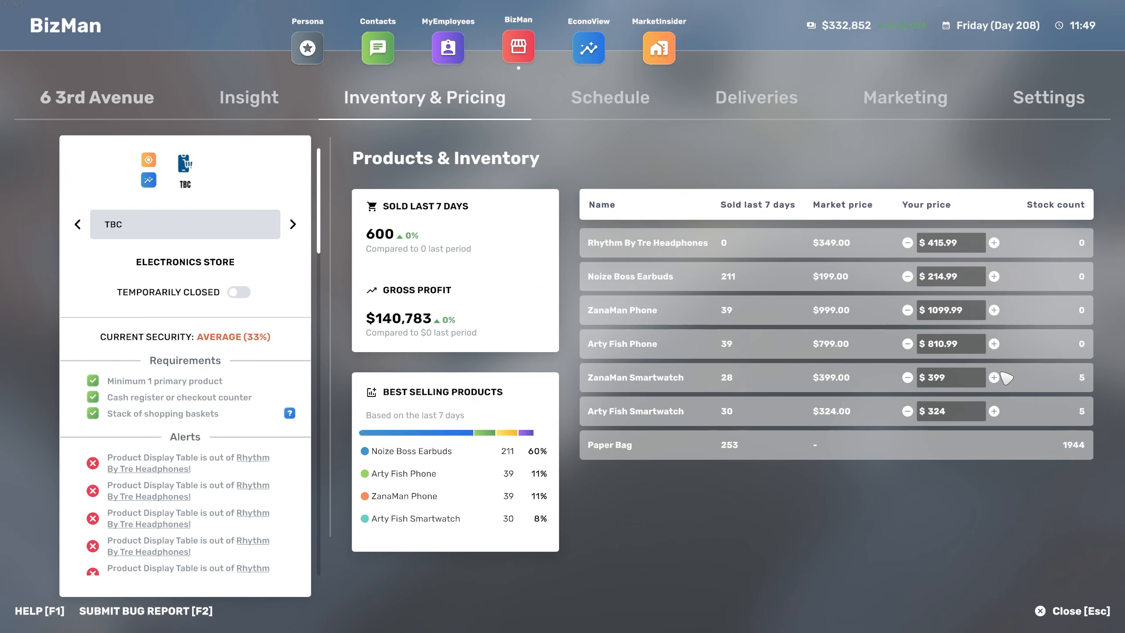
{"action": "mouse_move", "coordinate": [601, 105]}
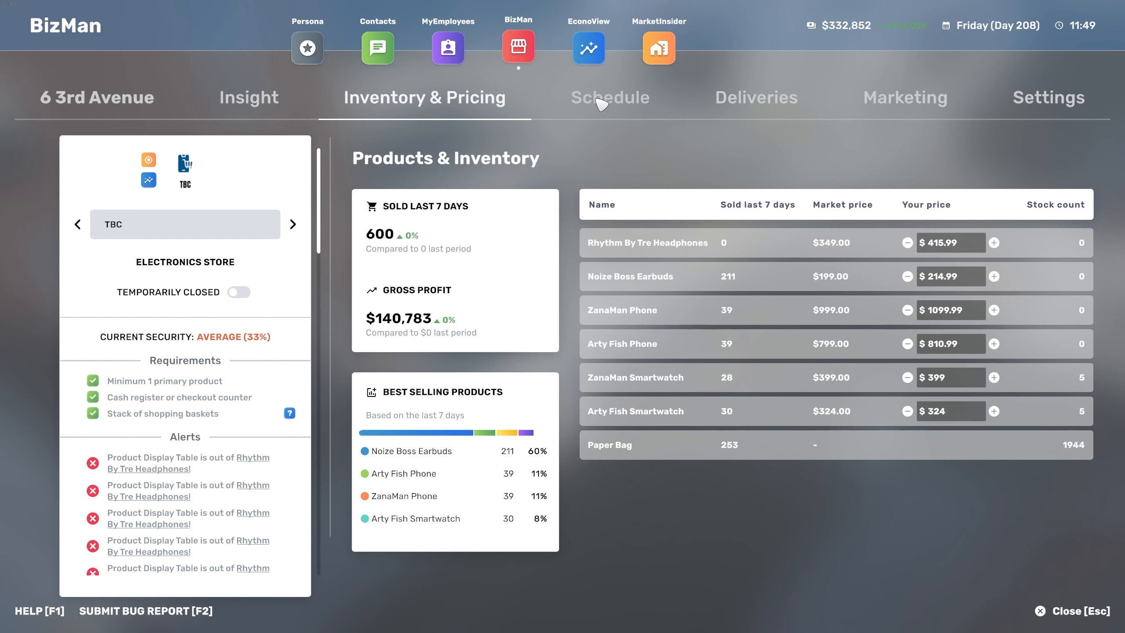
{"action": "left_click", "coordinate": [249, 97]}
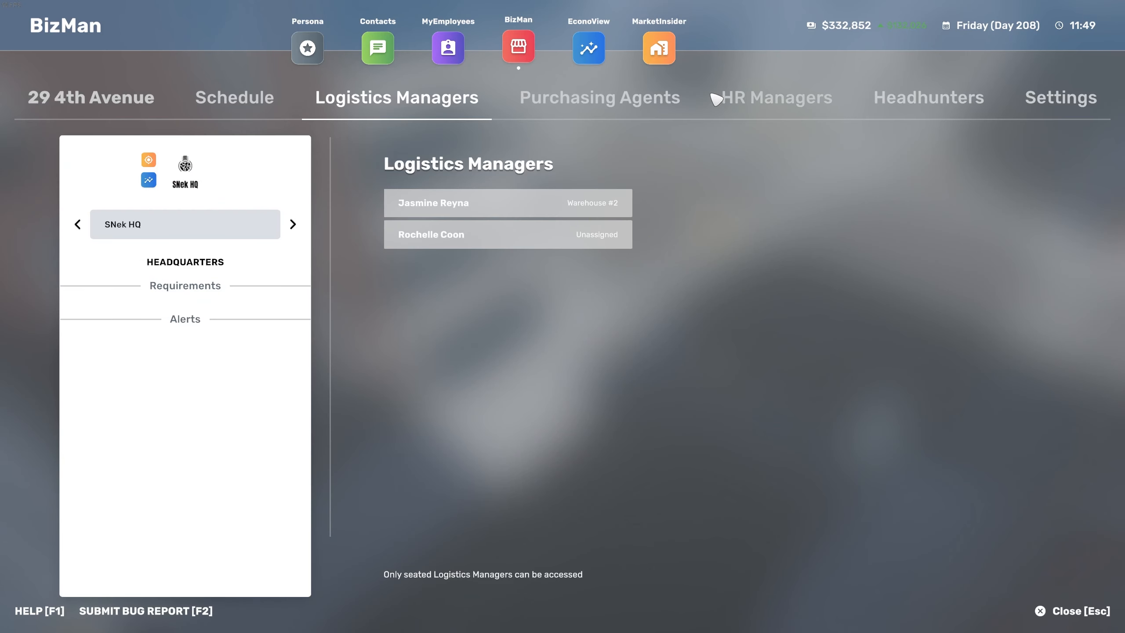
{"action": "left_click", "coordinate": [599, 98]}
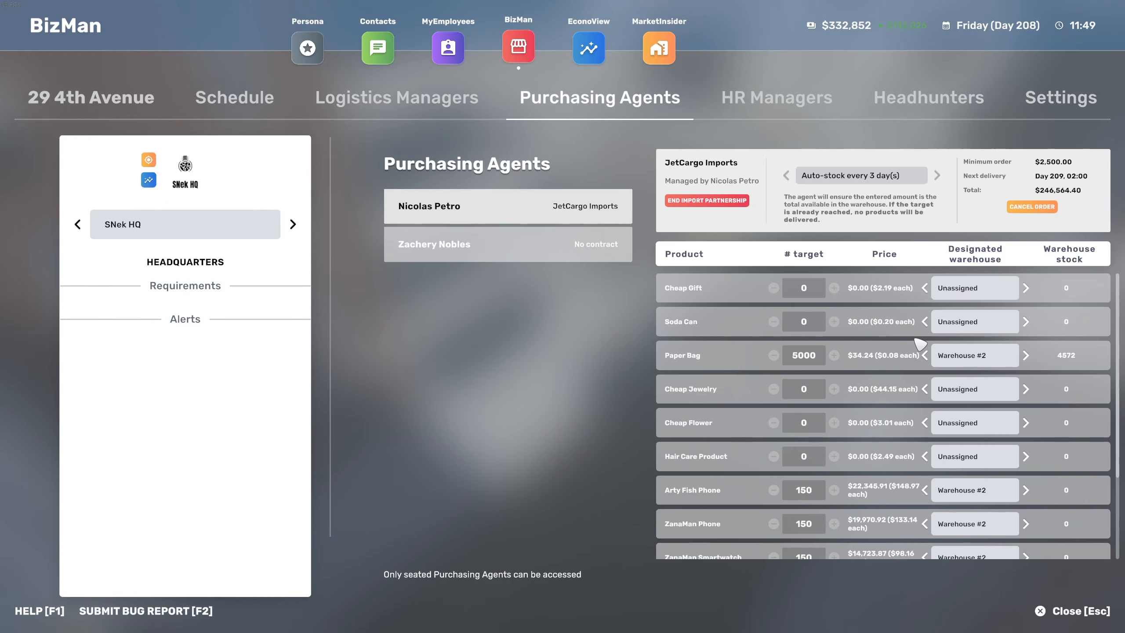
{"action": "scroll", "scroll_direction": "down", "scroll_amount": 3}
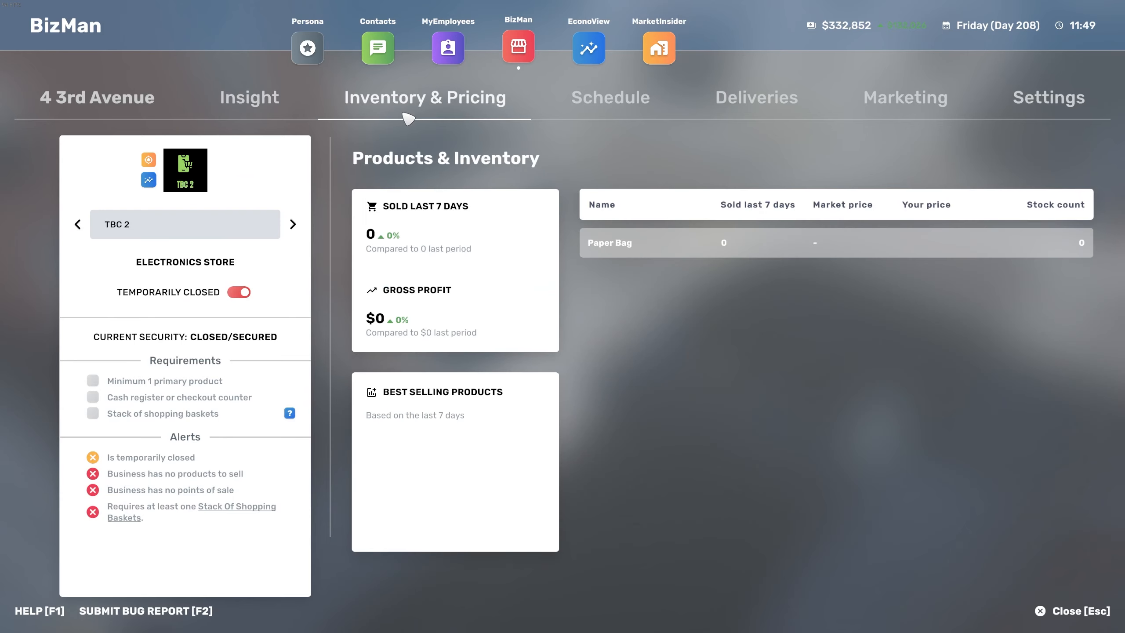
- Check TBC 2's schedule and AudioAura Systems' inventory, then close the business manager
{"action": "left_click", "coordinate": [610, 98]}
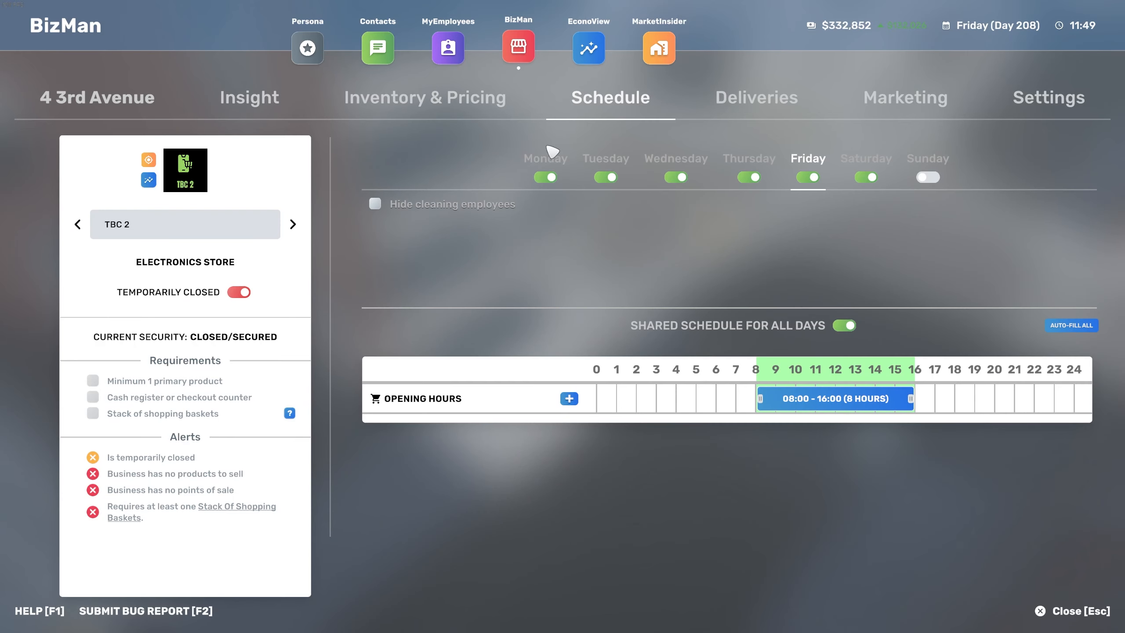
{"action": "left_click", "coordinate": [426, 97]}
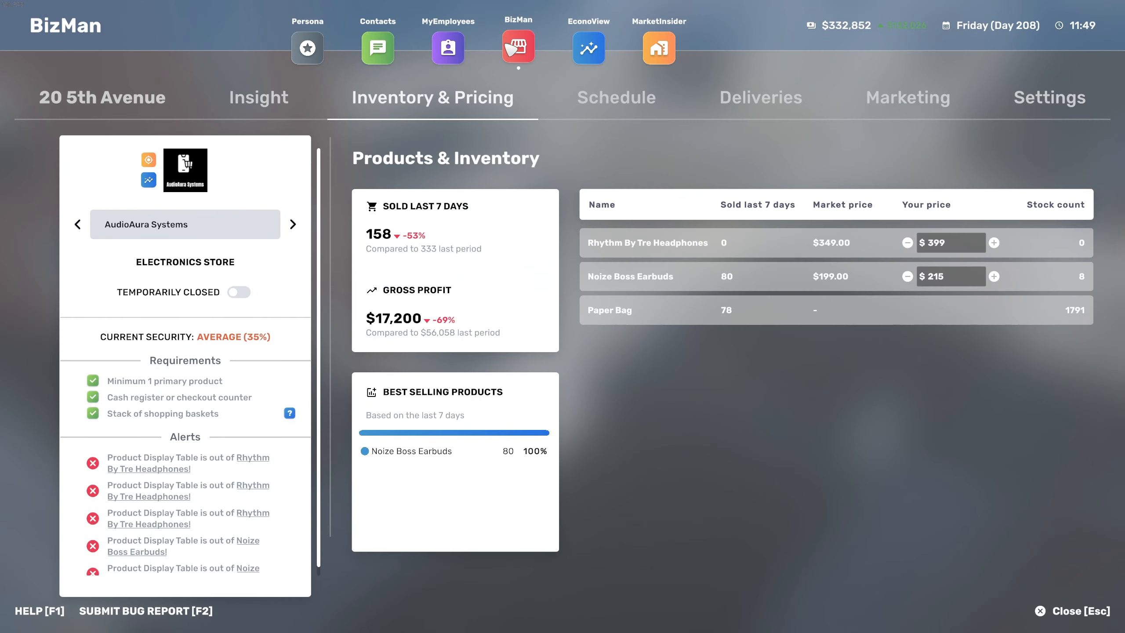
{"action": "left_click", "coordinate": [291, 224]}
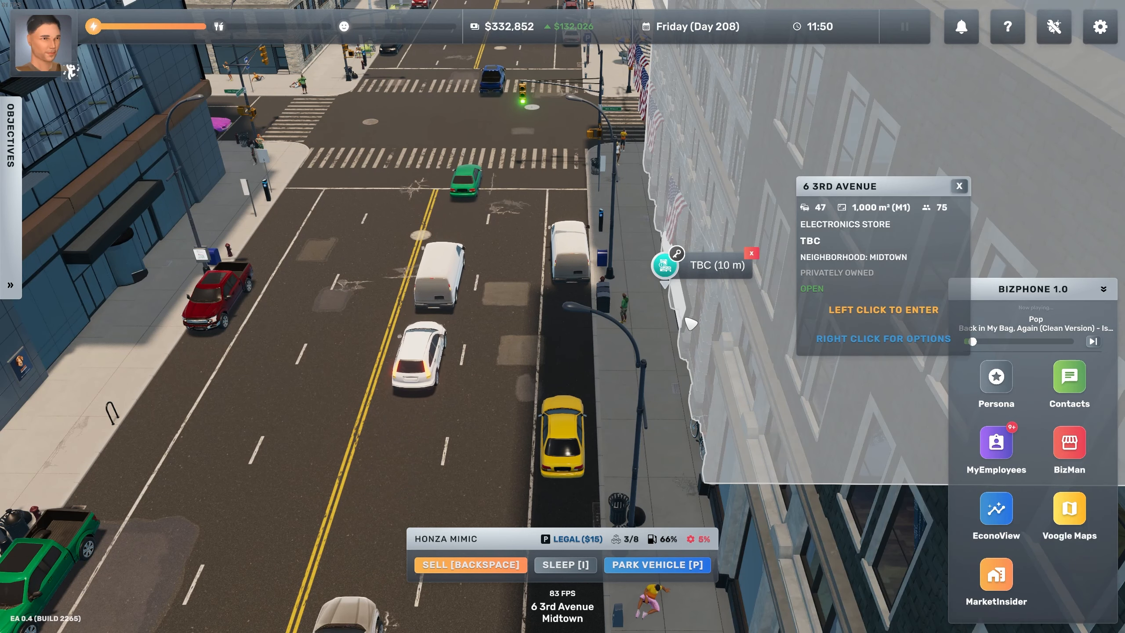
{"action": "left_click", "coordinate": [1068, 376]}
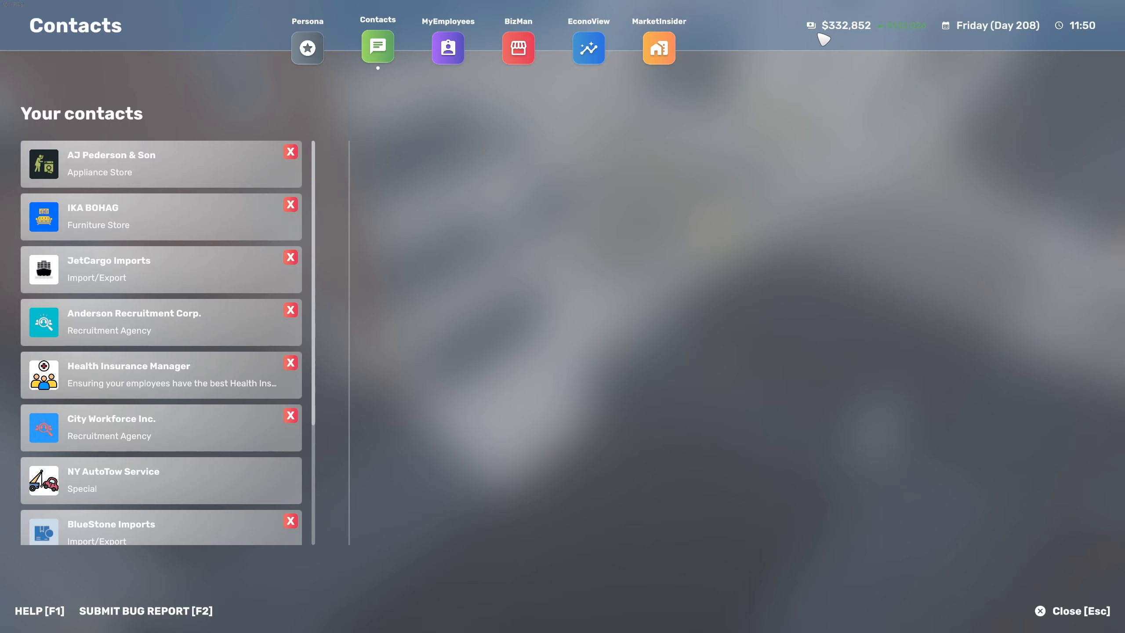
{"action": "left_click", "coordinate": [133, 165]}
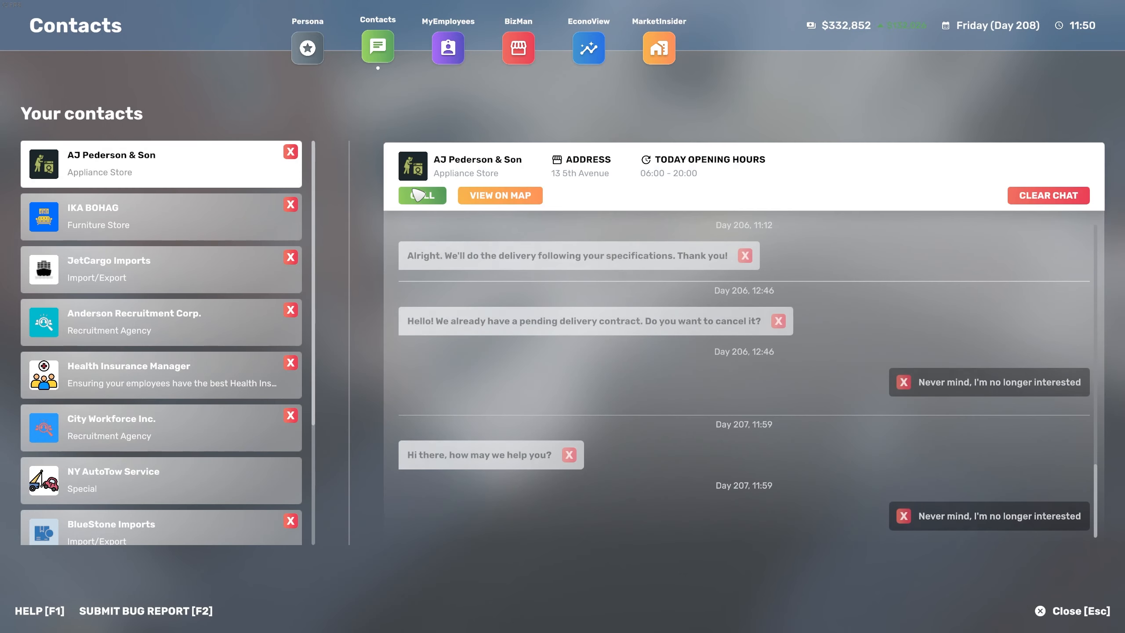
{"action": "left_click", "coordinate": [447, 49]}
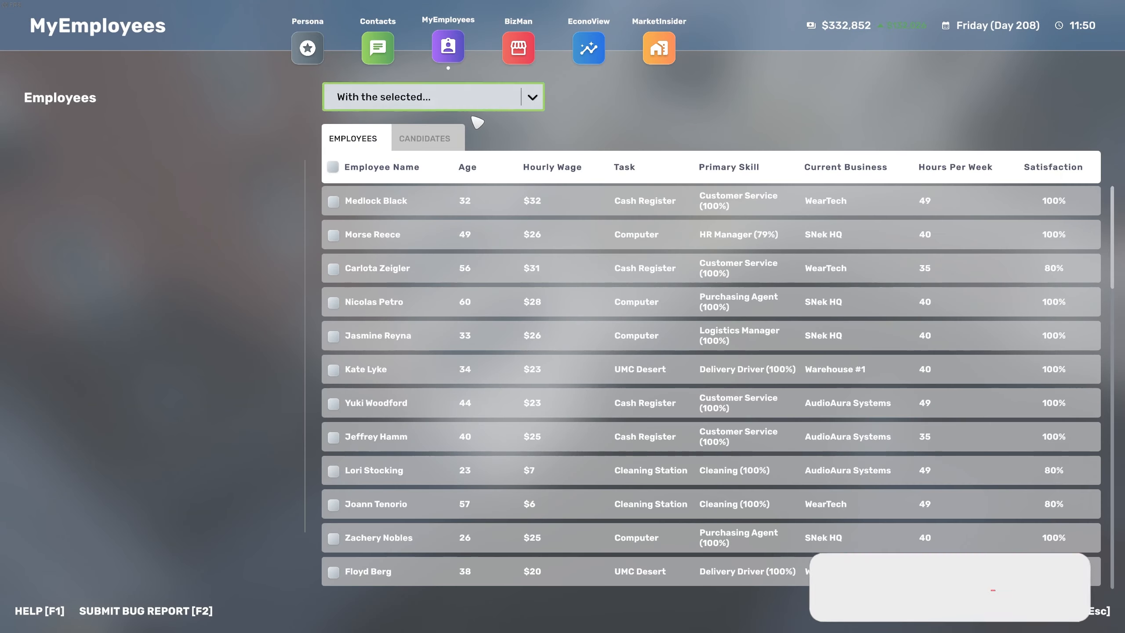
{"action": "left_click", "coordinate": [424, 138]}
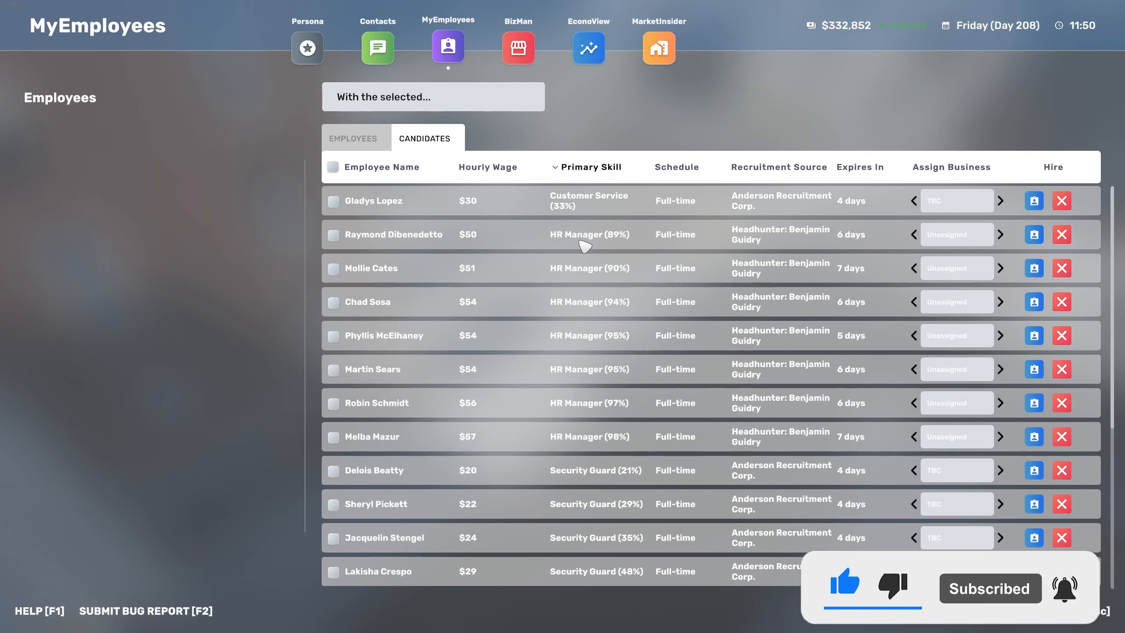
{"action": "left_click", "coordinate": [371, 436]}
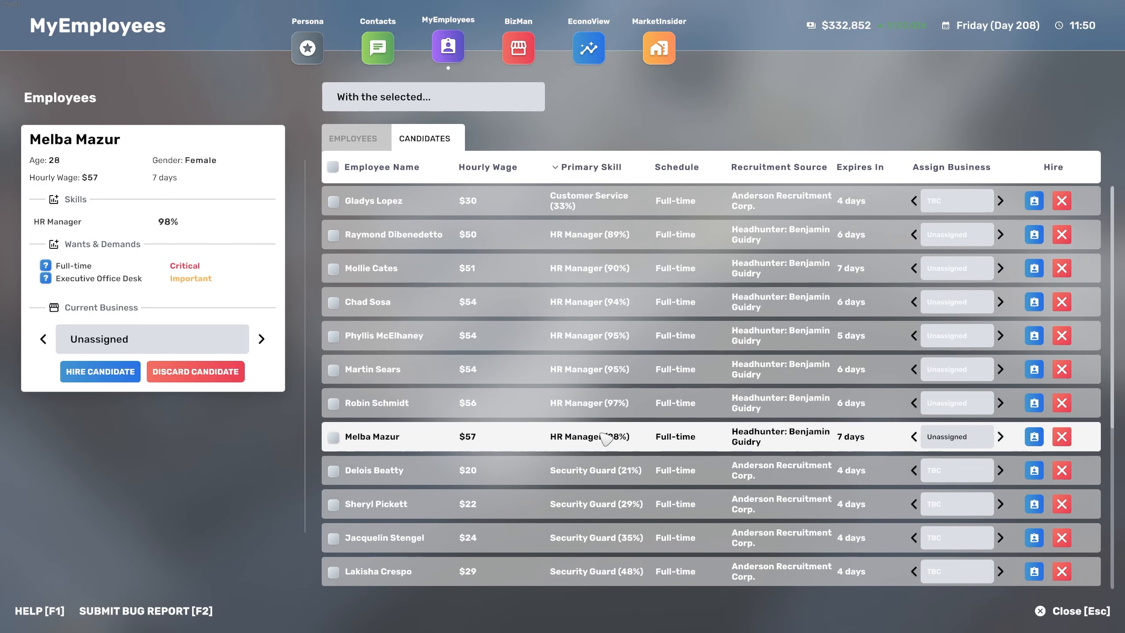